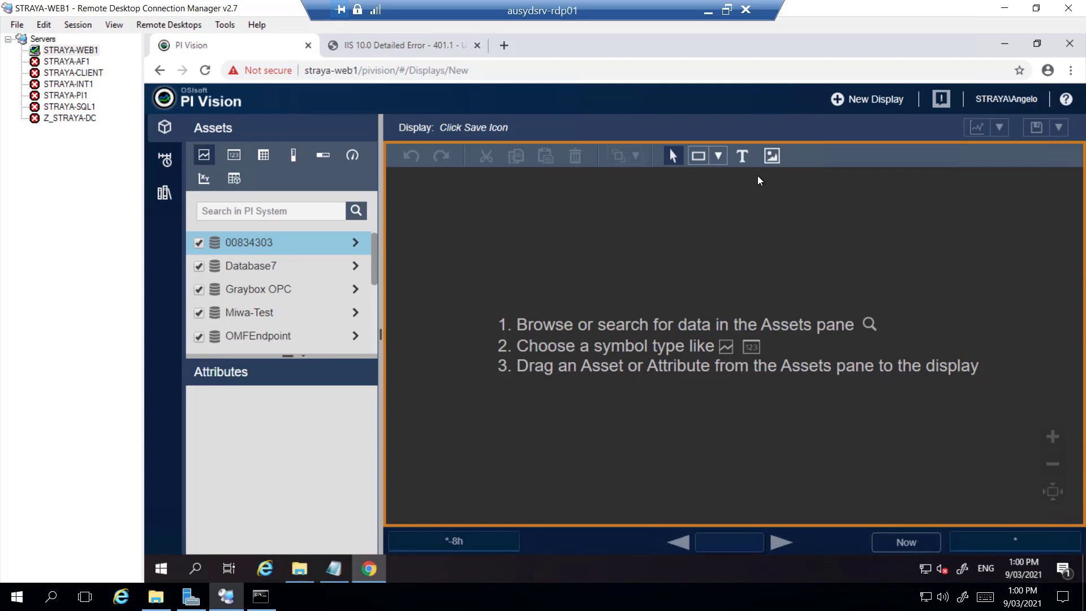
mouse_move(747, 183)
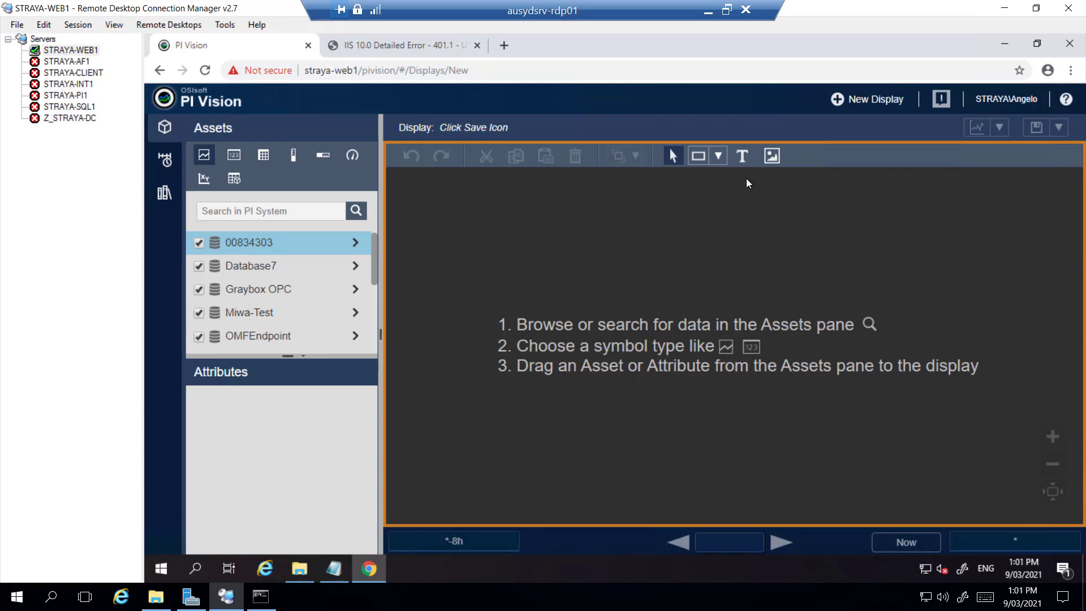
mouse_move(339, 259)
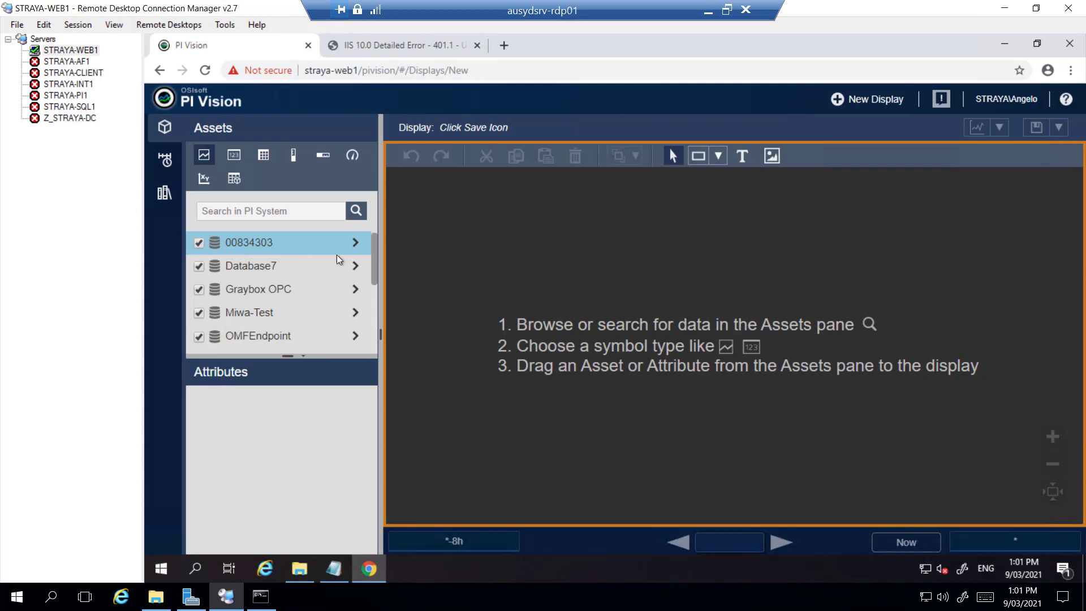
Step: Browse into the Graybox OPC database, then view the 401.1 Unauthorized page for pivision.straya.int
click(355, 242)
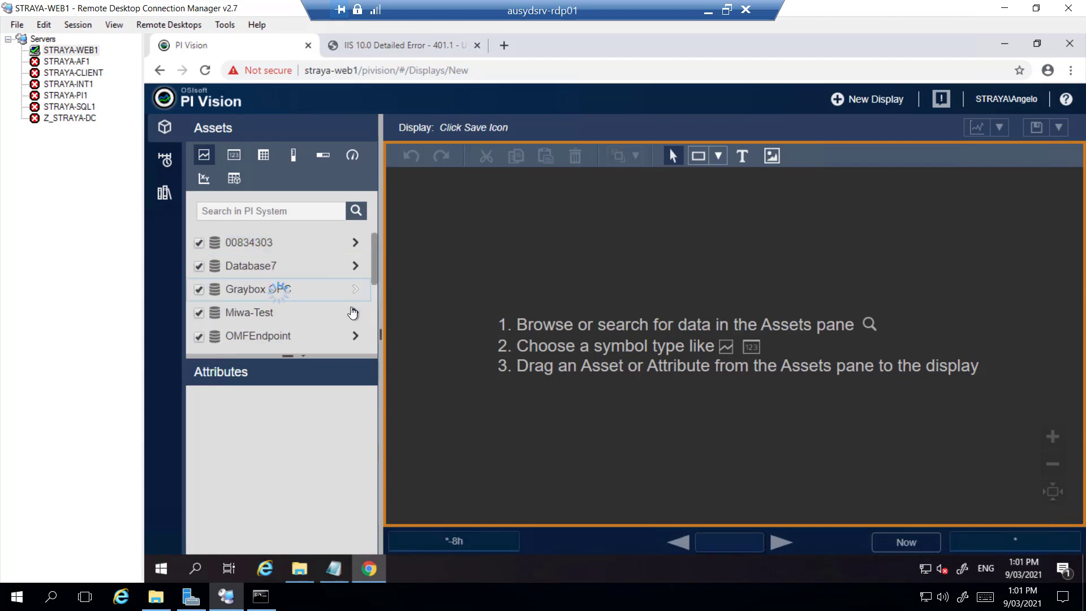
click(356, 288)
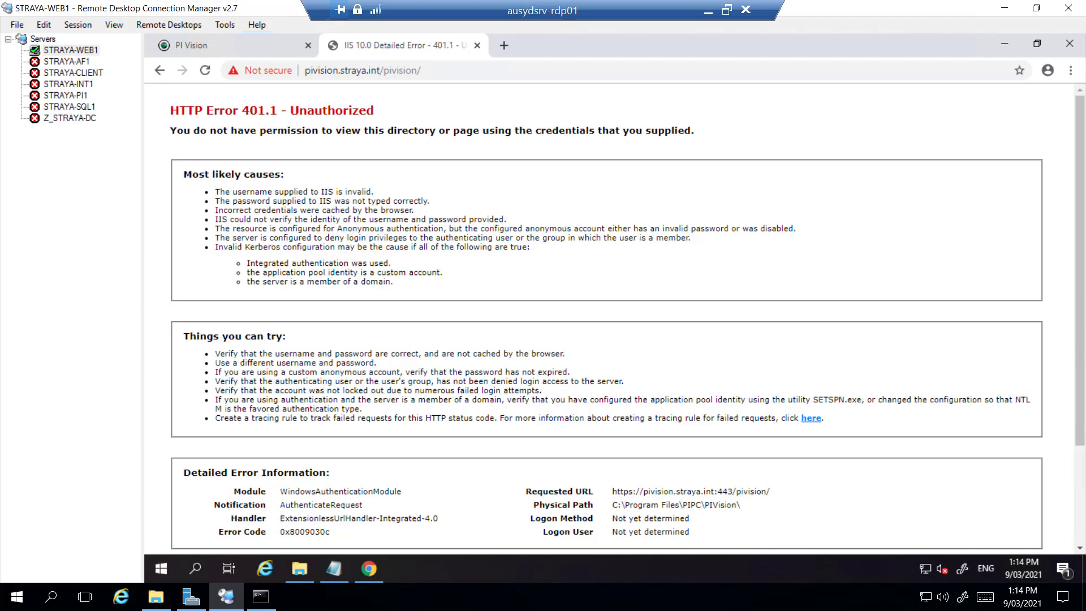
click(161, 567)
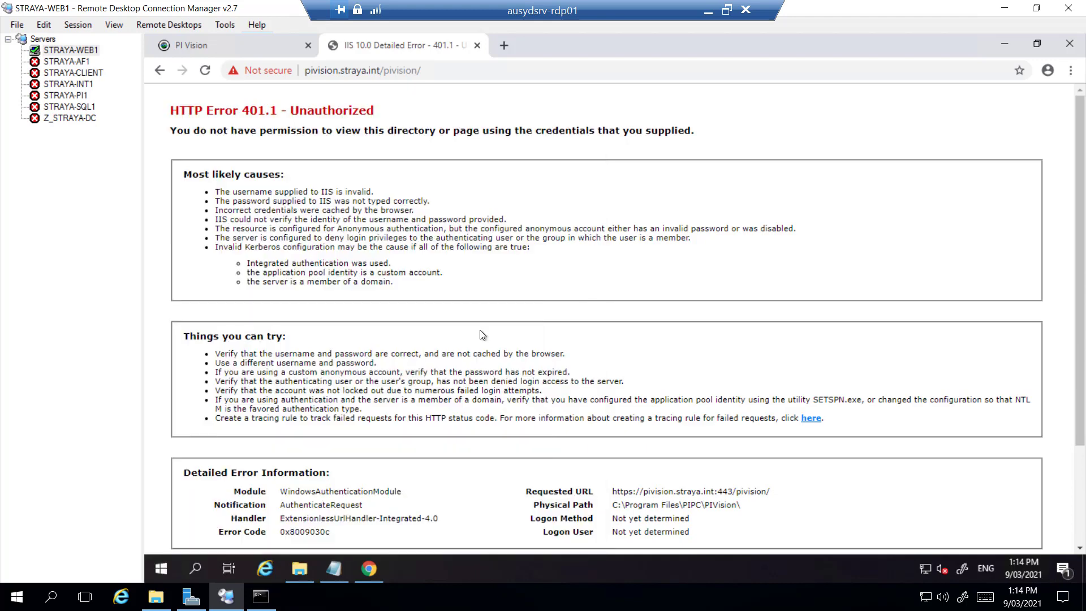
click(403, 568)
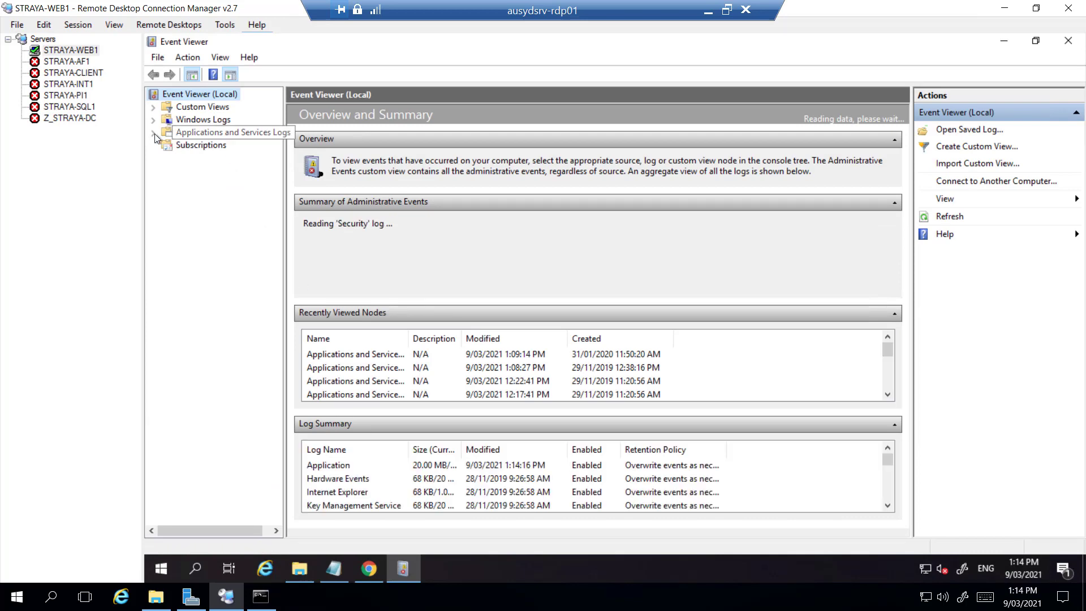
mouse_move(228, 136)
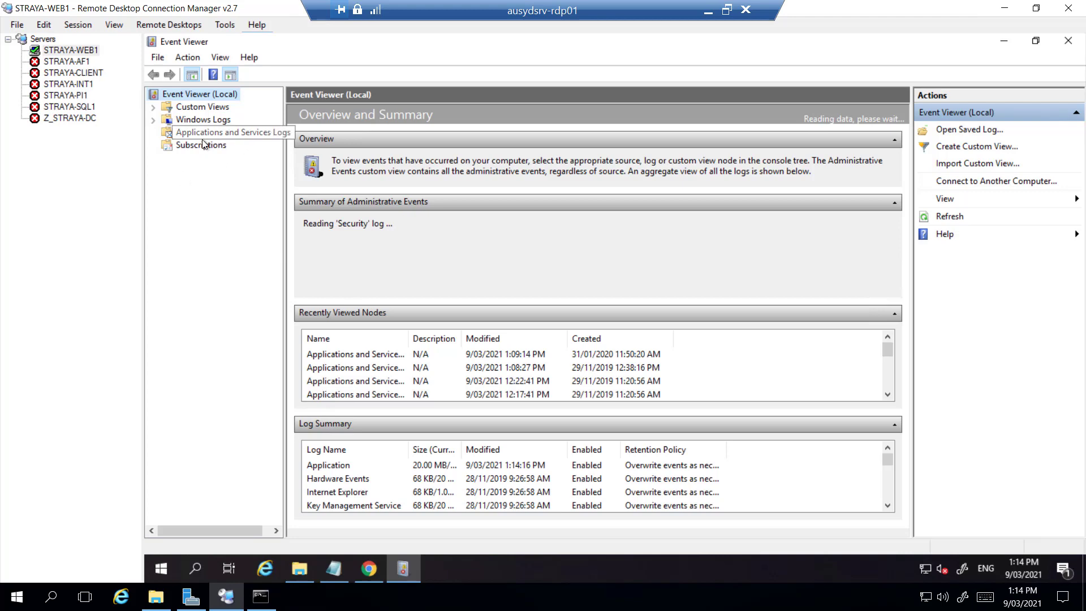
Step: Inspect the latest error in the OSIsoft-Search Admin log under Applications and Services Logs
click(153, 132)
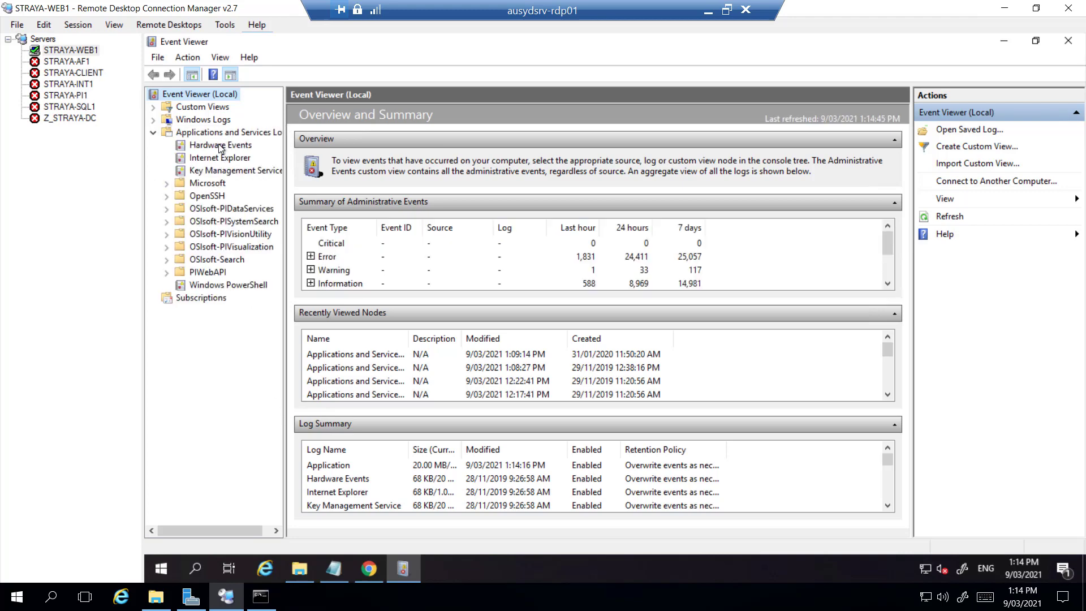
click(166, 259)
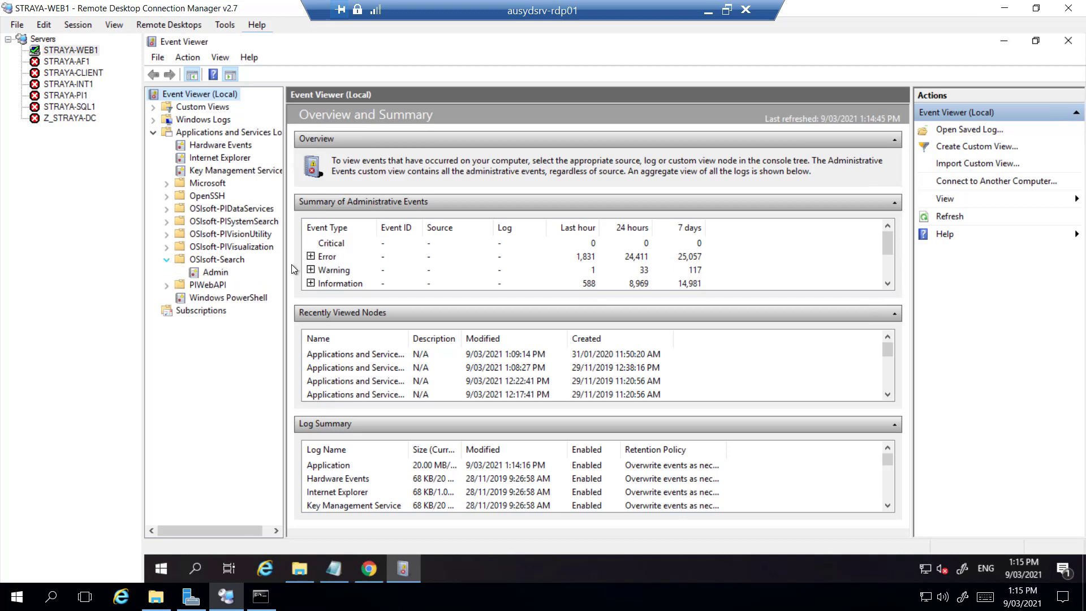
click(217, 273)
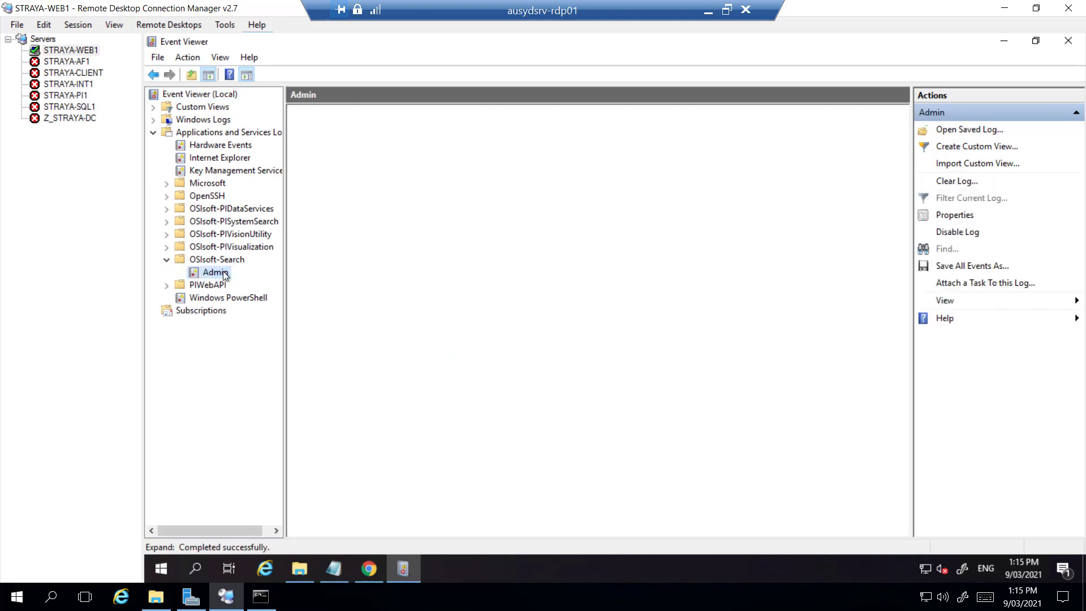
click(215, 271)
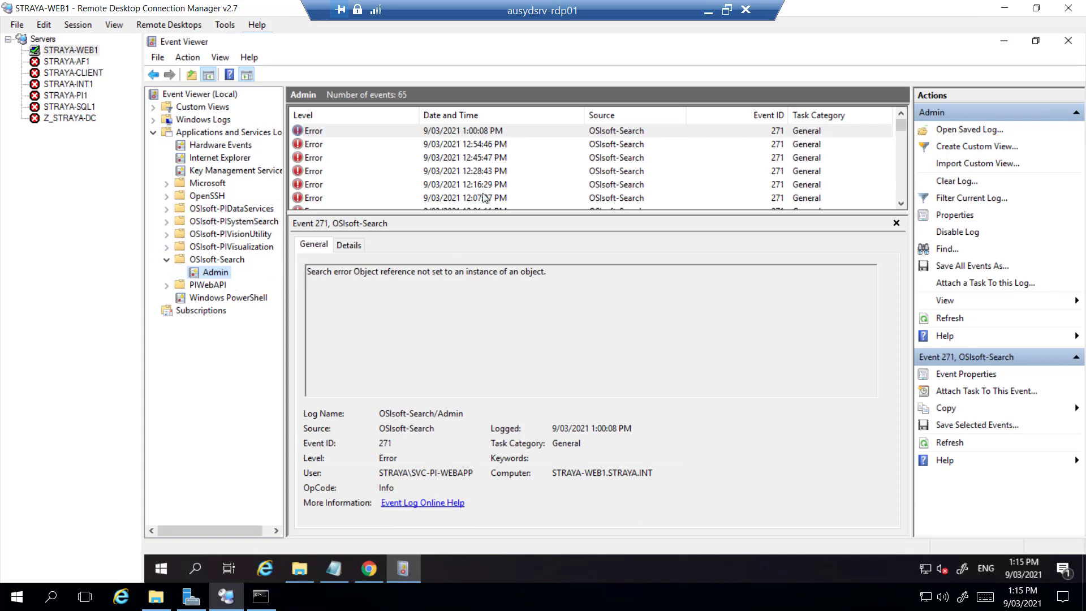
mouse_move(220, 56)
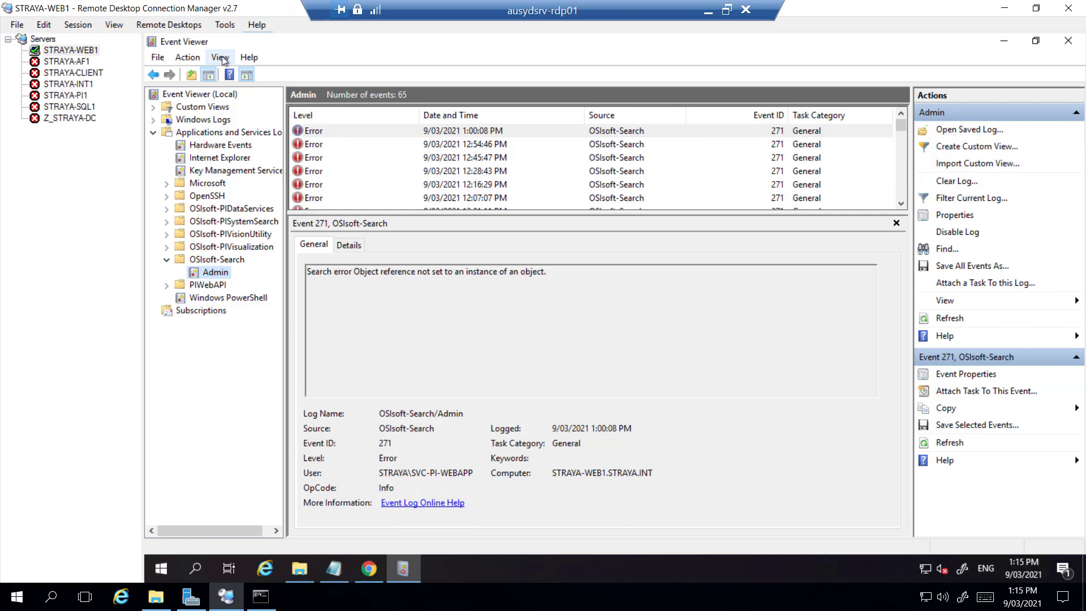
Step: Reveal analytic/debug logs, enable the OSIsoft-Search Debug log, and return to PI Vision
click(220, 56)
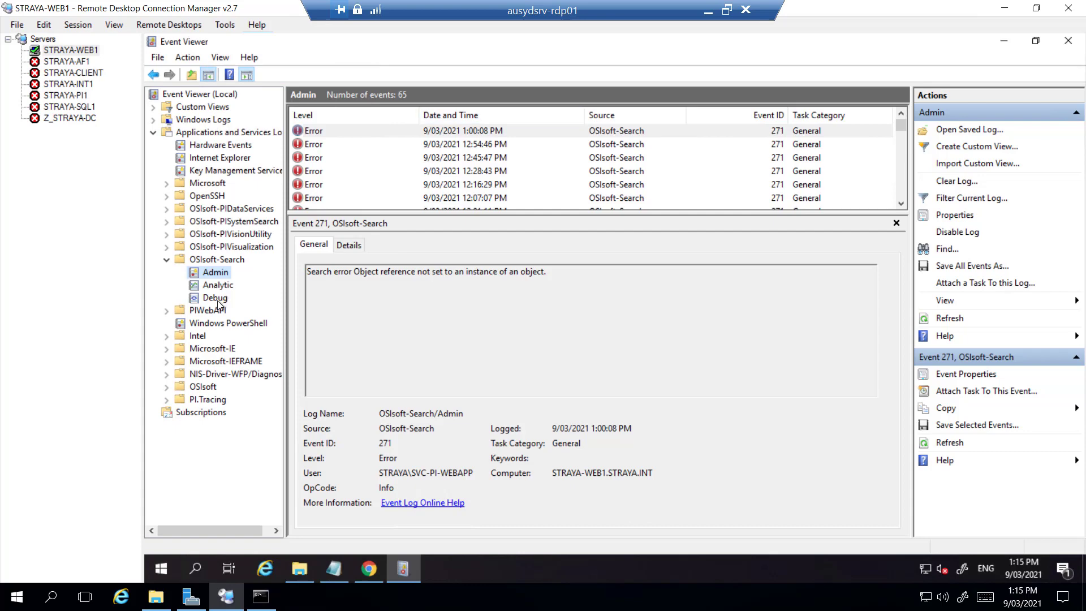
click(215, 297)
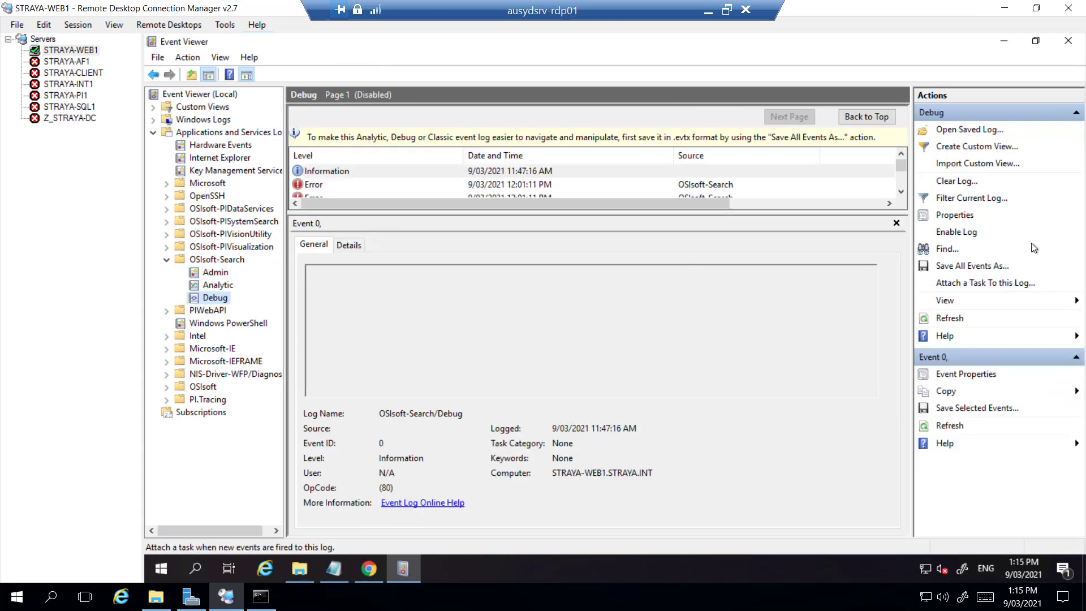
click(957, 230)
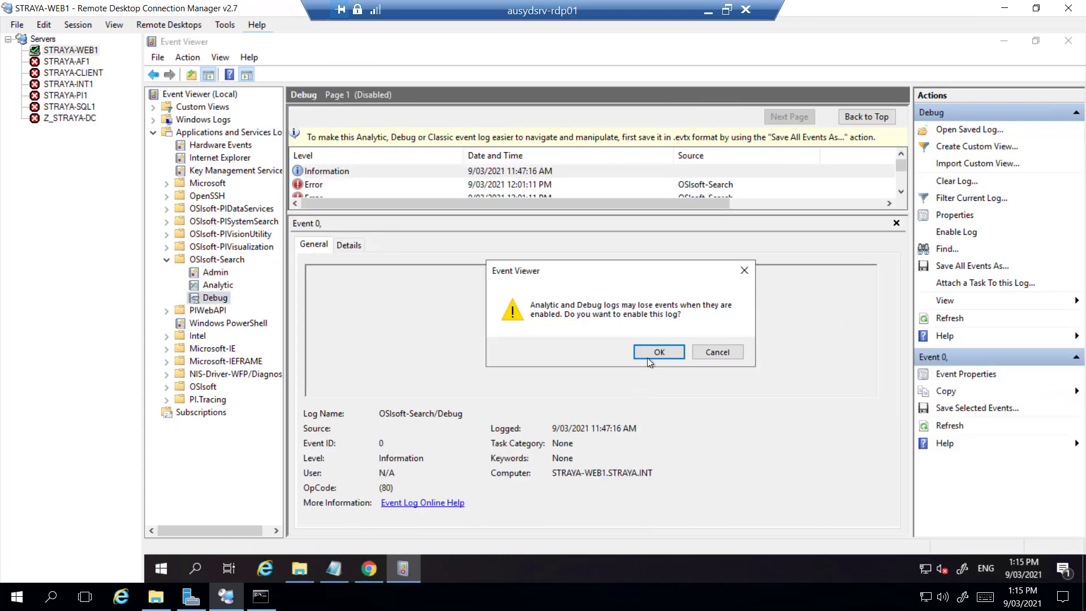
click(658, 352)
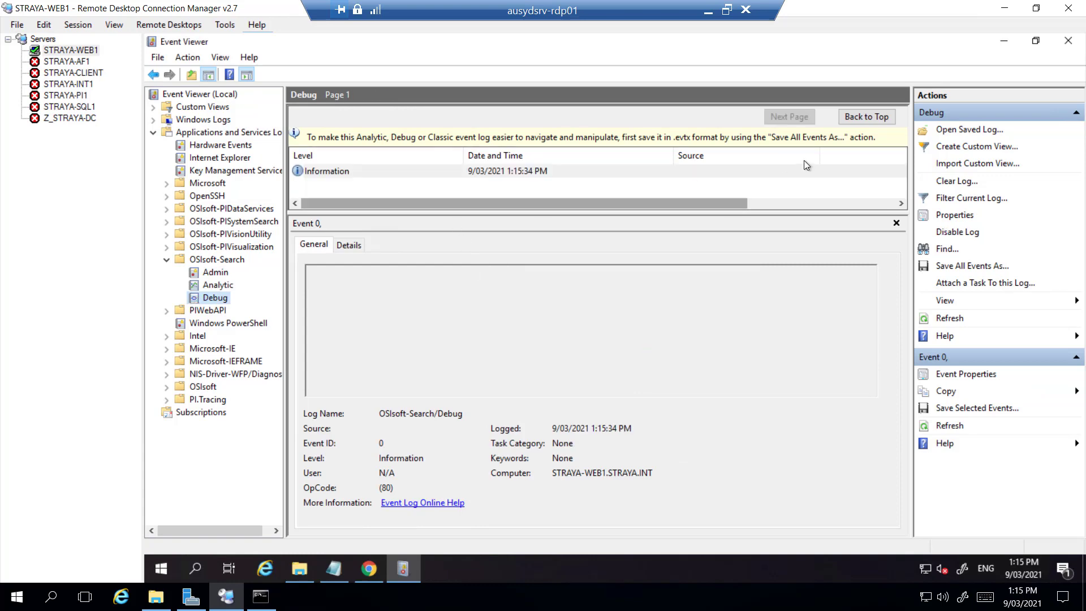
click(368, 568)
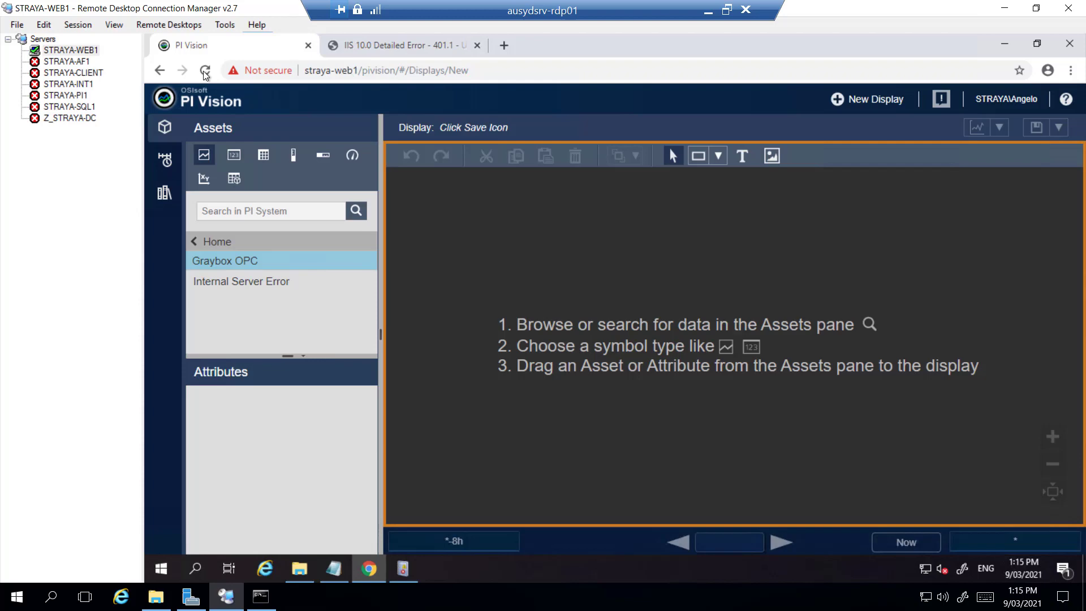
Step: Reload PI Vision and browse into a database to generate fresh search activity
click(205, 70)
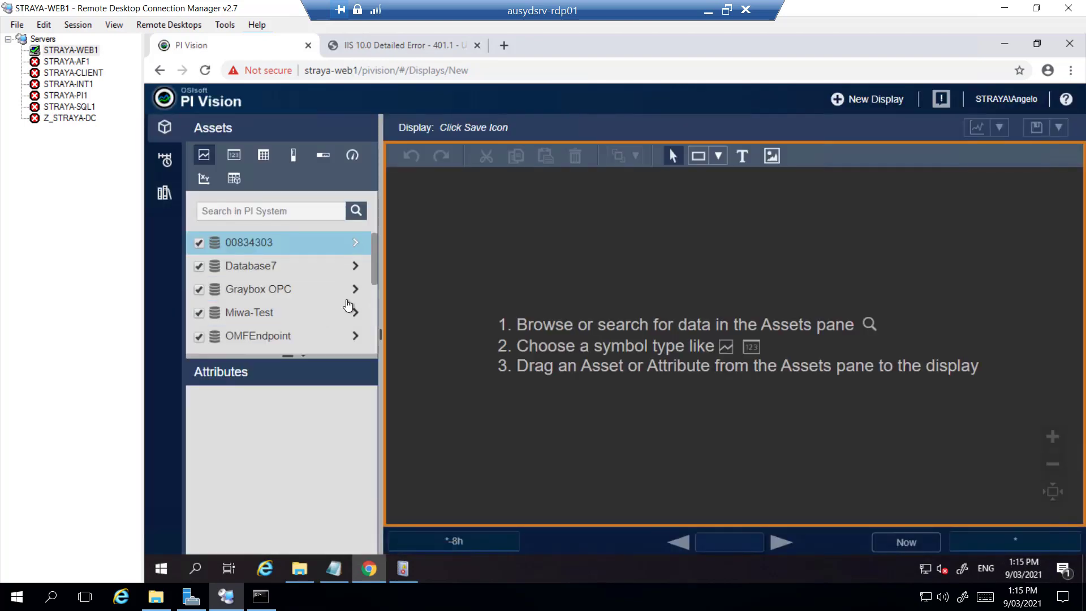
click(356, 242)
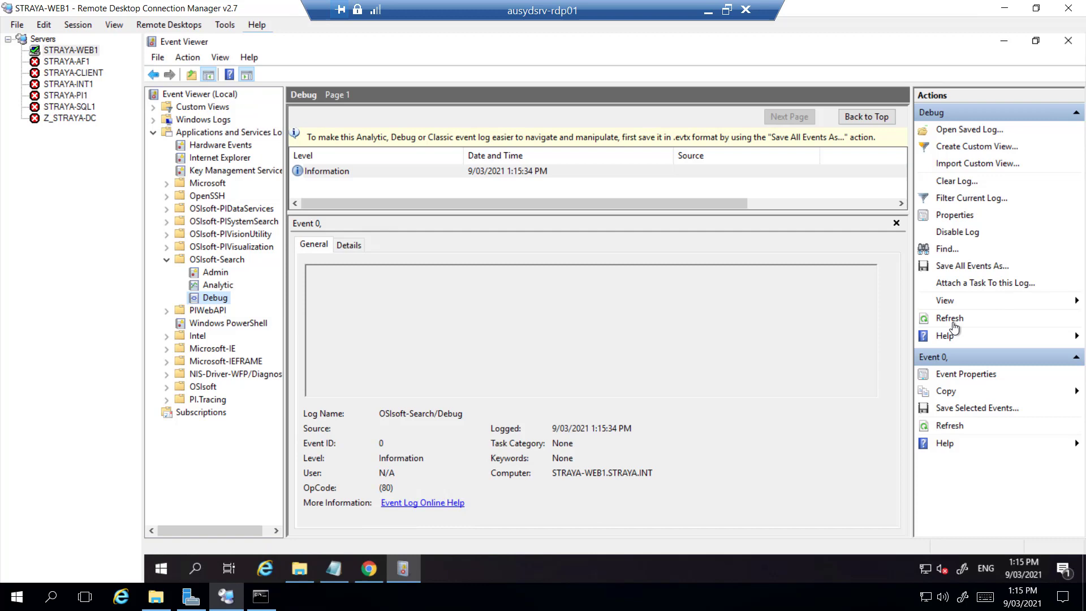
Step: Examine the new OSIsoft-Search SSL/TLS trust WebException error, then return to PI Vision
click(949, 317)
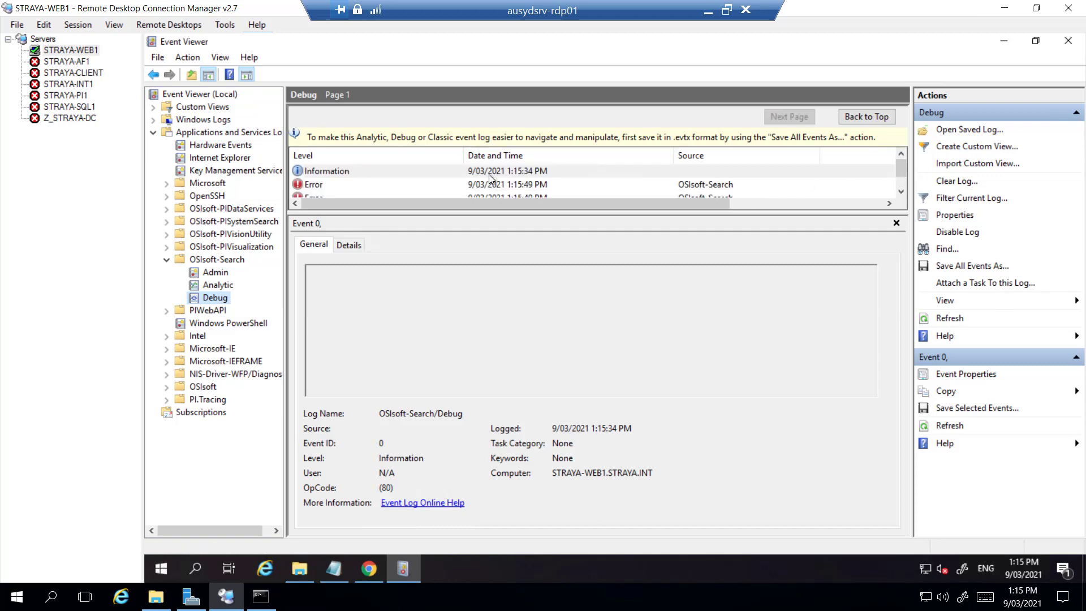
click(508, 185)
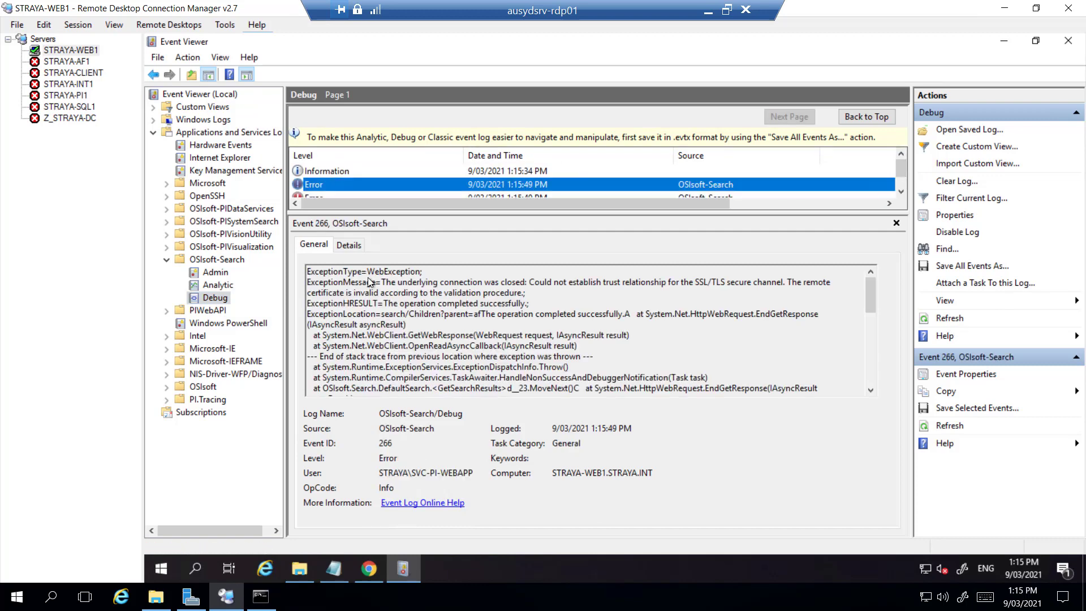
double_click(394, 270)
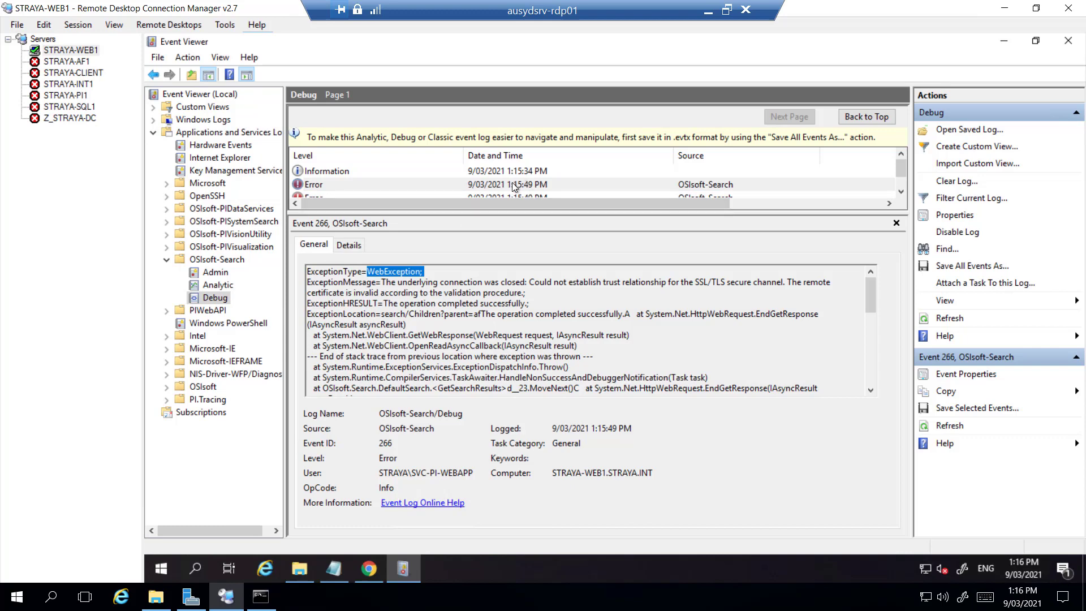
click(508, 185)
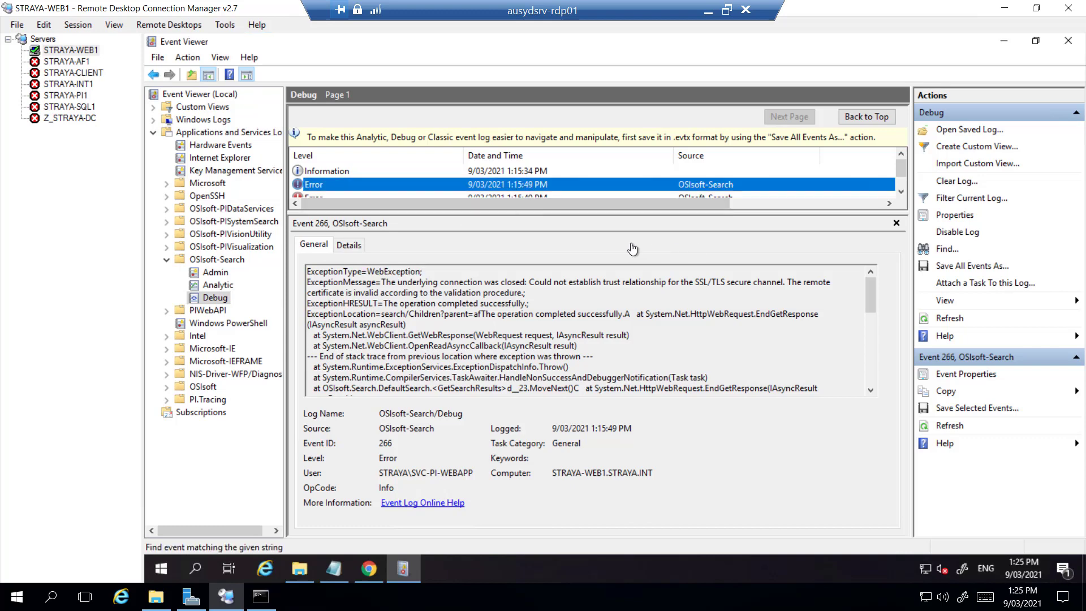
mouse_move(492, 288)
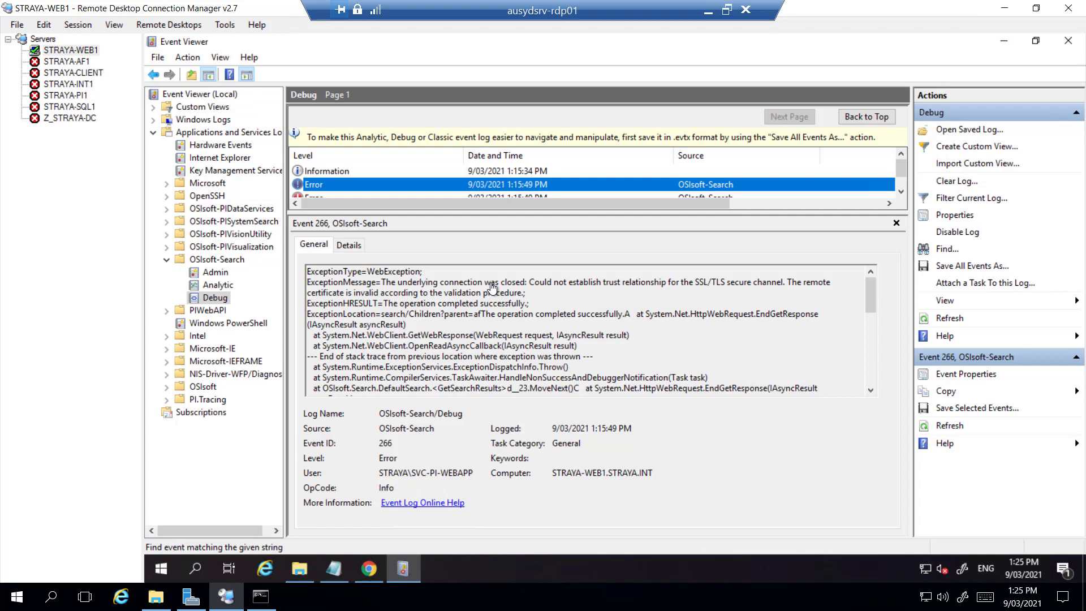
mouse_move(963, 371)
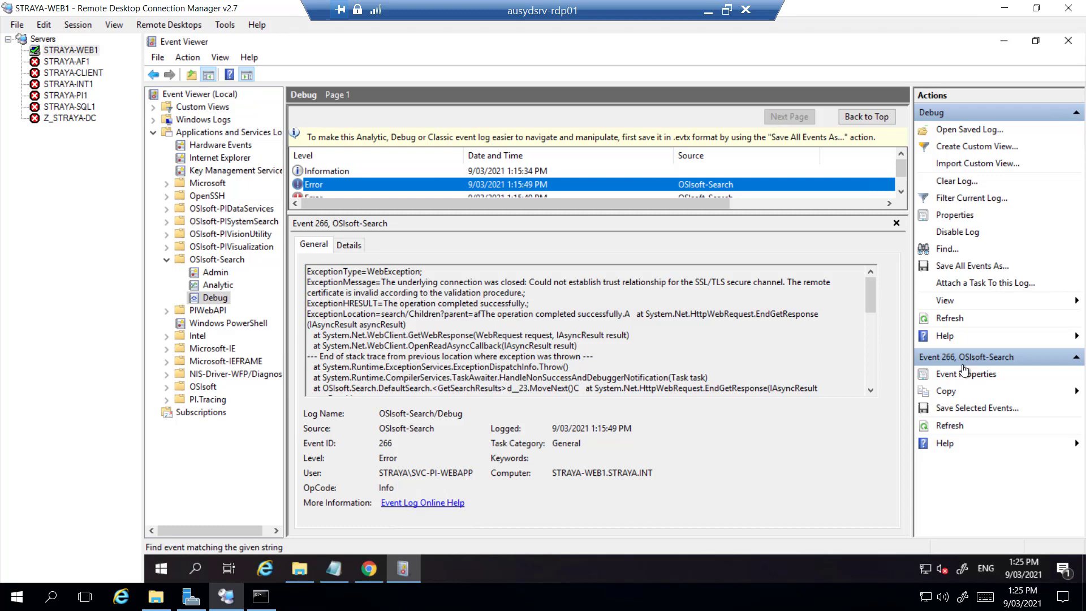
mouse_move(872, 362)
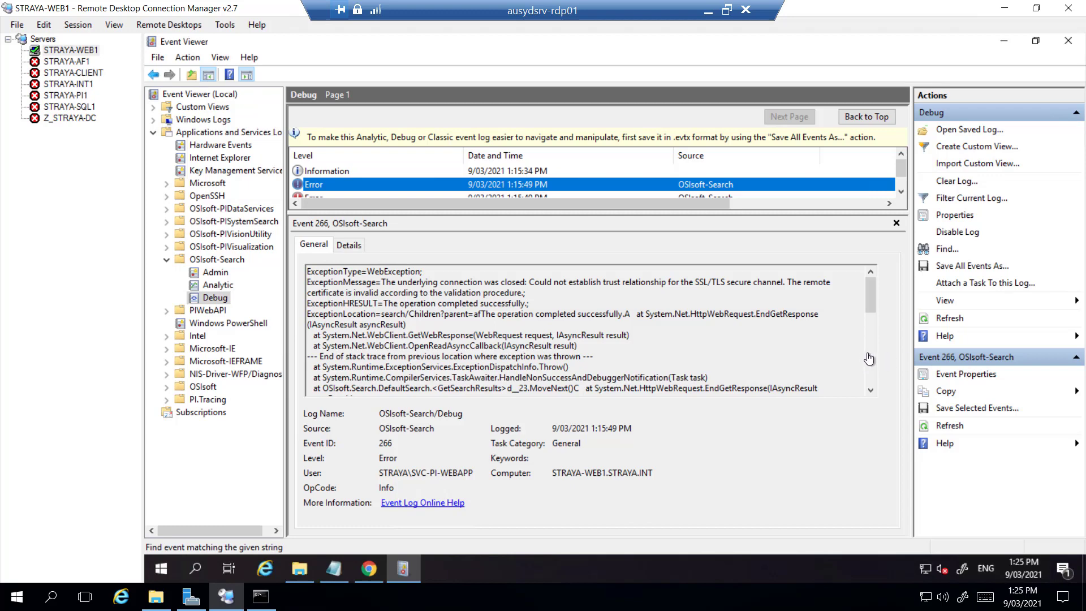
mouse_move(504, 355)
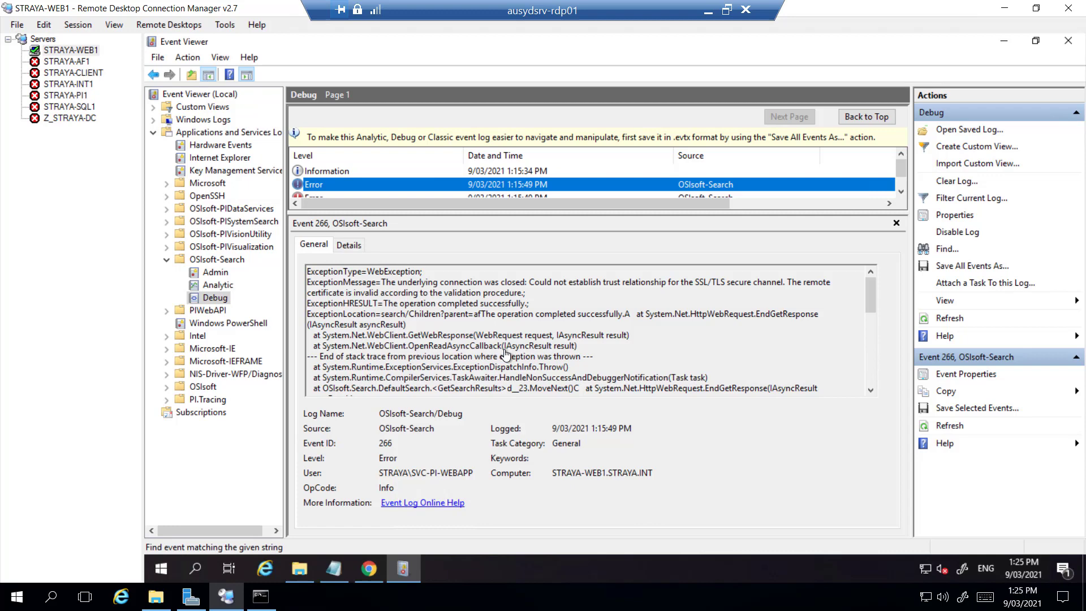
mouse_move(565, 381)
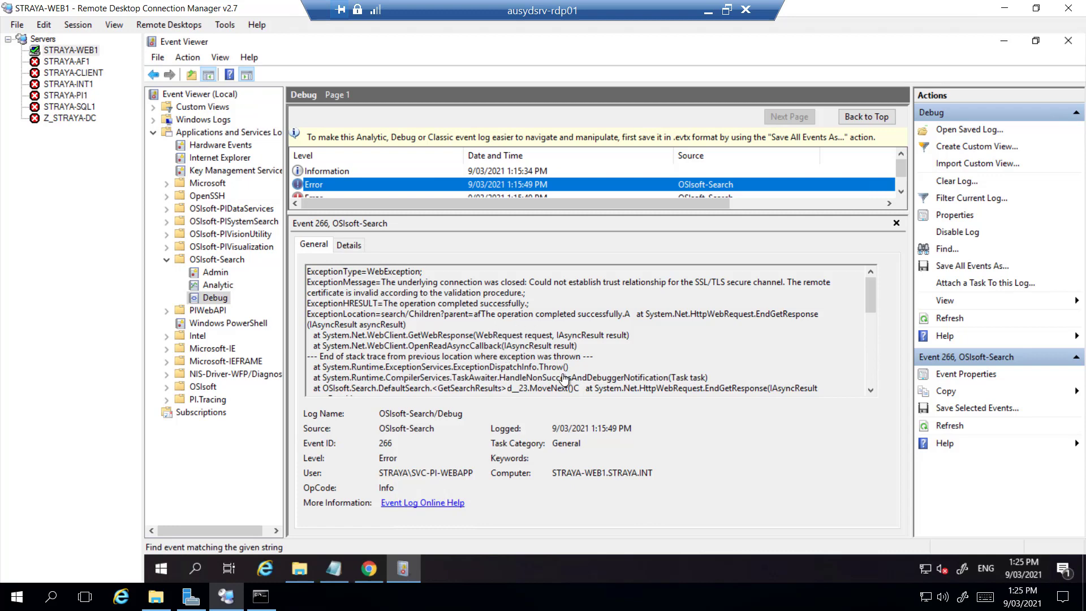
click(368, 568)
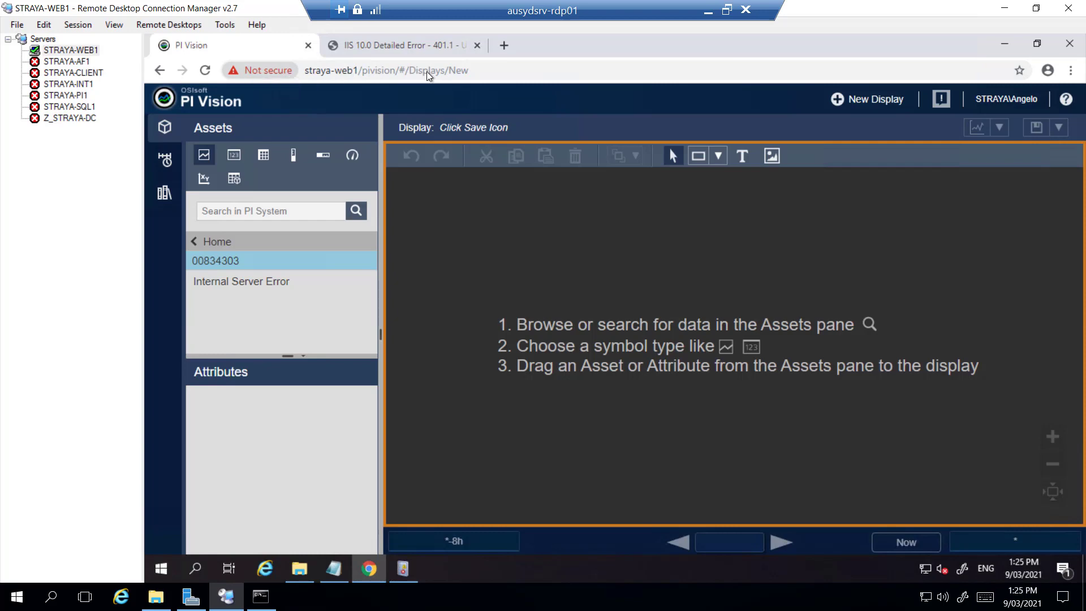
click(266, 70)
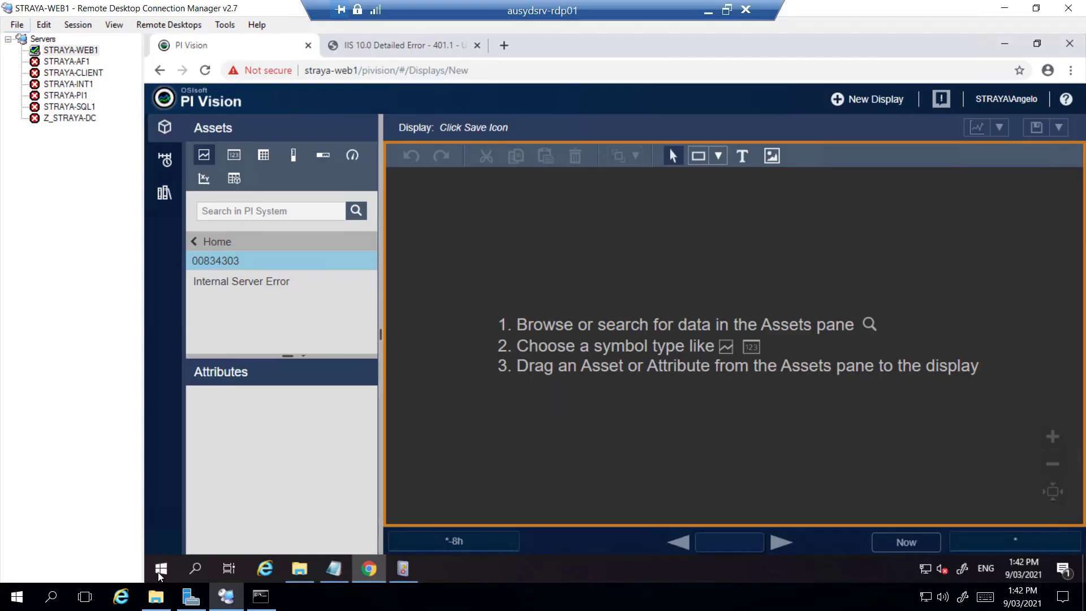
Step: Start the PI Web API wizard, skip telemetry, connect to STRAYA-AF and keep port 443
click(161, 569)
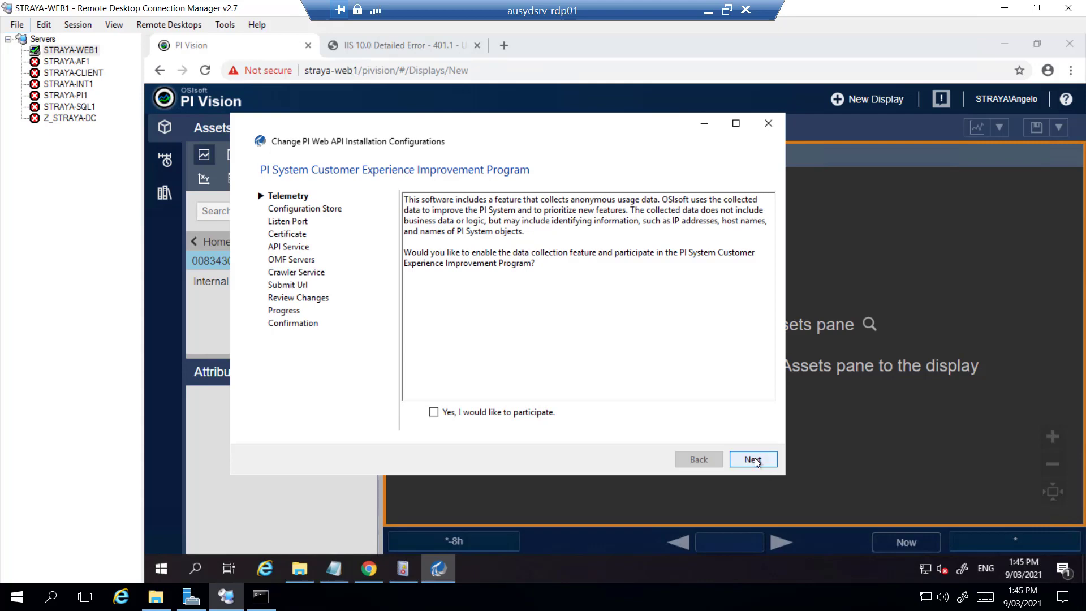
click(753, 459)
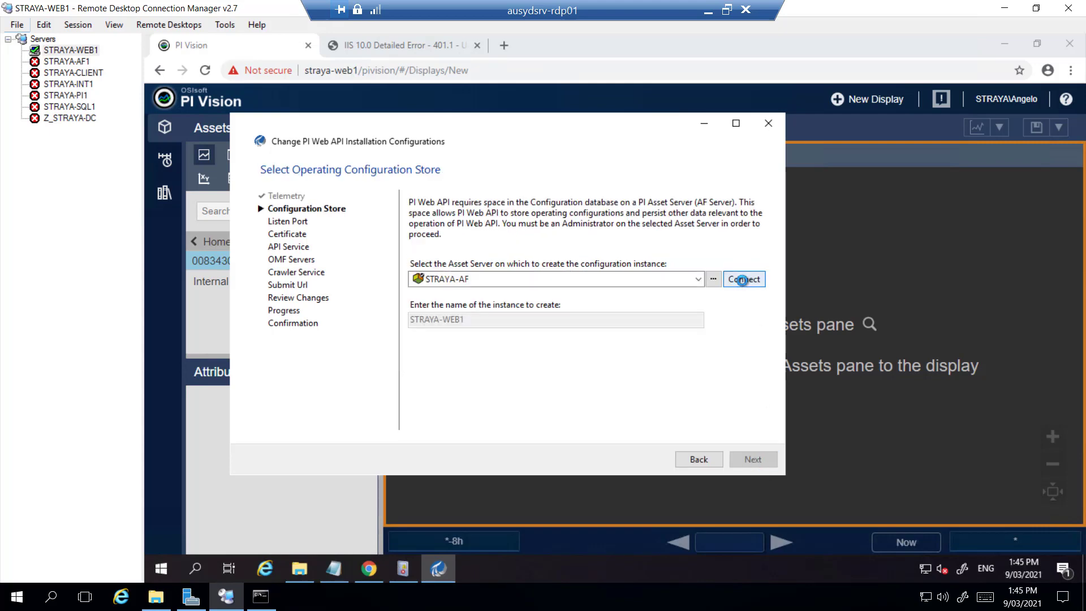
click(742, 278)
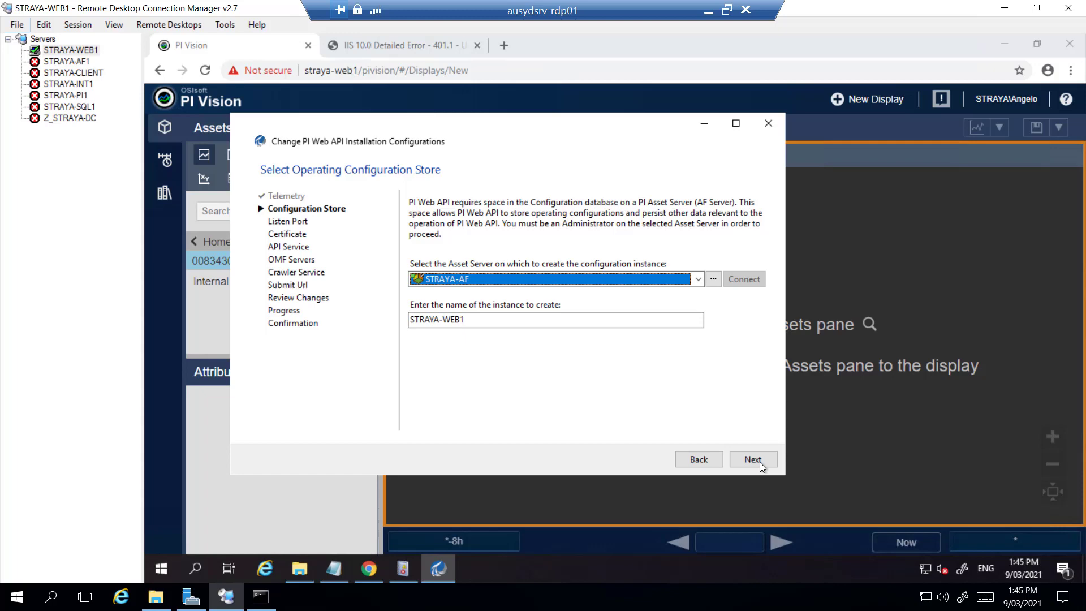
click(753, 460)
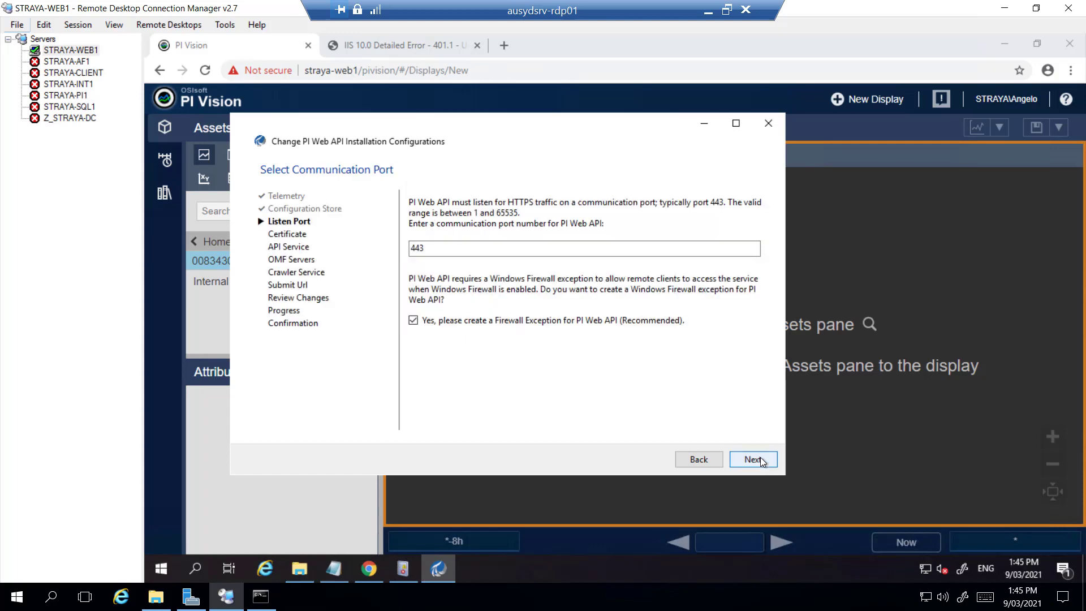
click(754, 459)
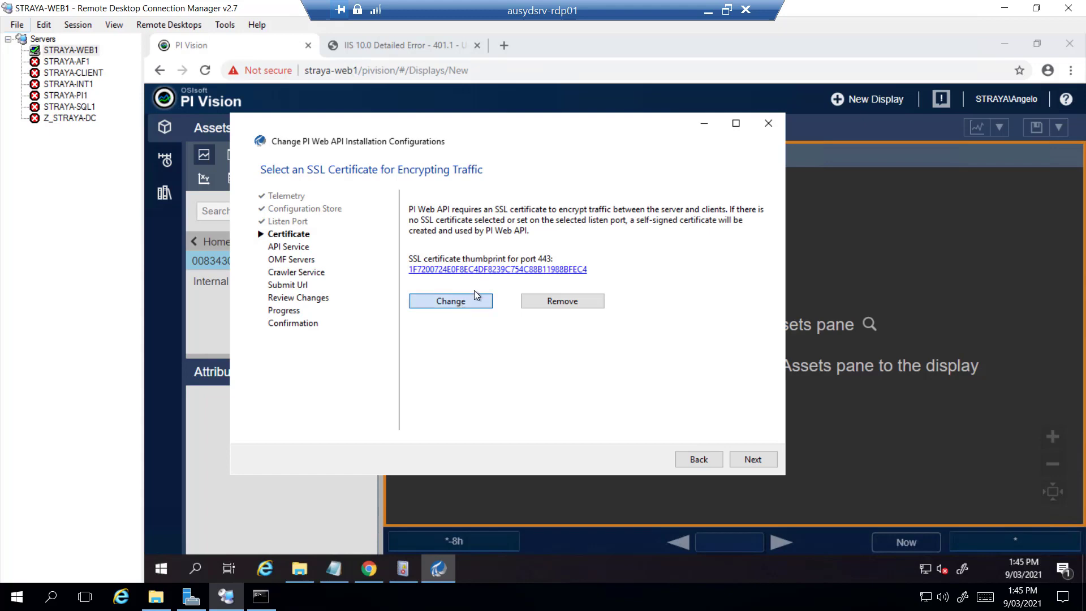
Step: Choose Vision Certificate 2 as the SSL certificate for port 443
click(450, 301)
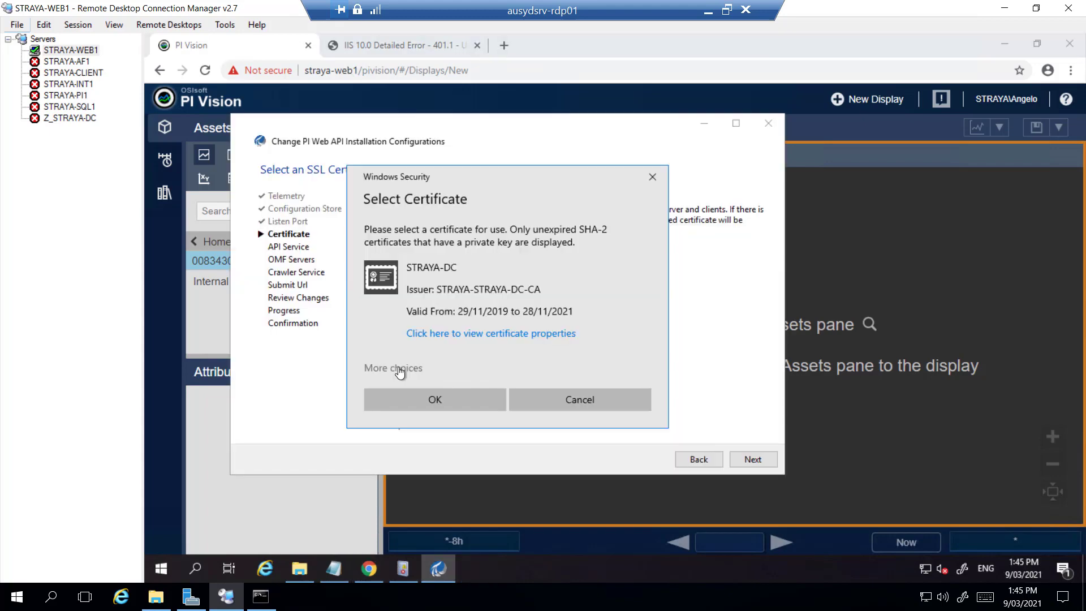
click(392, 368)
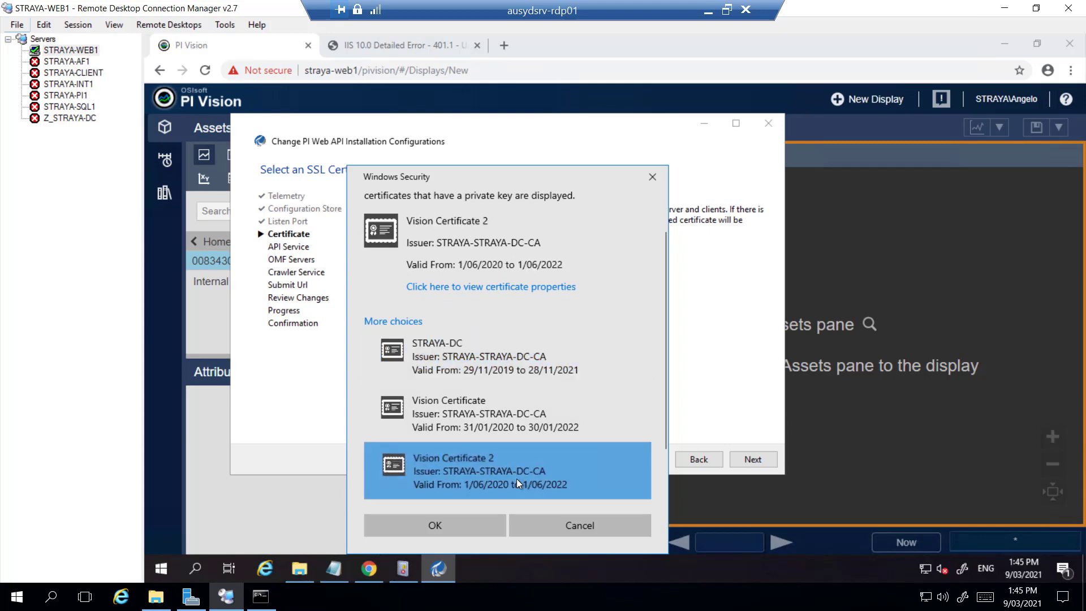
click(434, 525)
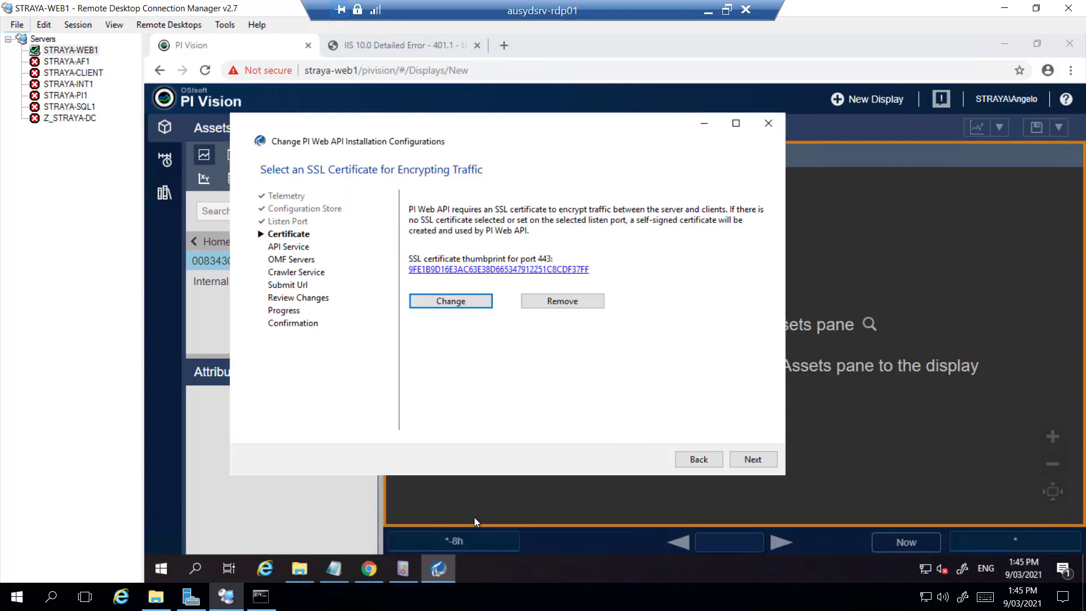
Step: Inspect the certificate's details down to its subject alternative DNS names
click(498, 269)
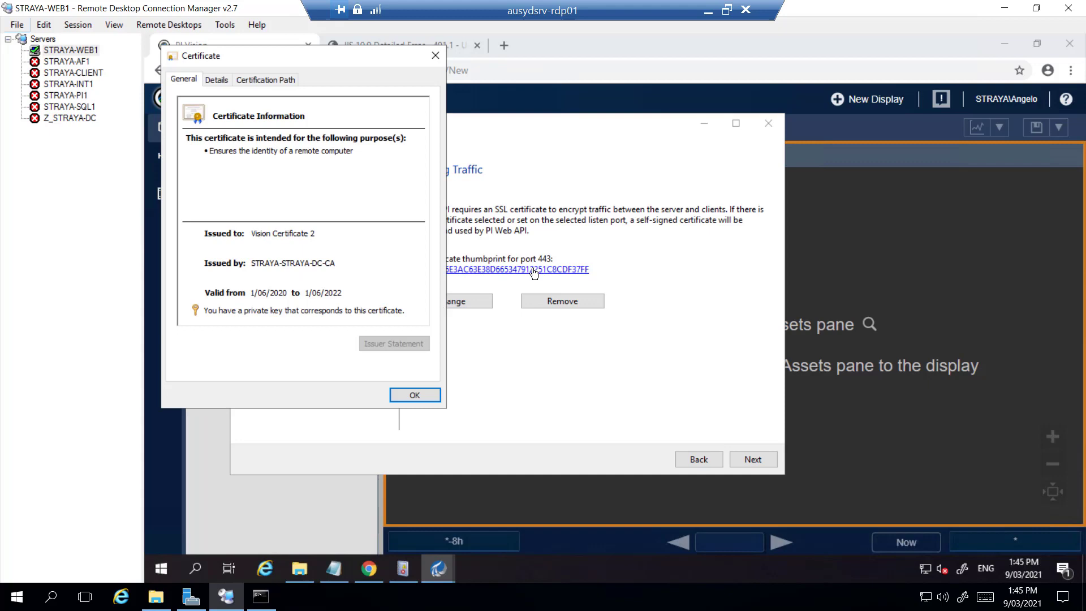
click(216, 79)
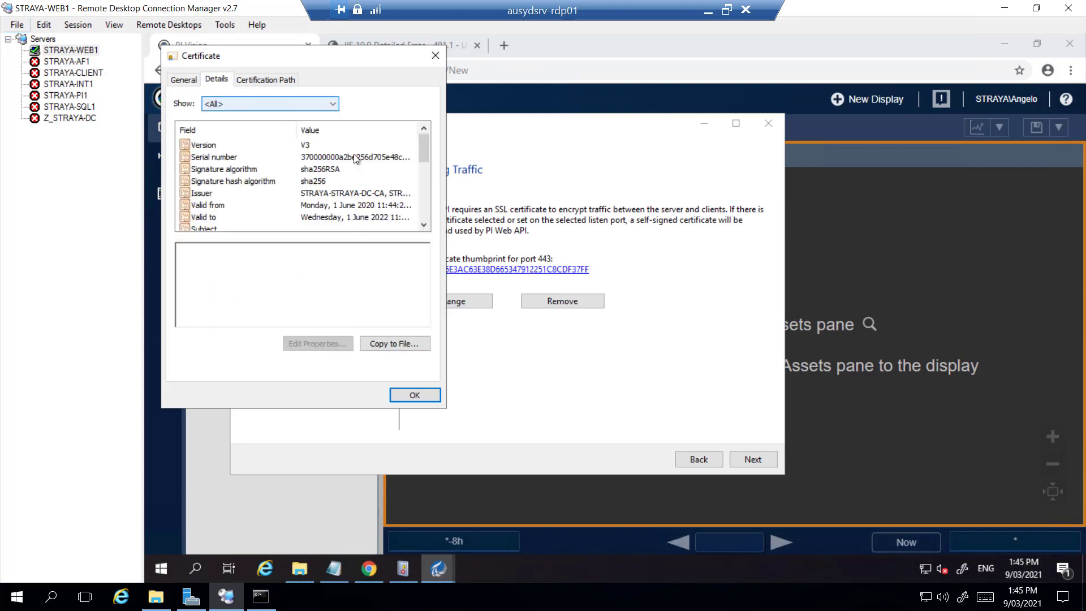
scroll(down, 3)
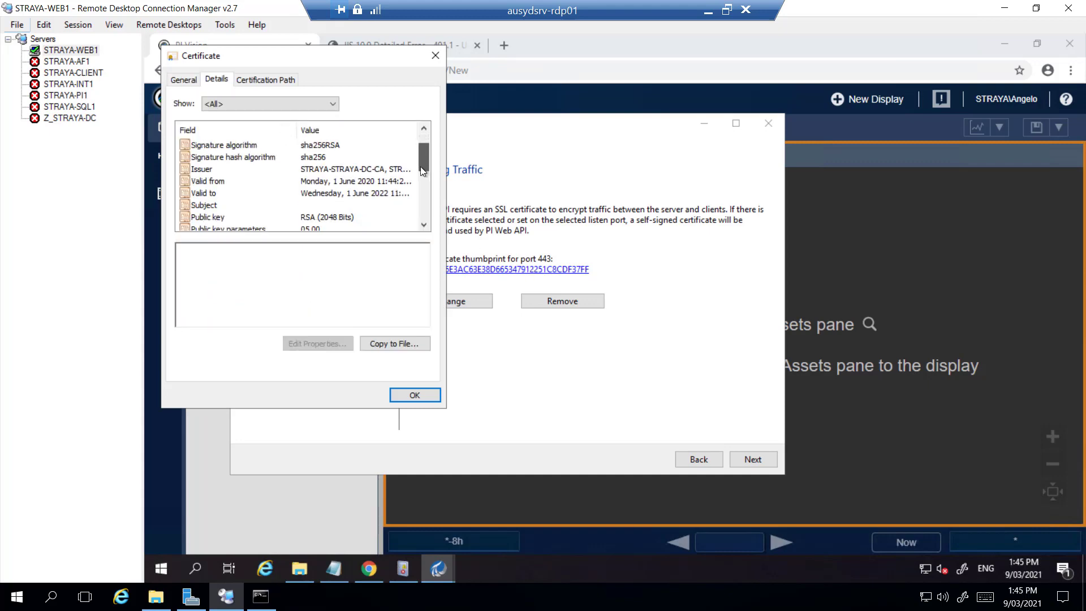
scroll(down, 3)
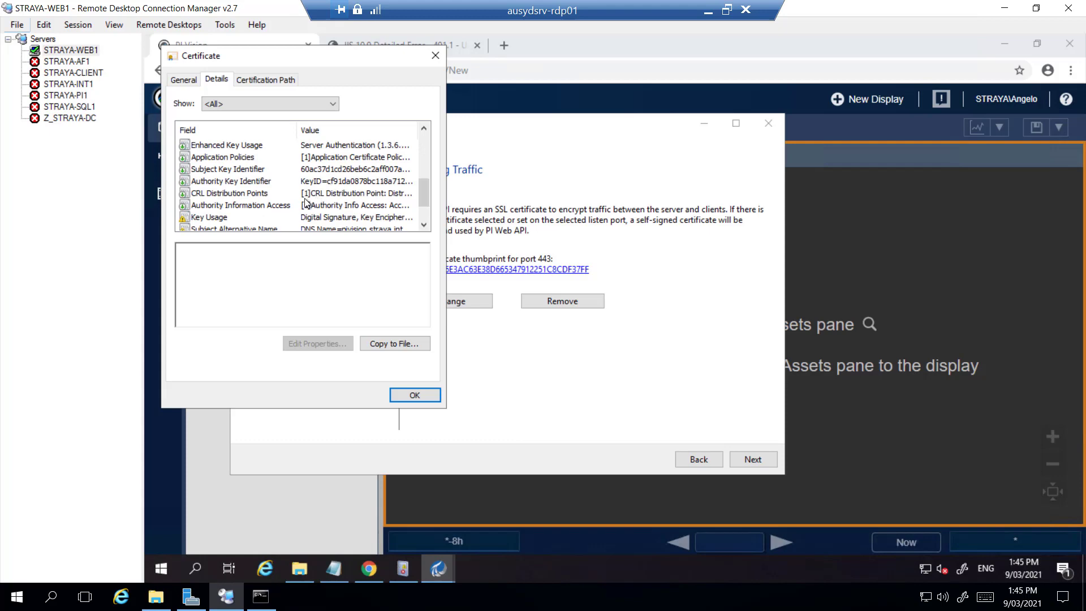
scroll(down, 3)
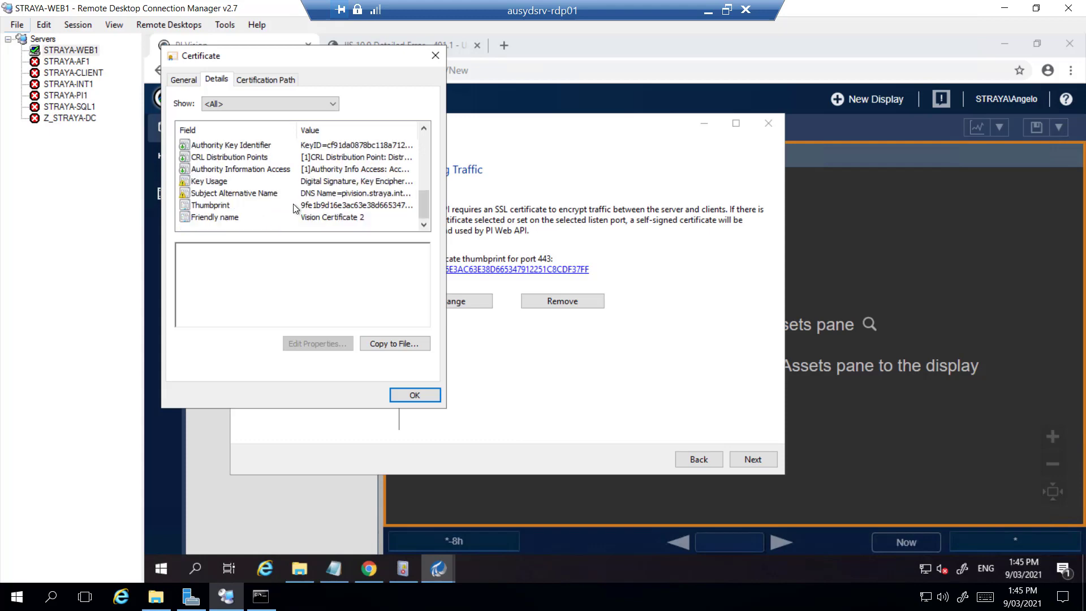
click(234, 192)
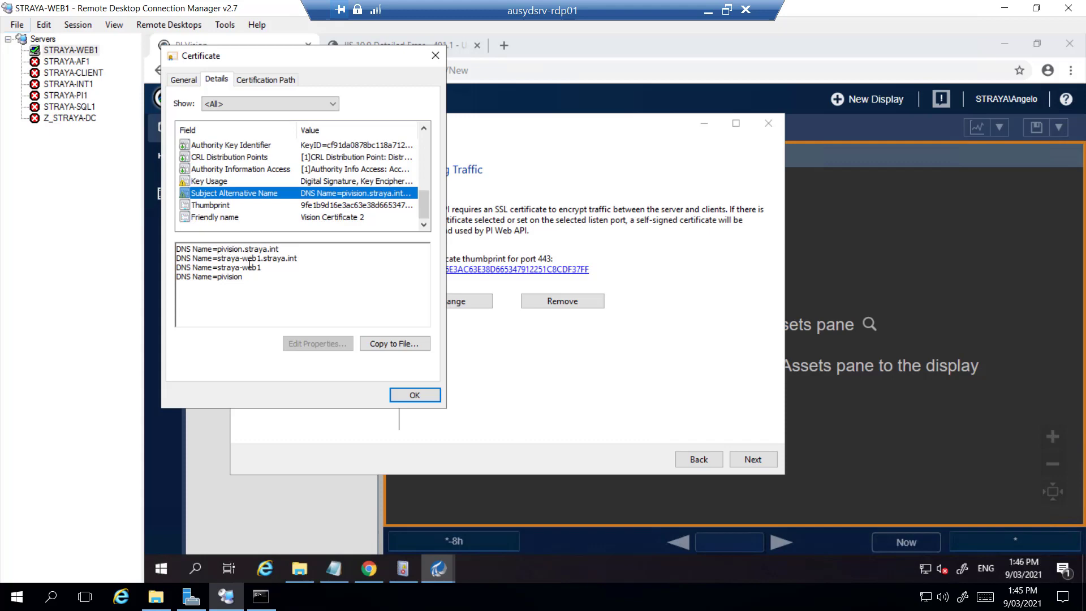
Step: Keep the certificate, API service, OMF servers, crawler service and submit URL settings unchanged
click(414, 394)
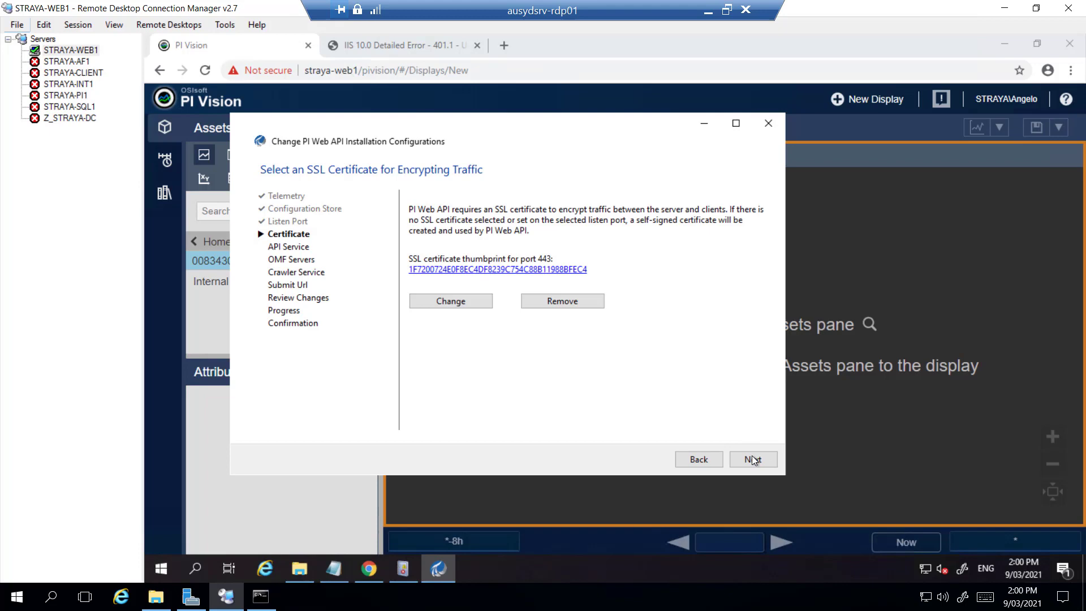
click(754, 459)
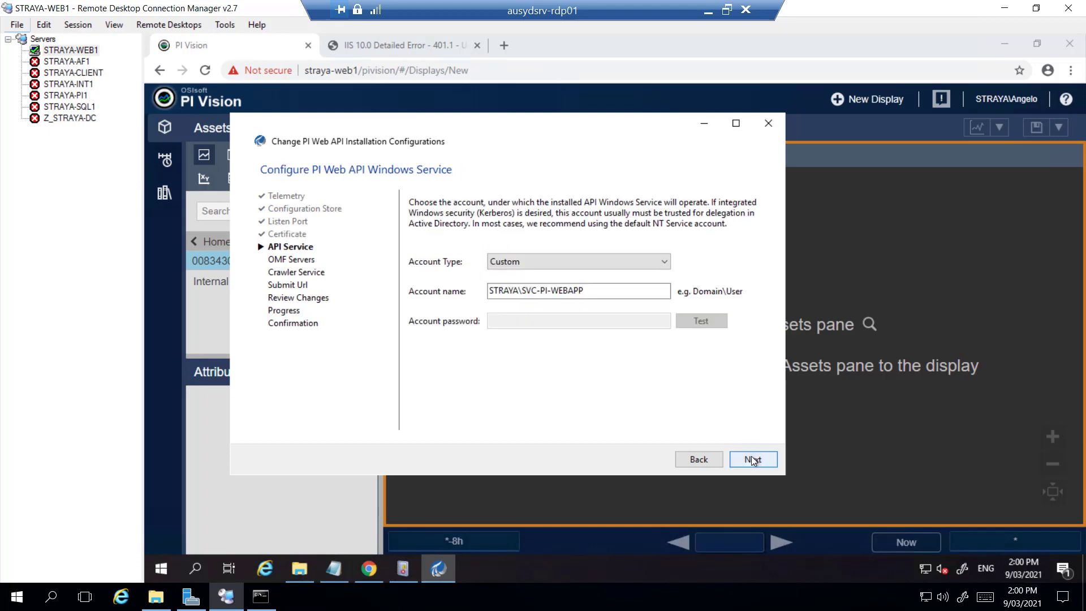
click(754, 459)
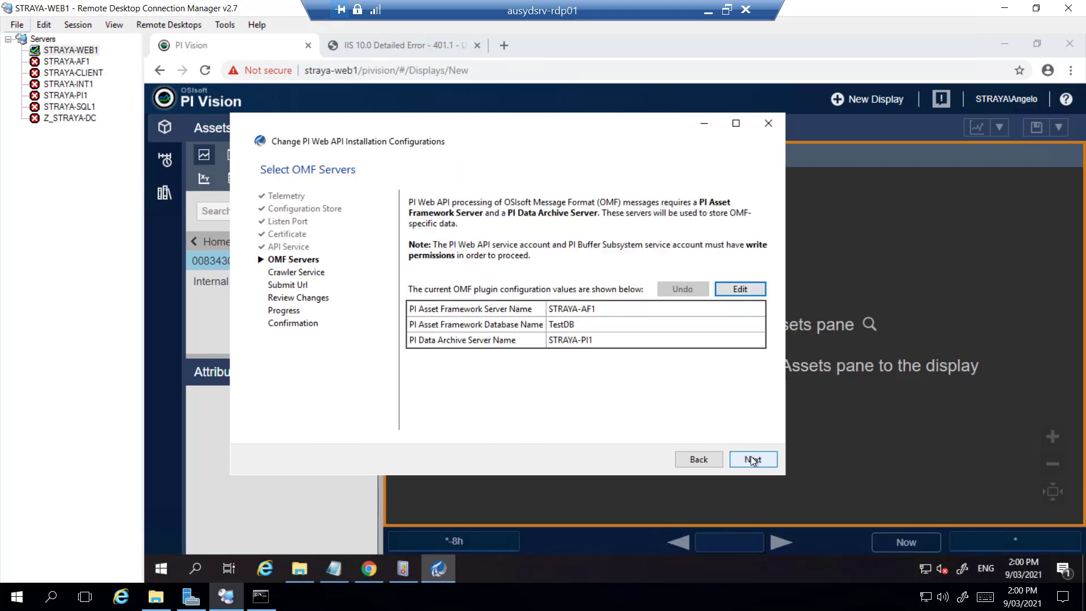
click(752, 459)
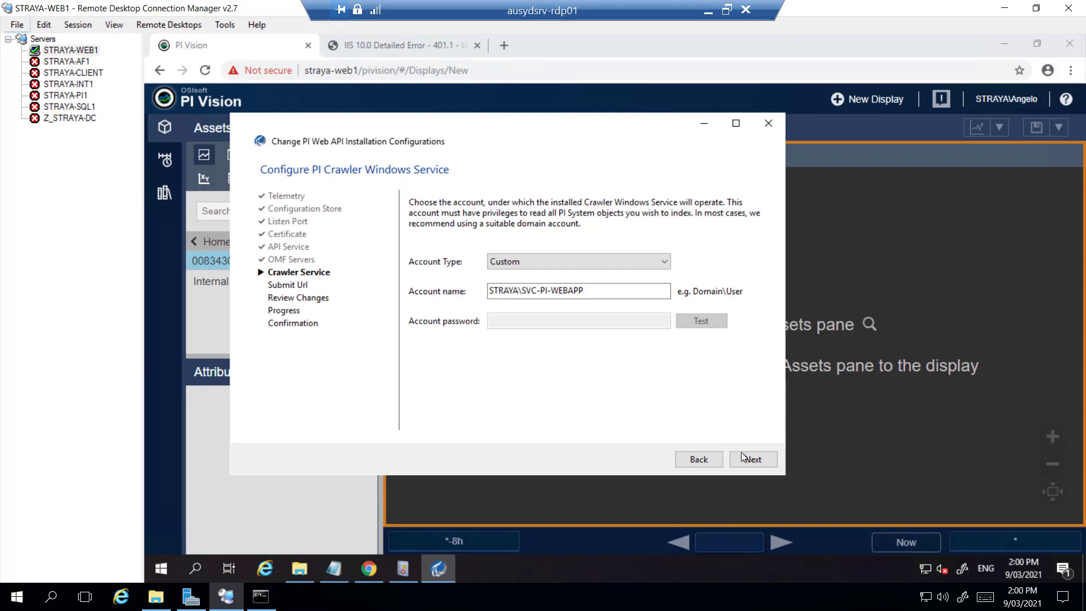
click(753, 460)
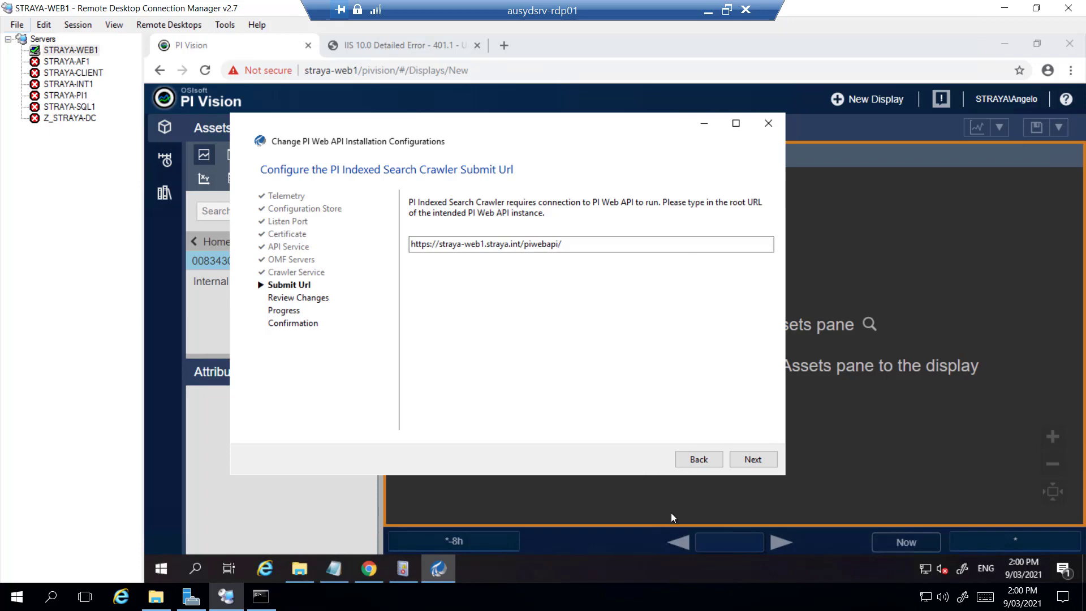
click(752, 459)
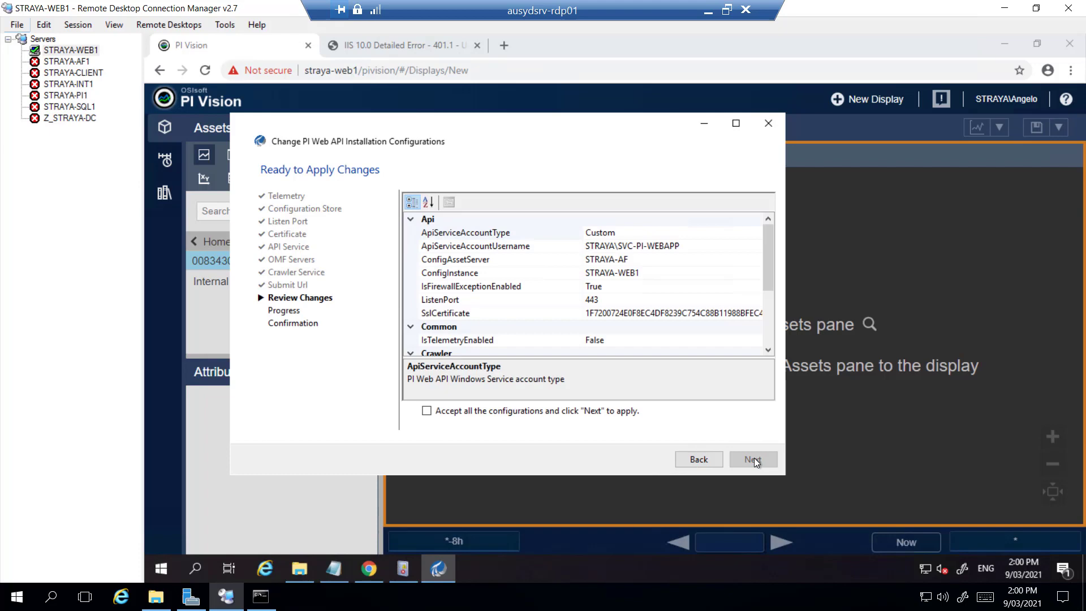
Step: Accept all reviewed configurations and apply the changes
click(426, 410)
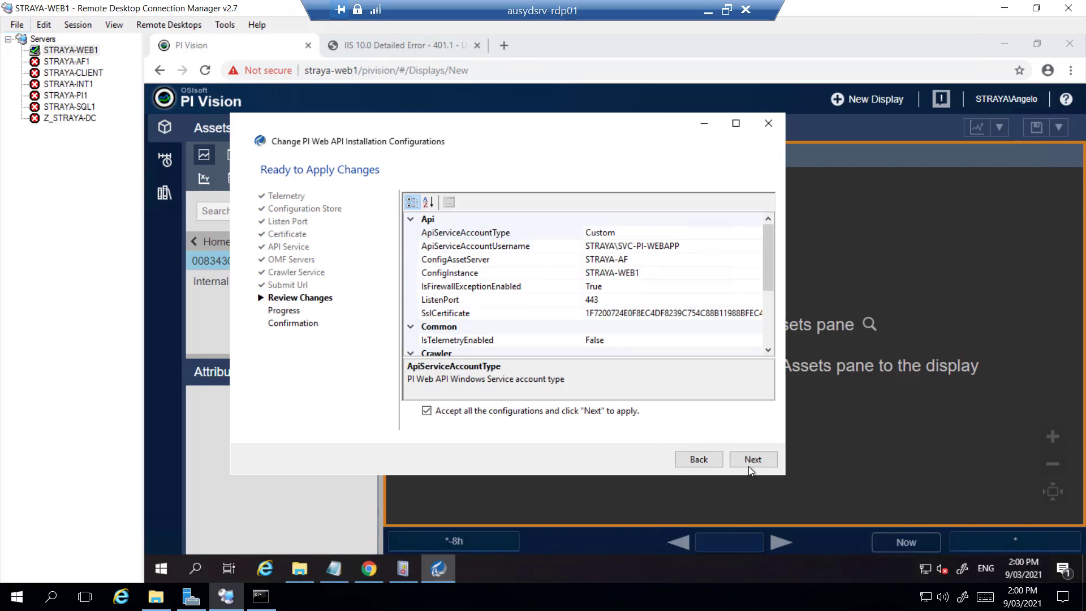
click(753, 460)
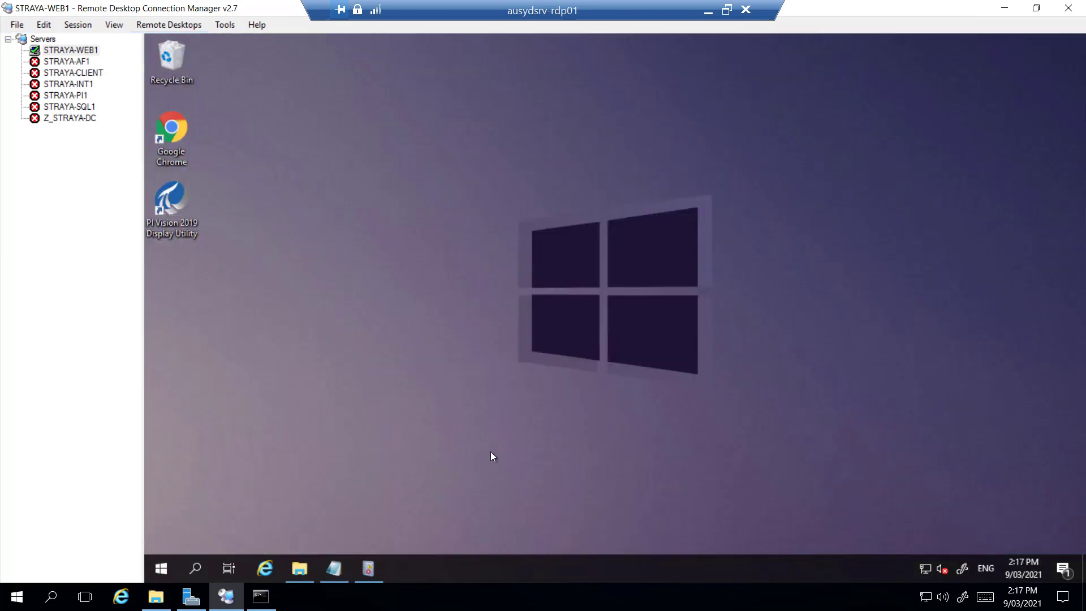
Step: Restart IIS with iisreset in an administrator Command Prompt, then launch the browser
click(161, 568)
text(cmd)
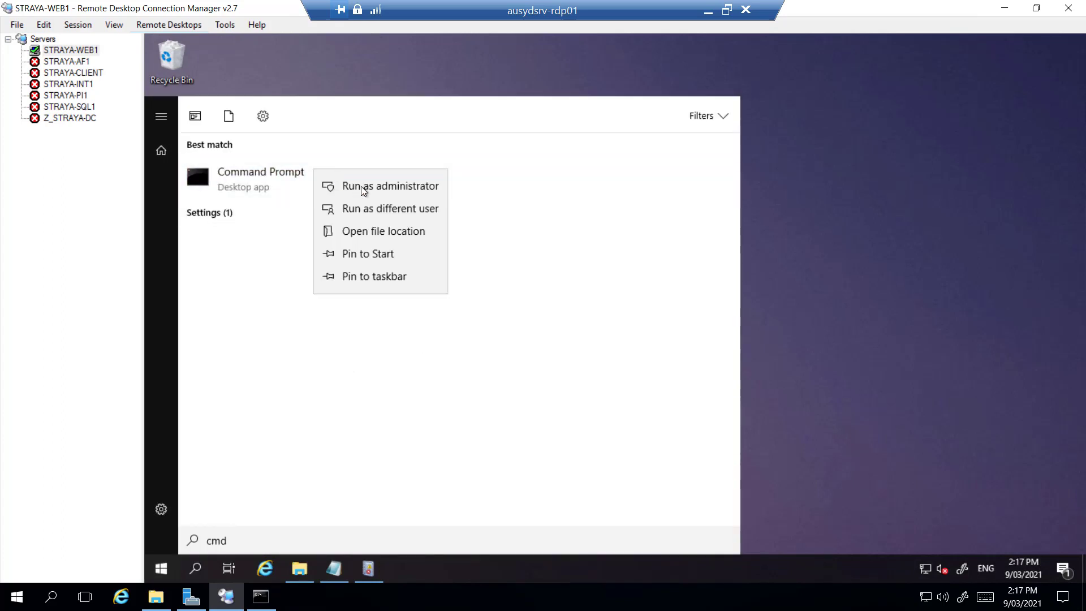
click(390, 186)
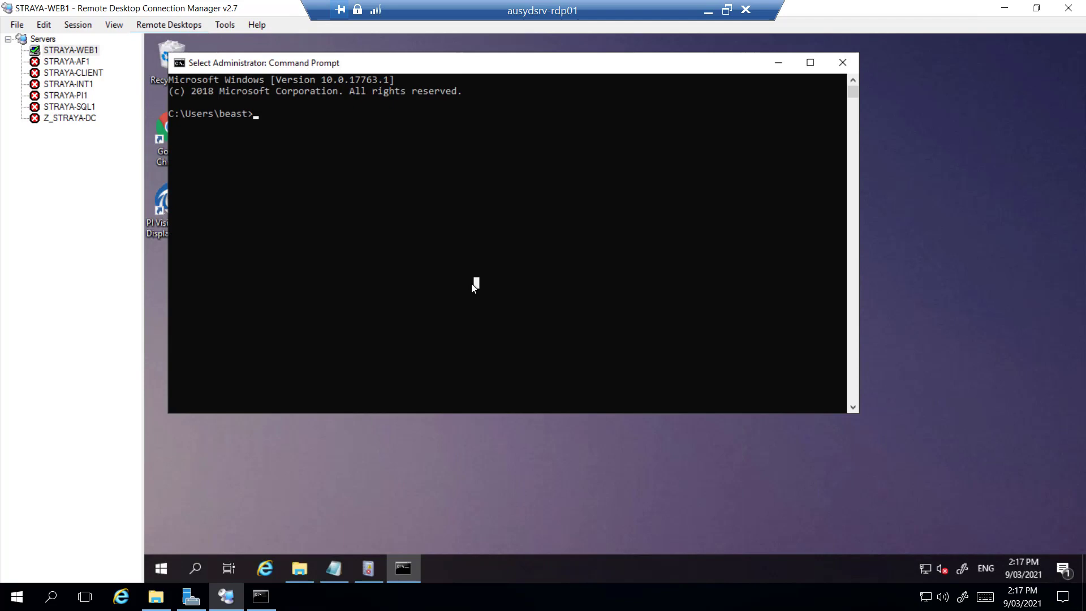
text(iisr)
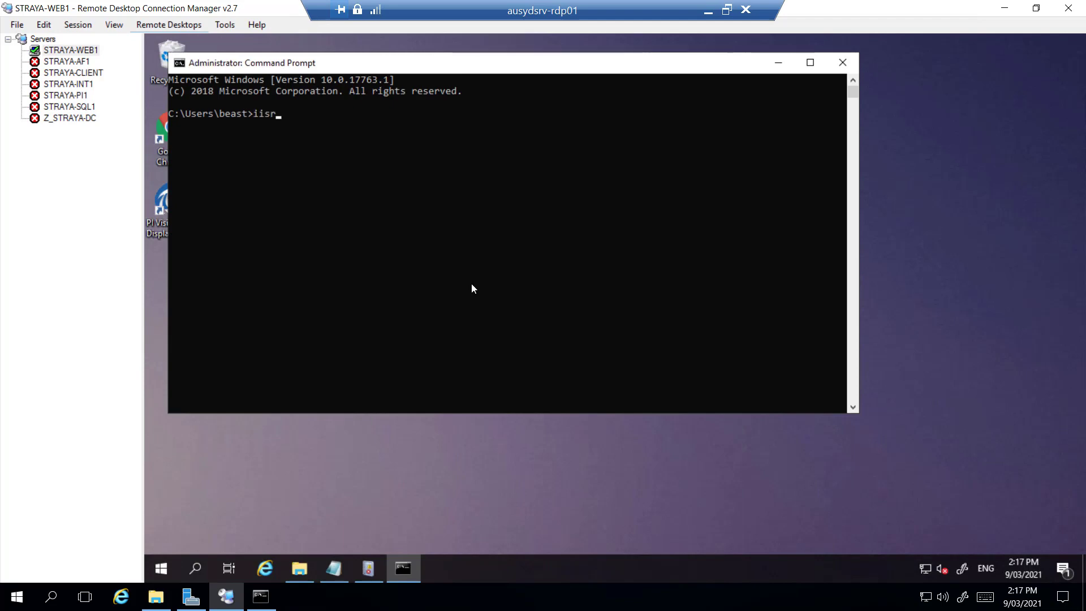
key(Return)
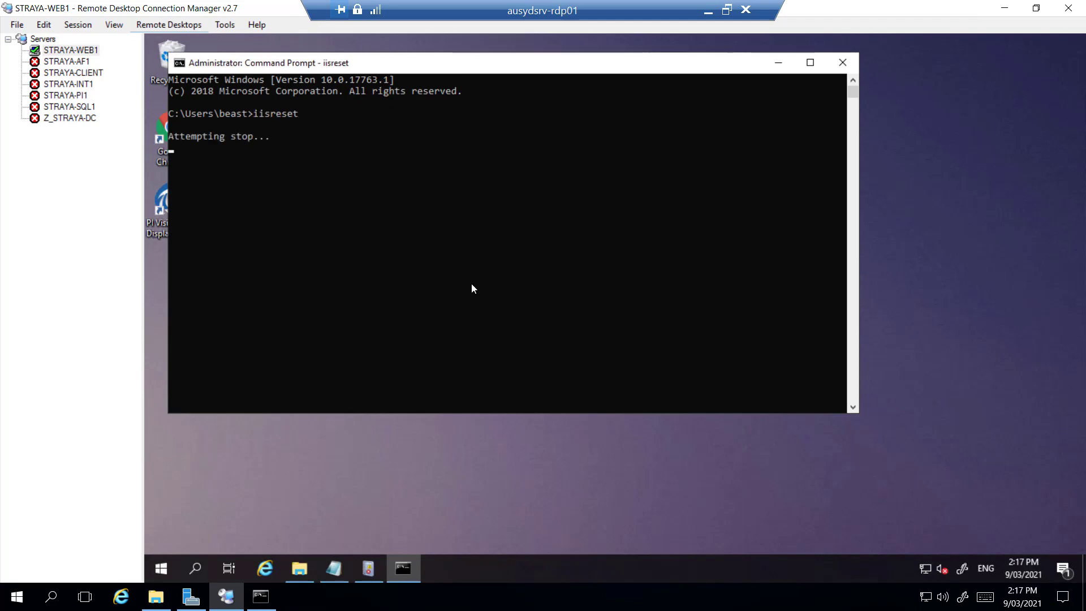
mouse_move(482, 278)
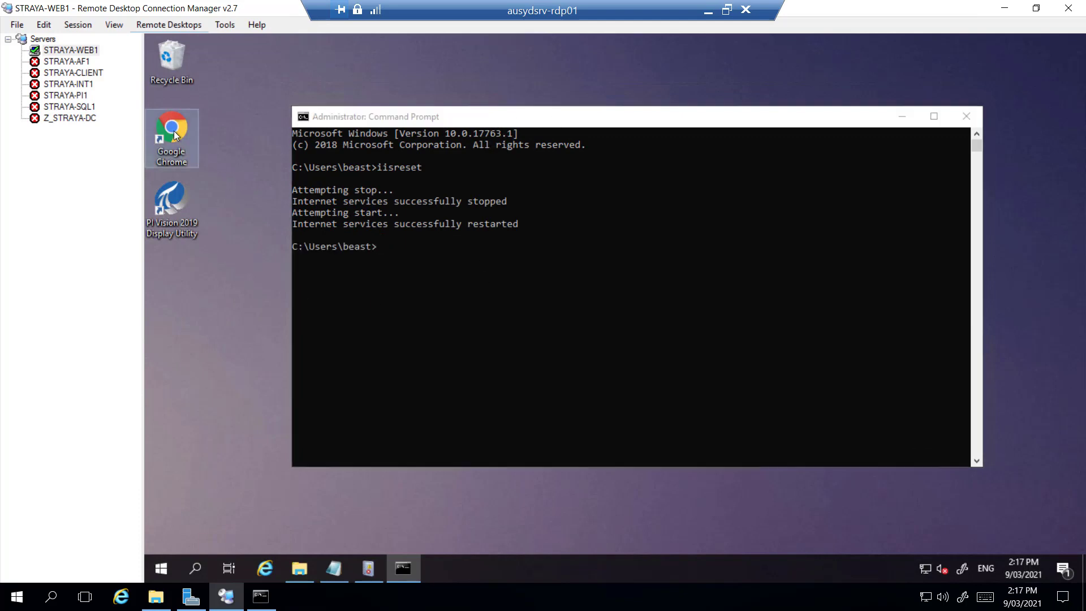
double_click(171, 131)
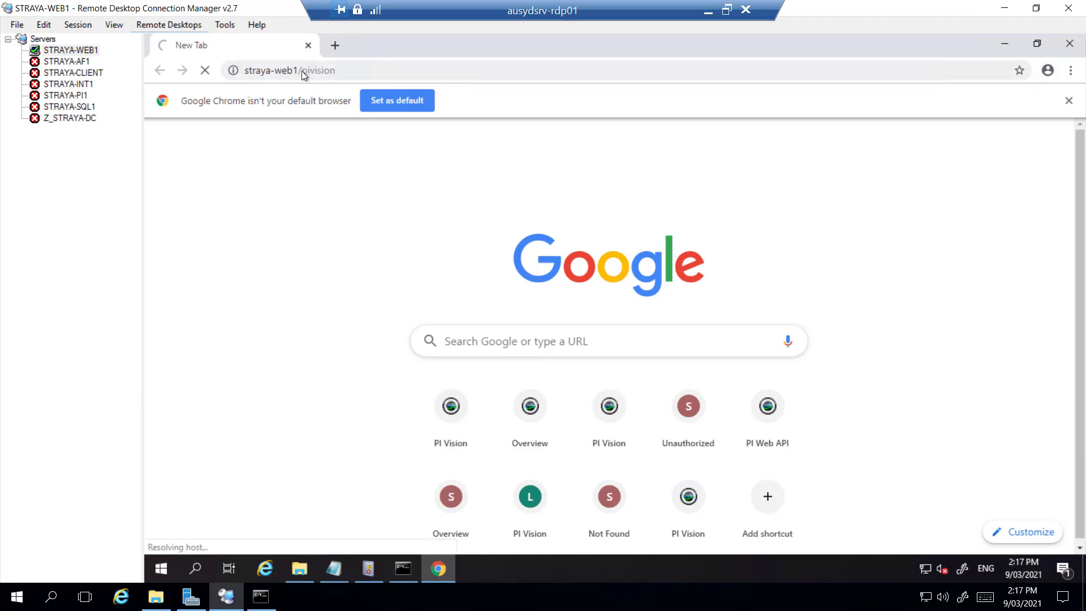
mouse_move(134, 184)
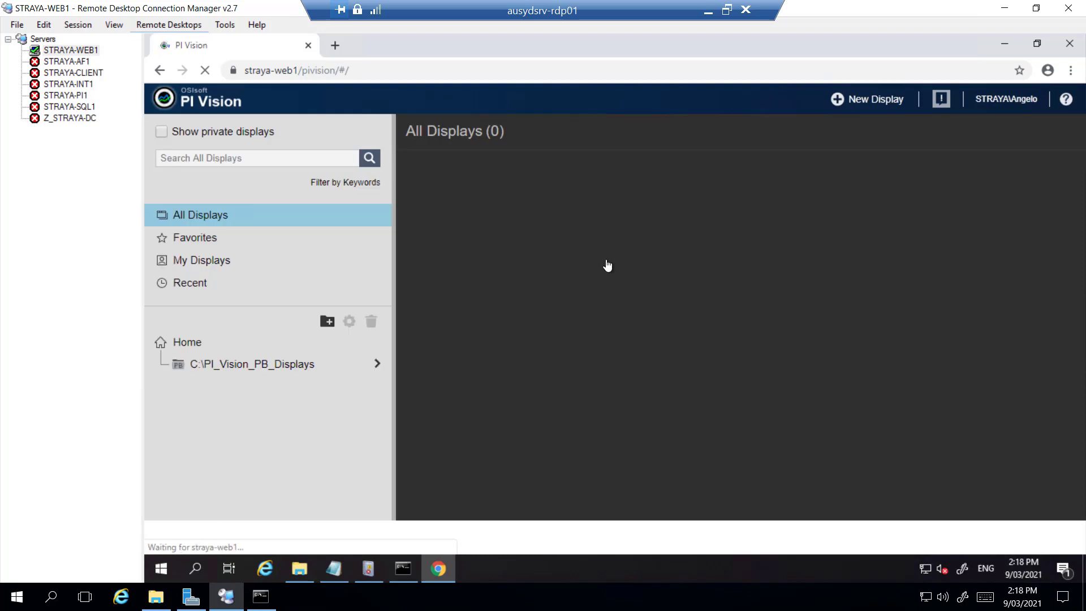
Step: Load the PI Vision home page at straya-web1/pivision
click(867, 100)
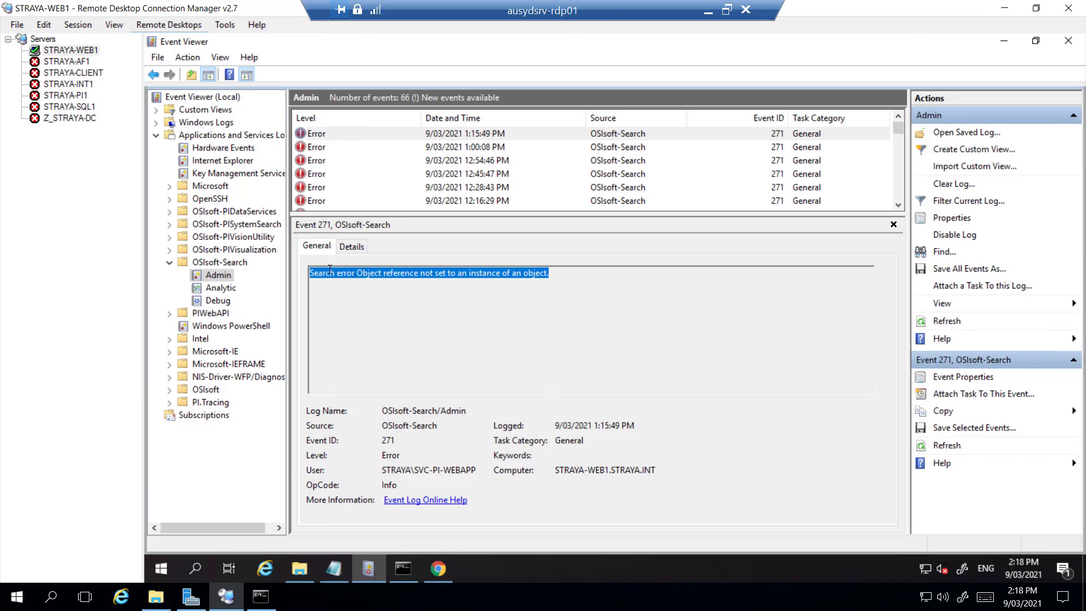
mouse_move(226, 308)
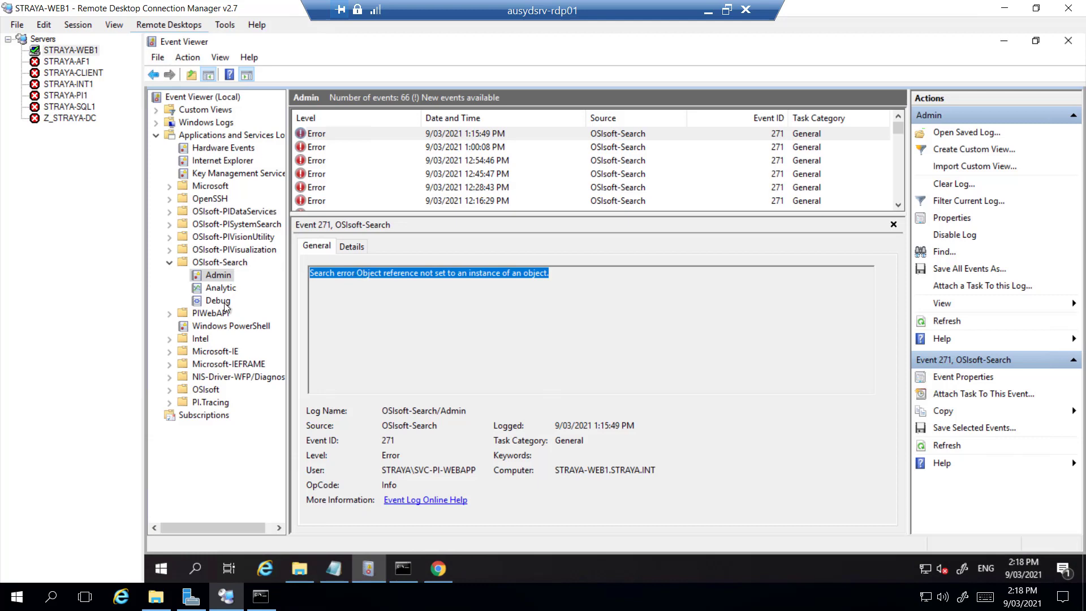
mouse_move(946, 320)
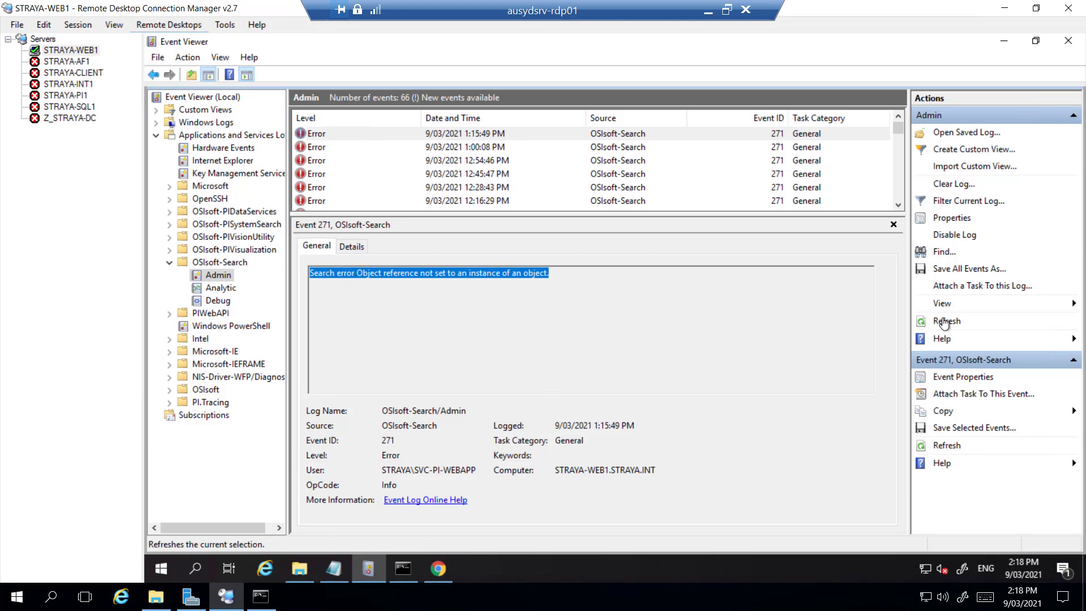
Step: Check the 2:15:10 PM Admin error and the 2:18:19 PM Debug 500 Internal Server Error WebException
click(947, 320)
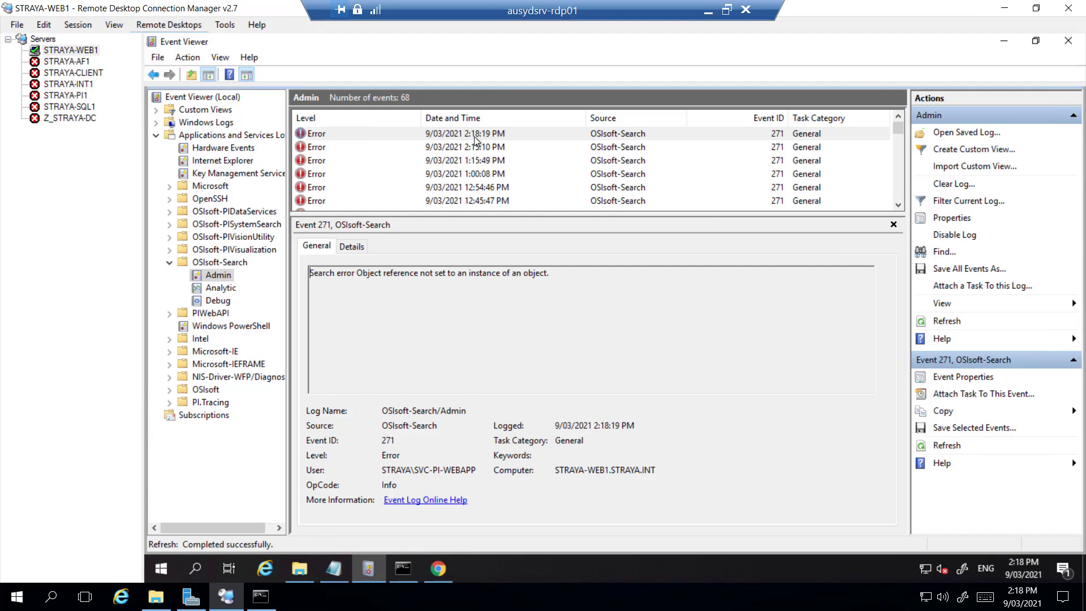
click(464, 146)
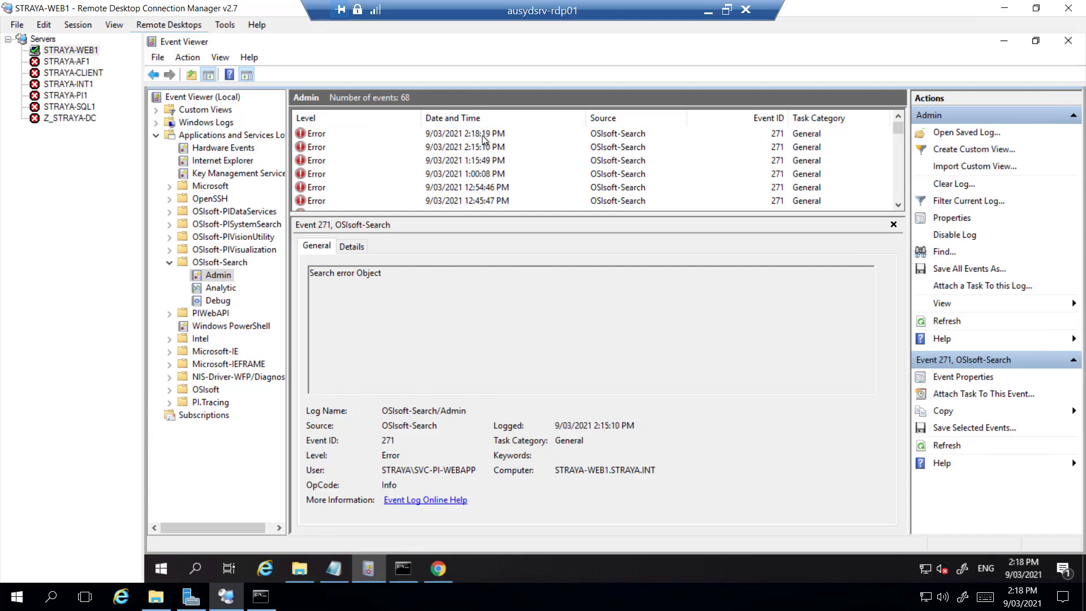
click(218, 299)
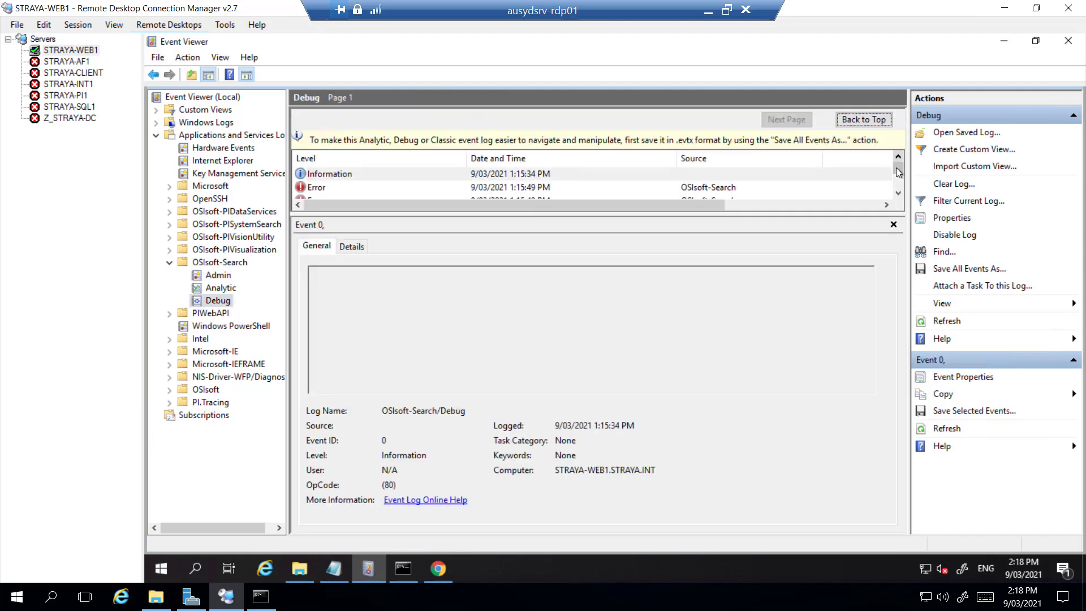
click(947, 320)
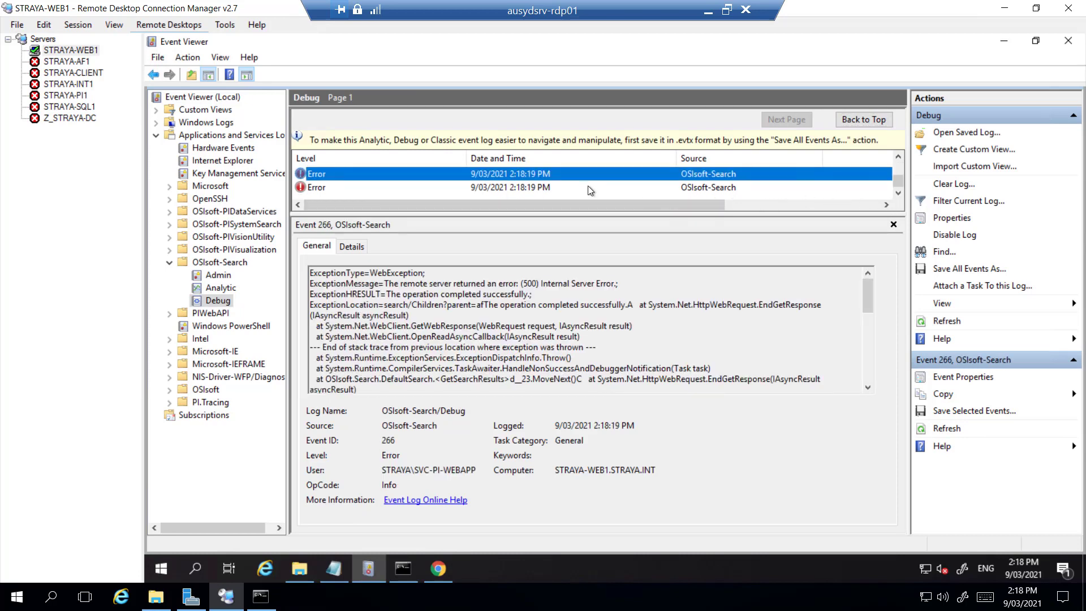
mouse_move(588, 180)
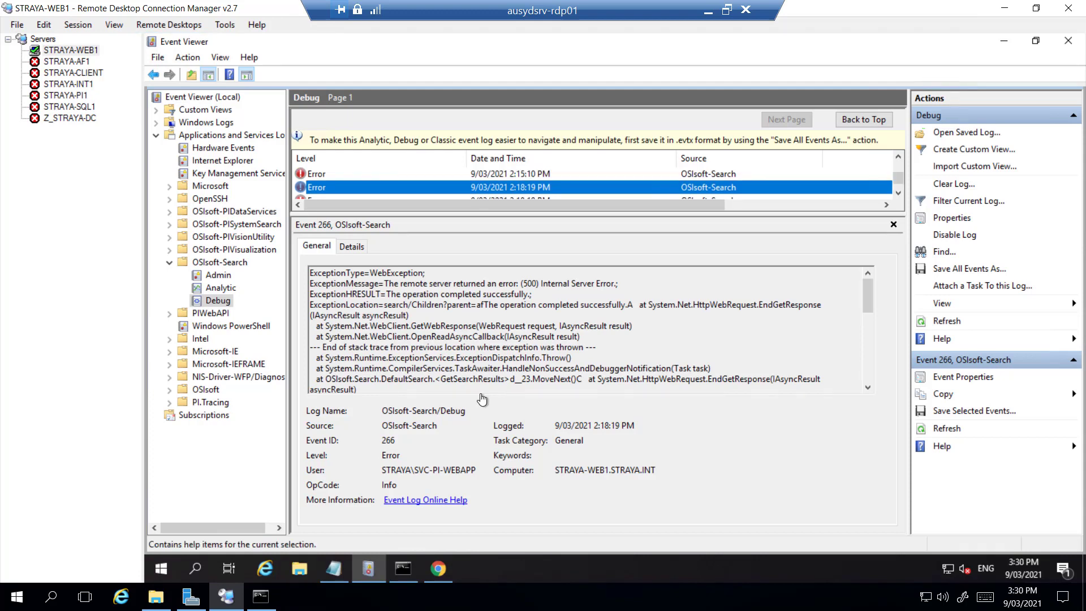
mouse_move(433, 443)
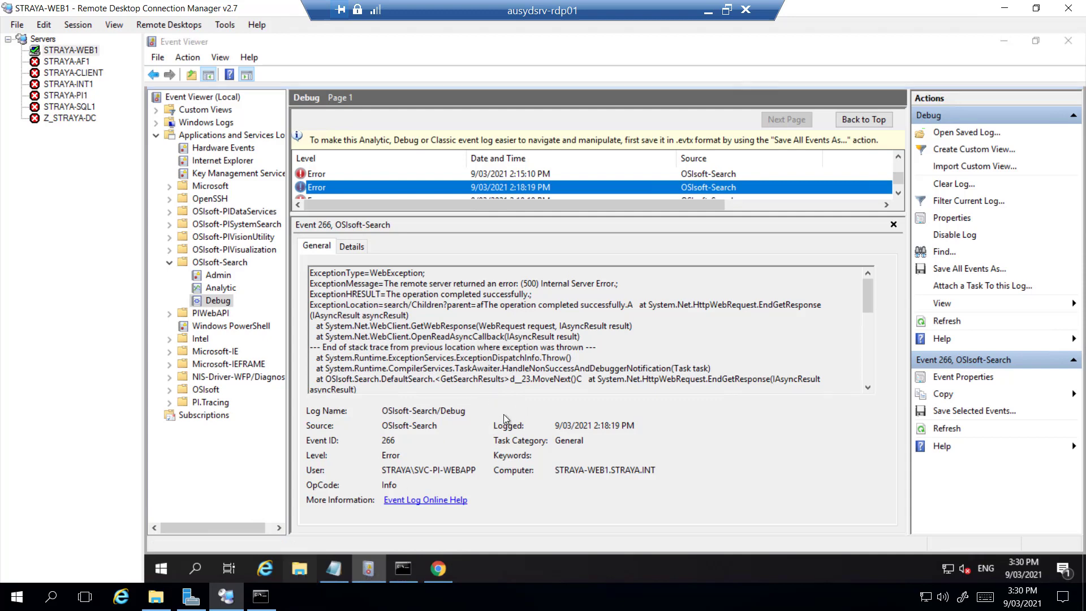
Step: Browse to C:\Program Files\PIPC\PIVision and open PI Vision's web config file
click(299, 569)
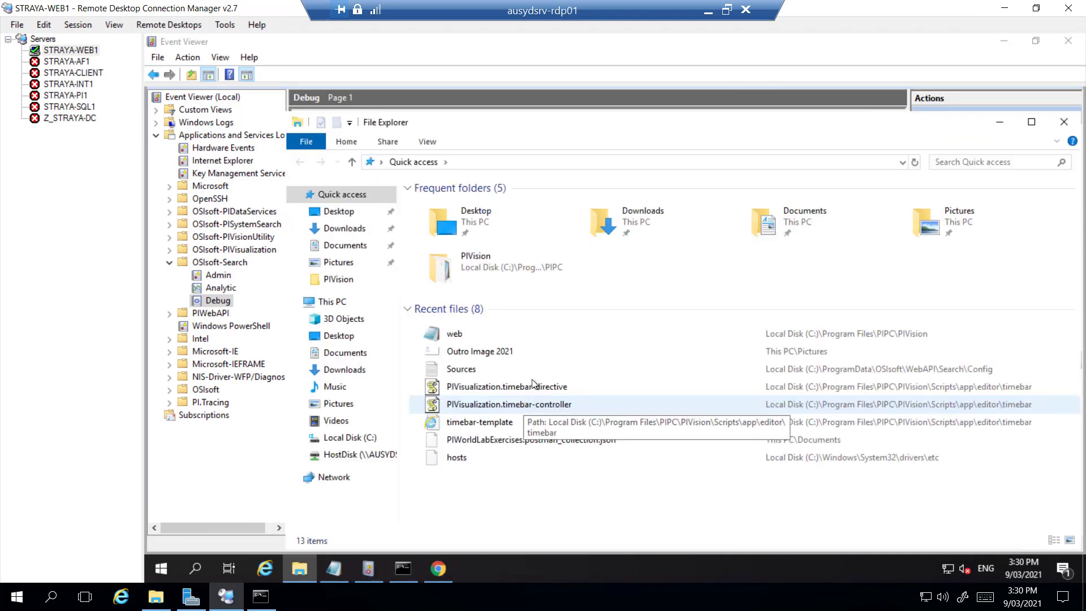
mouse_move(487, 196)
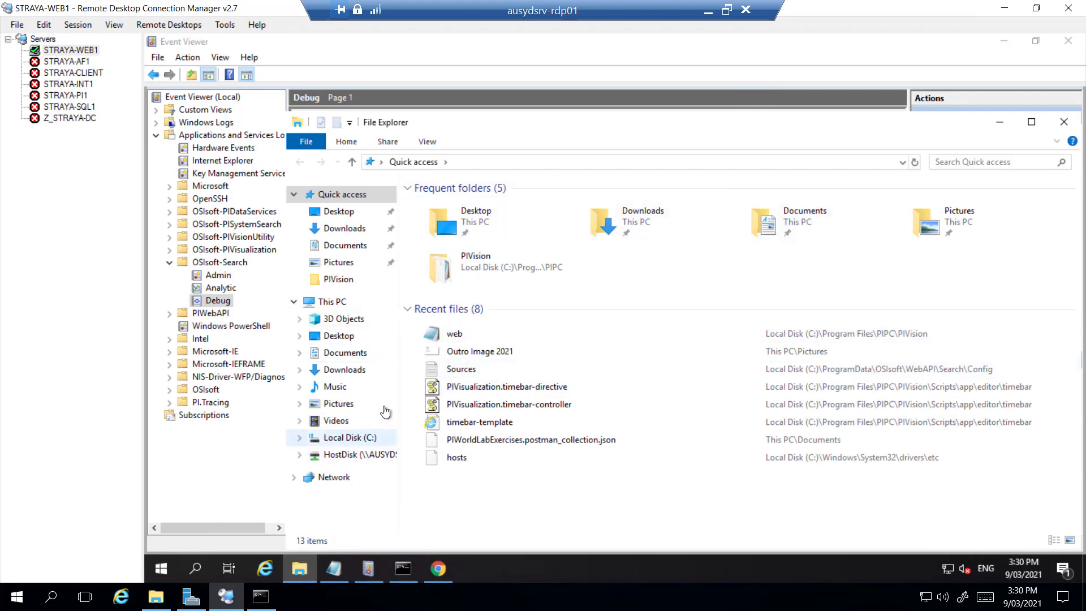
click(349, 436)
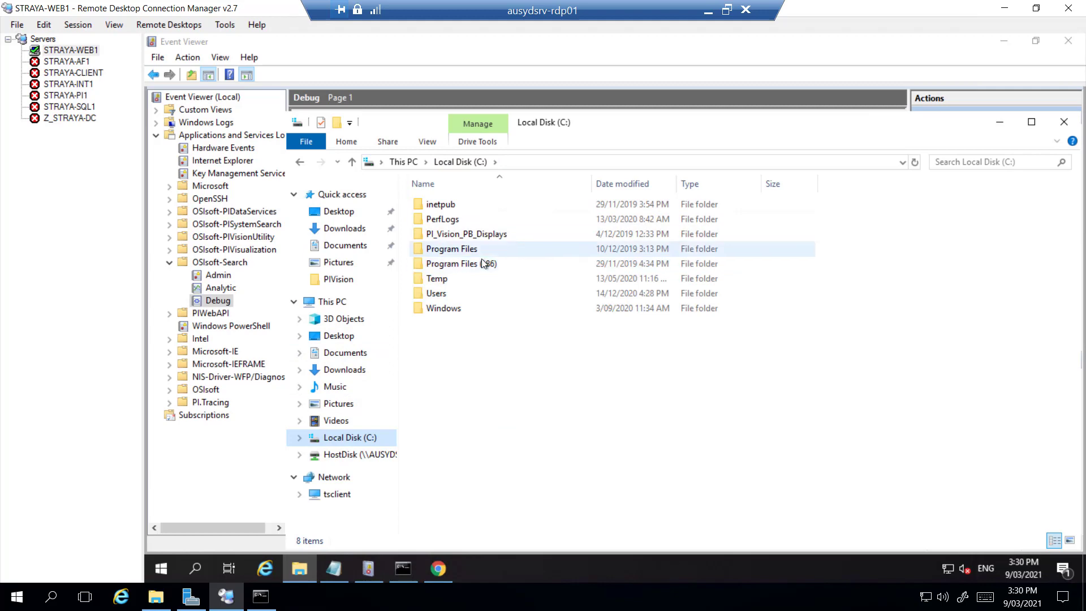
double_click(452, 249)
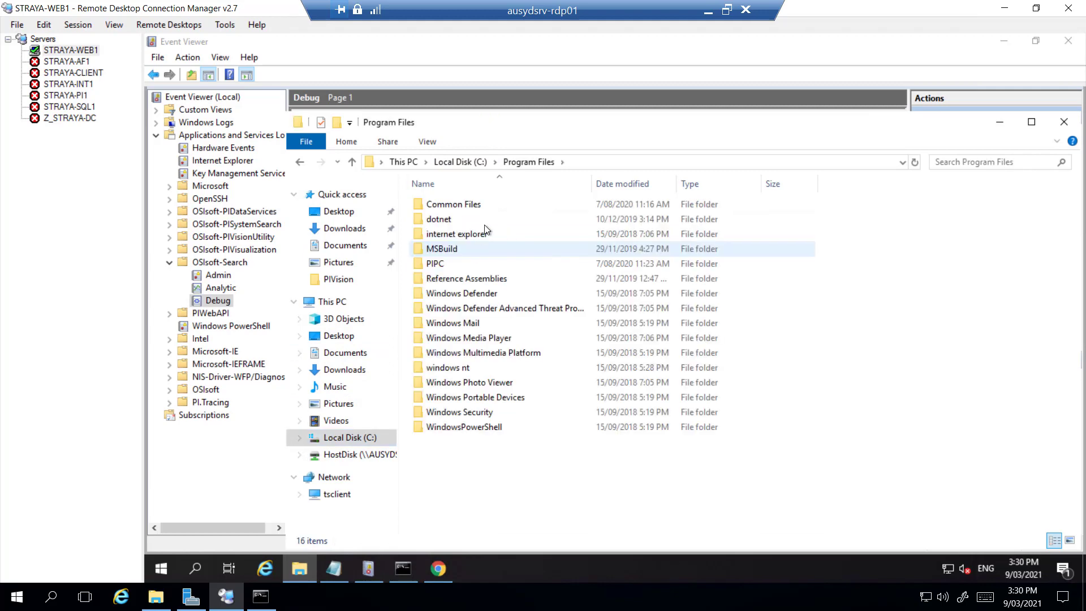
double_click(437, 264)
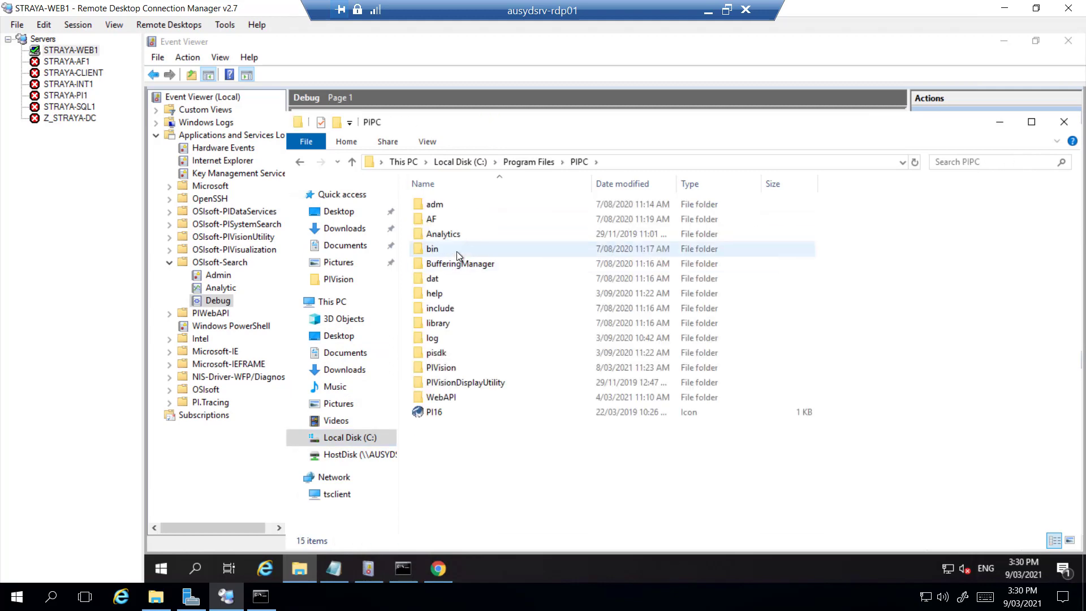
double_click(432, 248)
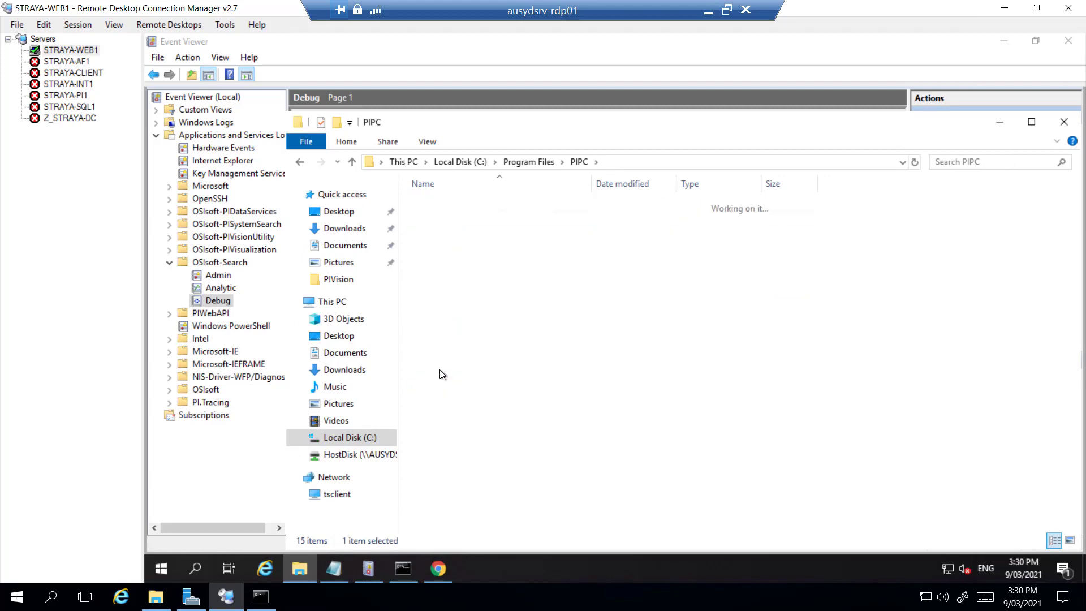
double_click(337, 279)
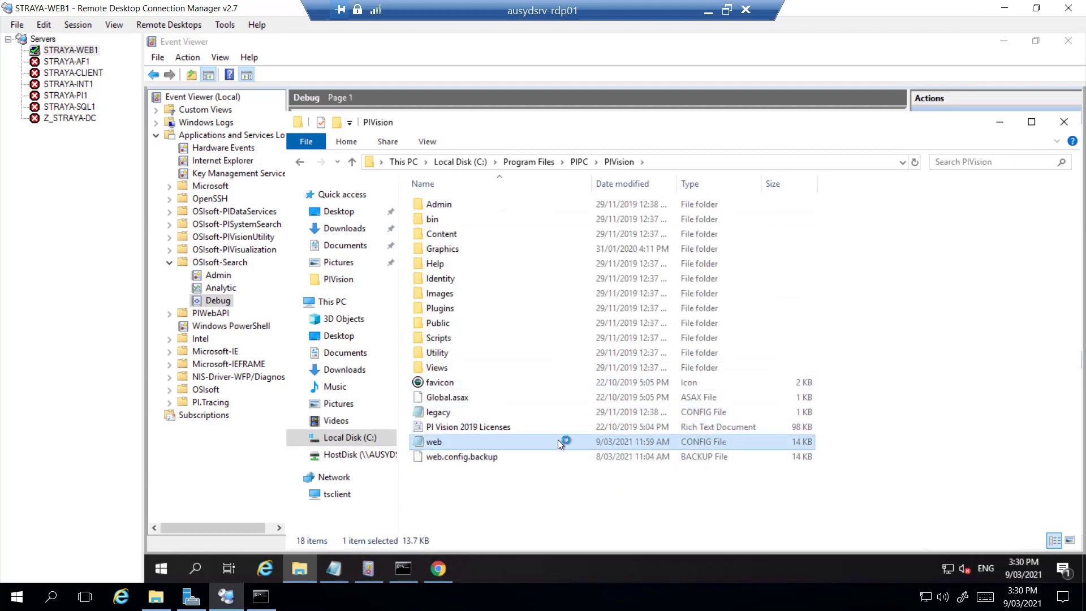
double_click(432, 441)
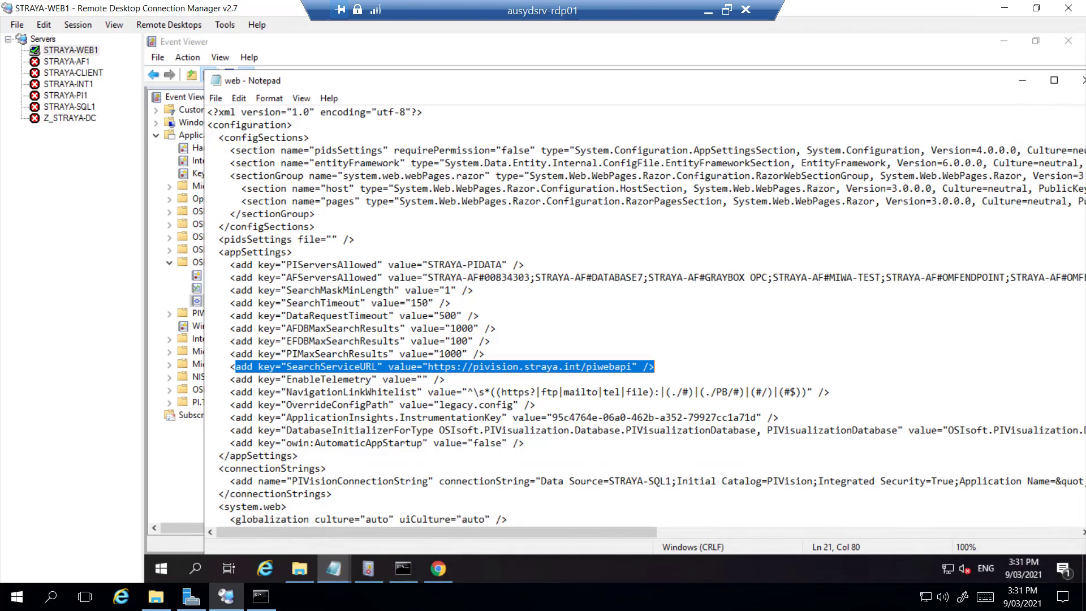
Step: Review the SearchServiceURL entry and return to the PI Web API Admin Utility
click(293, 125)
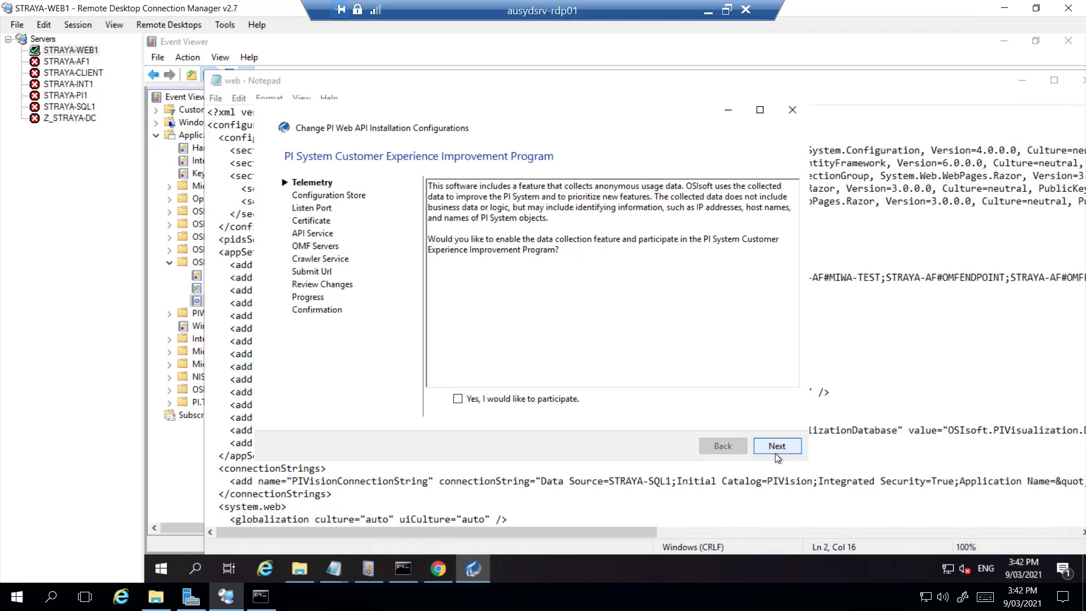
Step: Advance through telemetry, STRAYA-AF connection, configuration store, SSL and OMF steps to the crawler submit URL
click(776, 446)
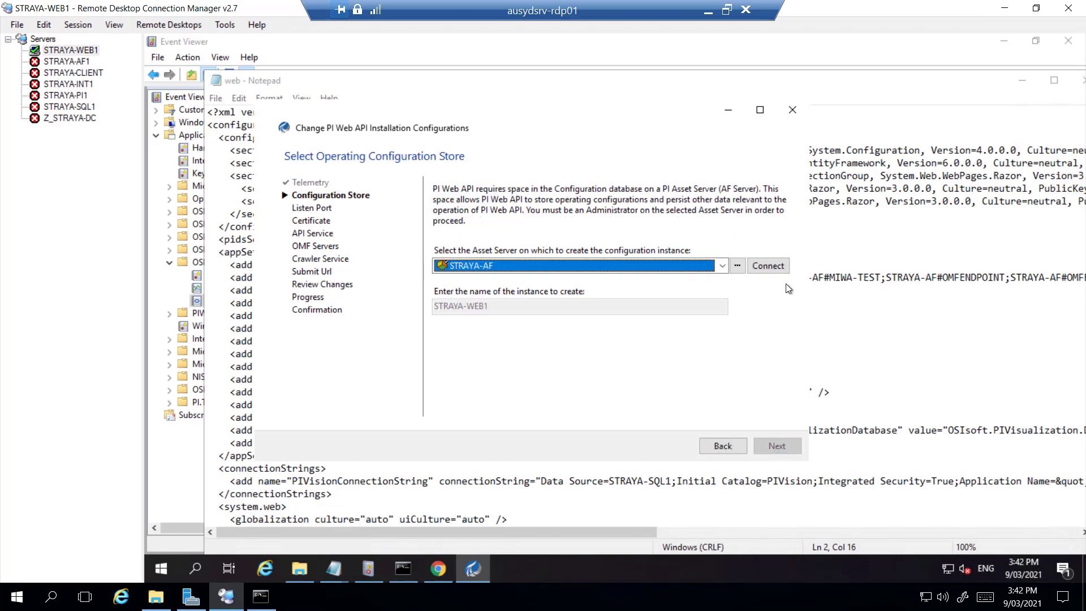
click(767, 264)
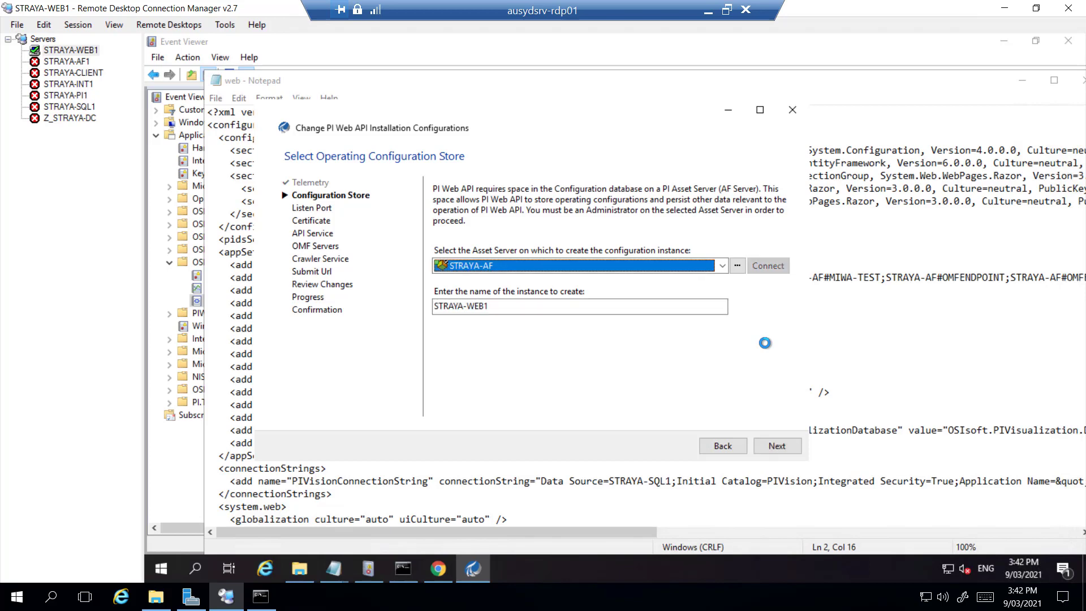
click(776, 446)
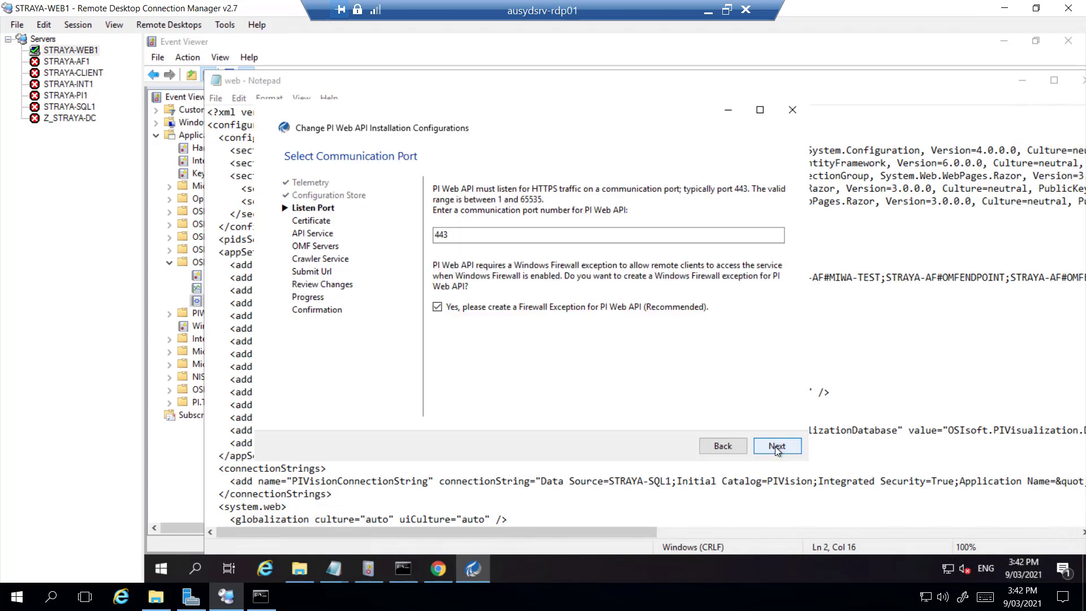
click(776, 445)
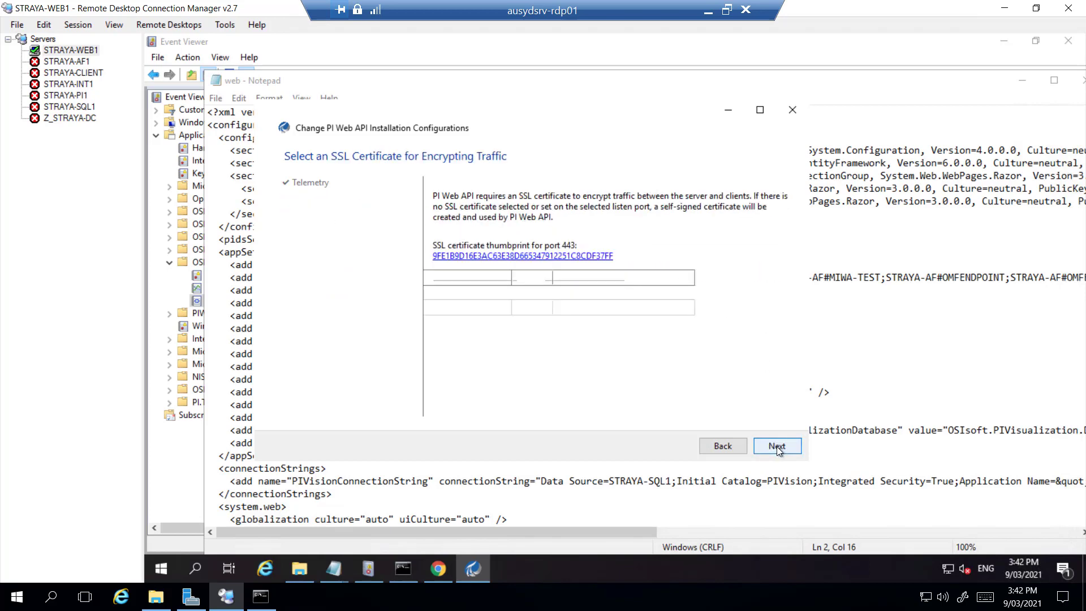
click(776, 446)
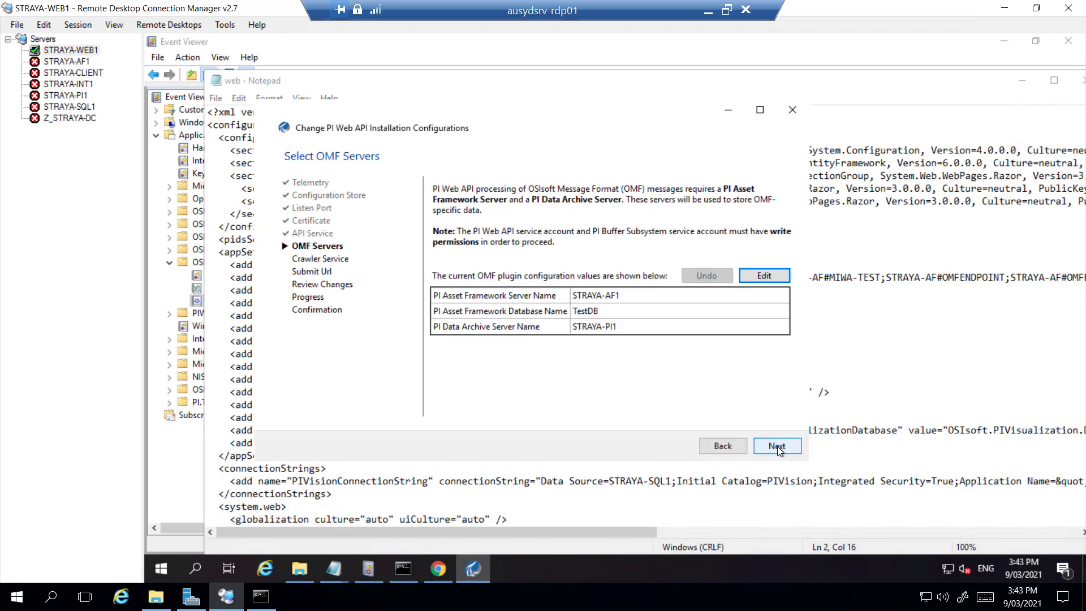
click(776, 446)
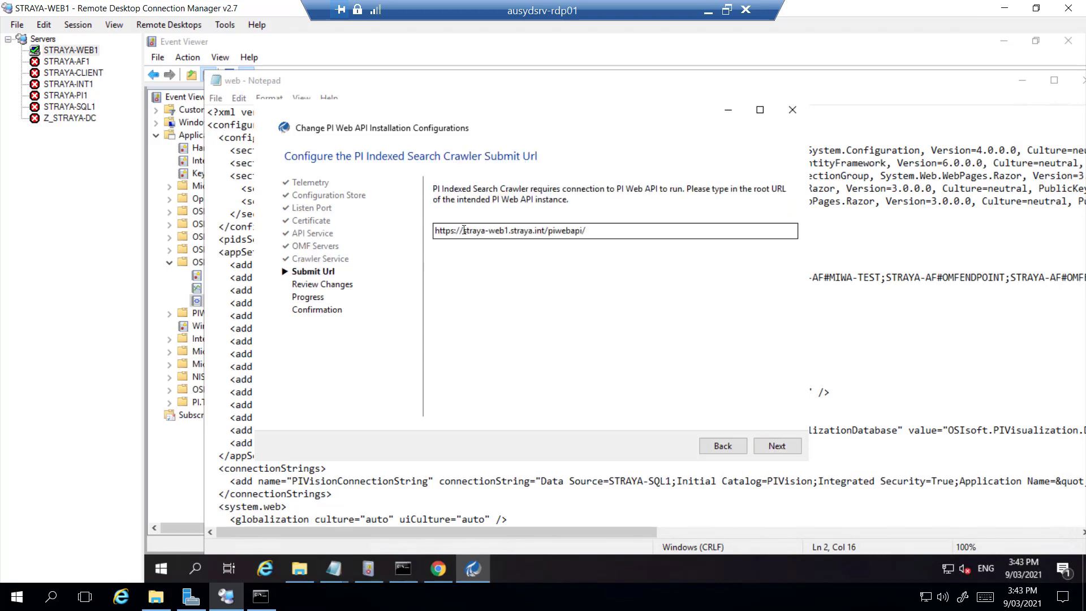
Step: Change the submit URL host to pivision, accept all configurations and apply the changes
double_click(485, 230)
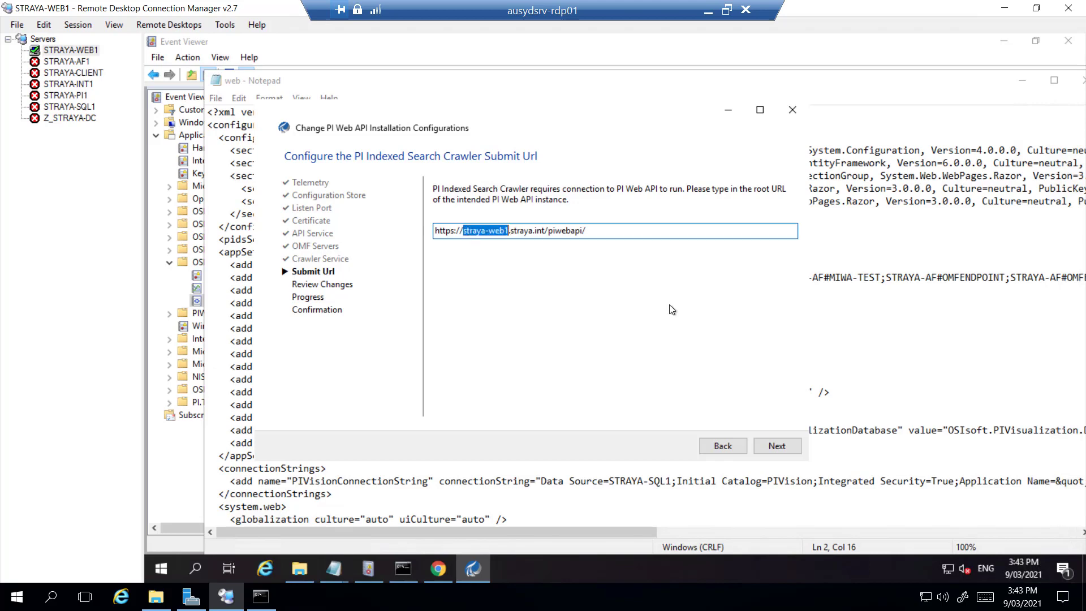
text(pivision)
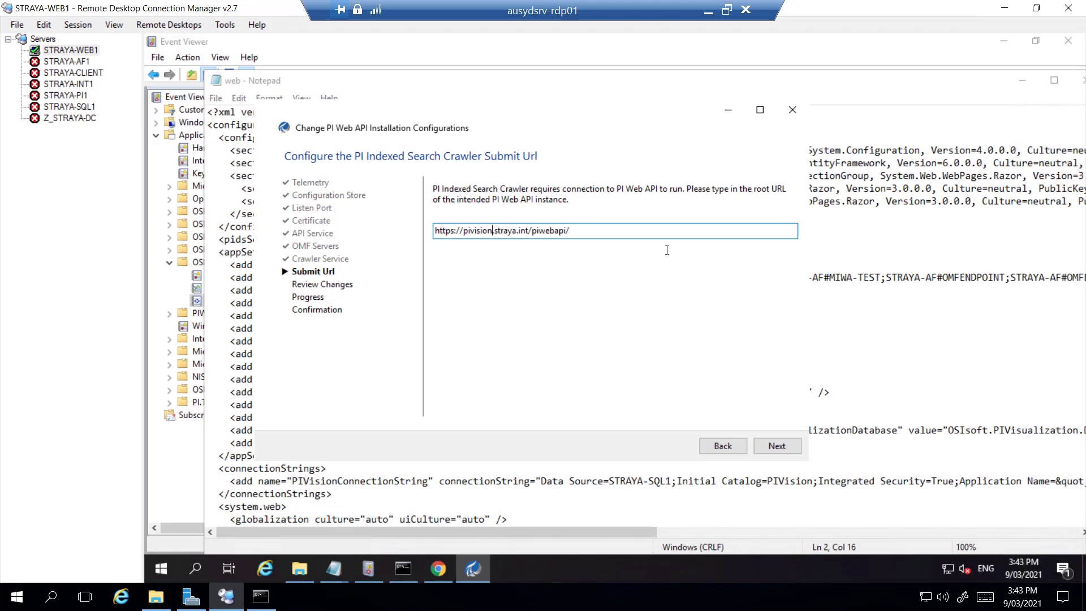
click(776, 445)
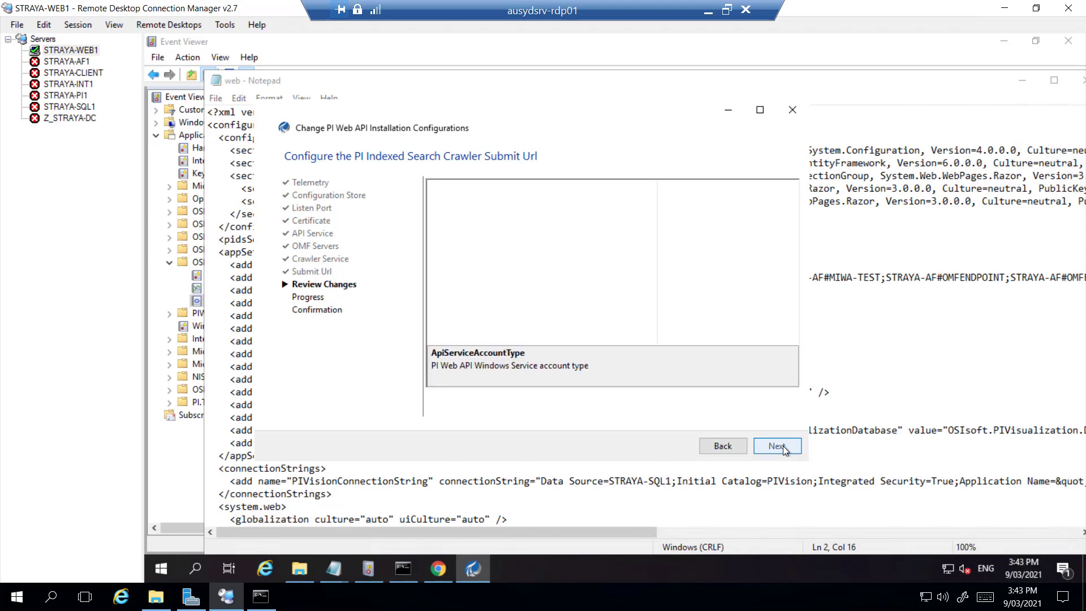
click(776, 446)
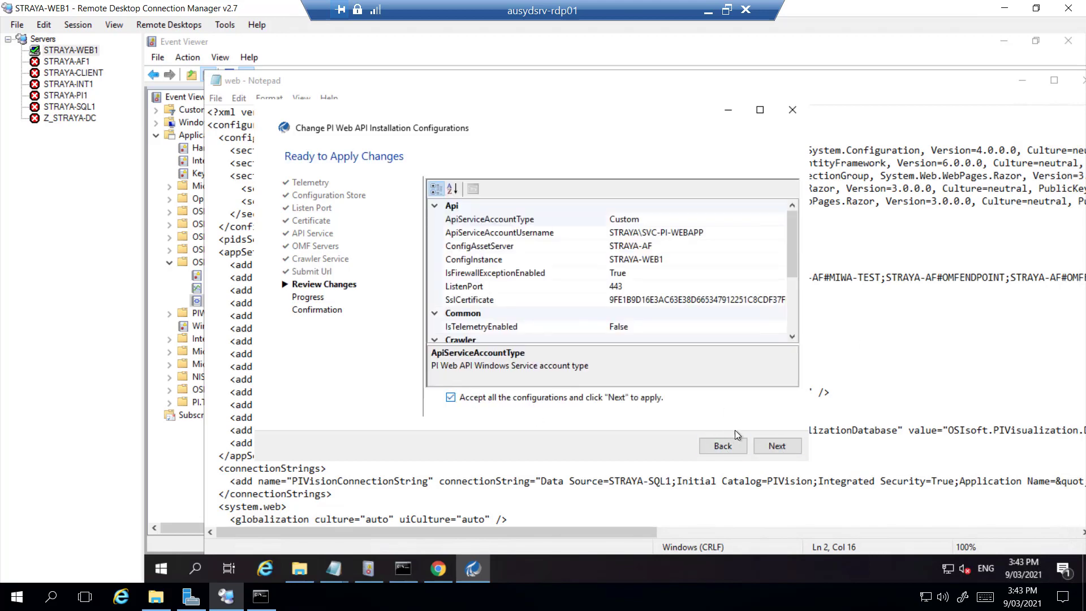
click(776, 446)
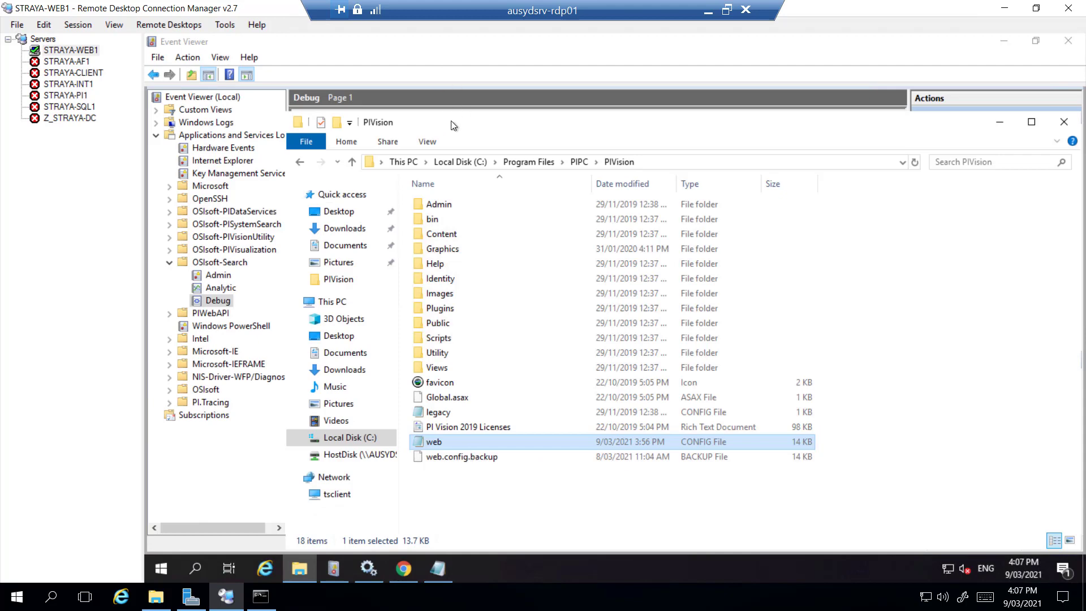
mouse_move(496, 502)
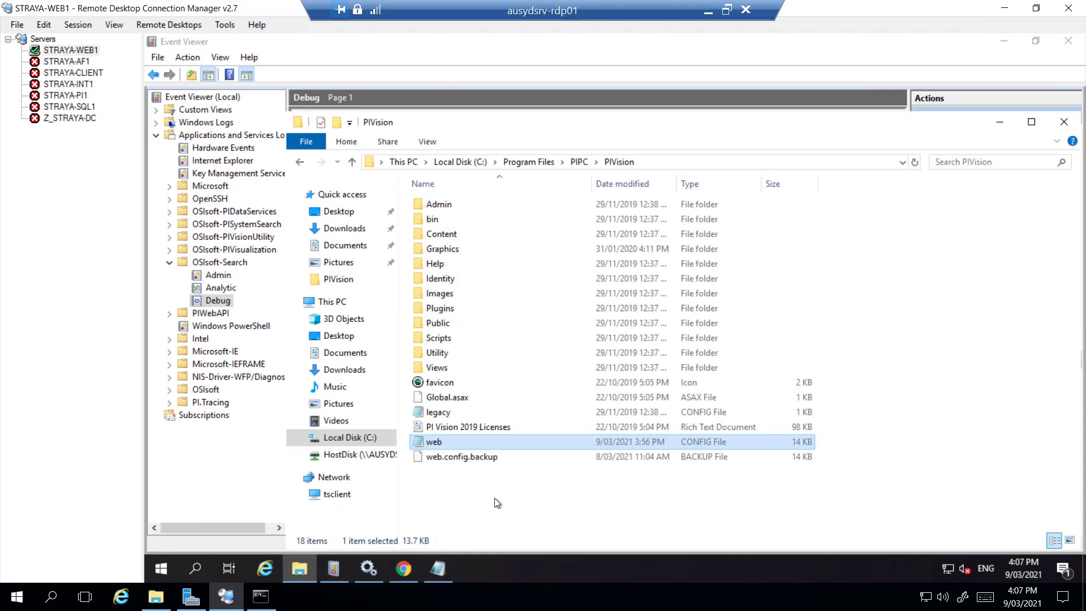
mouse_move(467, 539)
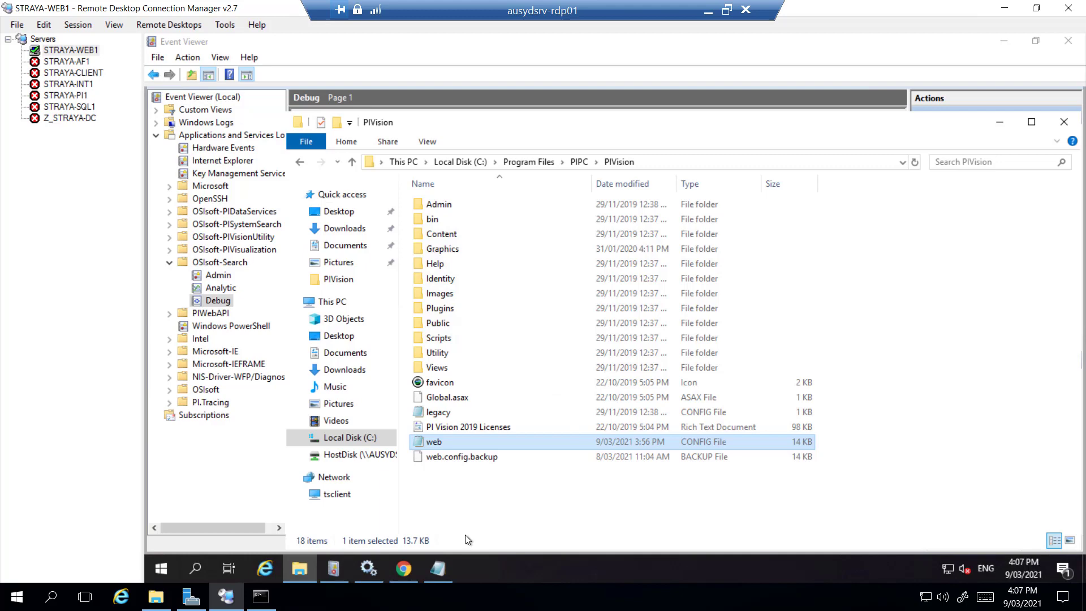
mouse_move(160, 575)
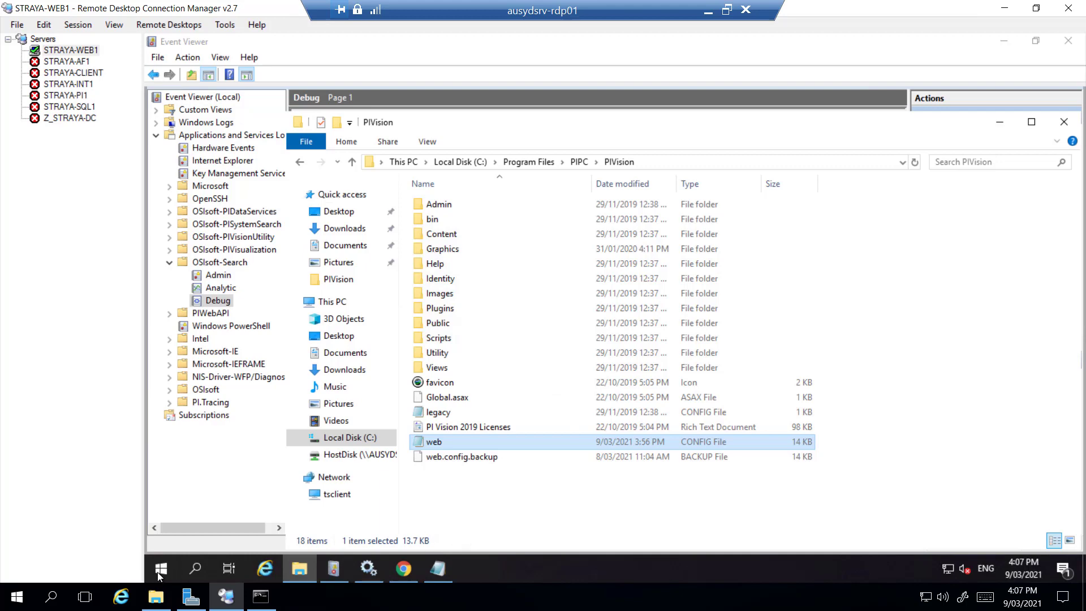
Step: Launch Command Prompt as administrator and switch to it after checking the PI Web API service account
click(161, 569)
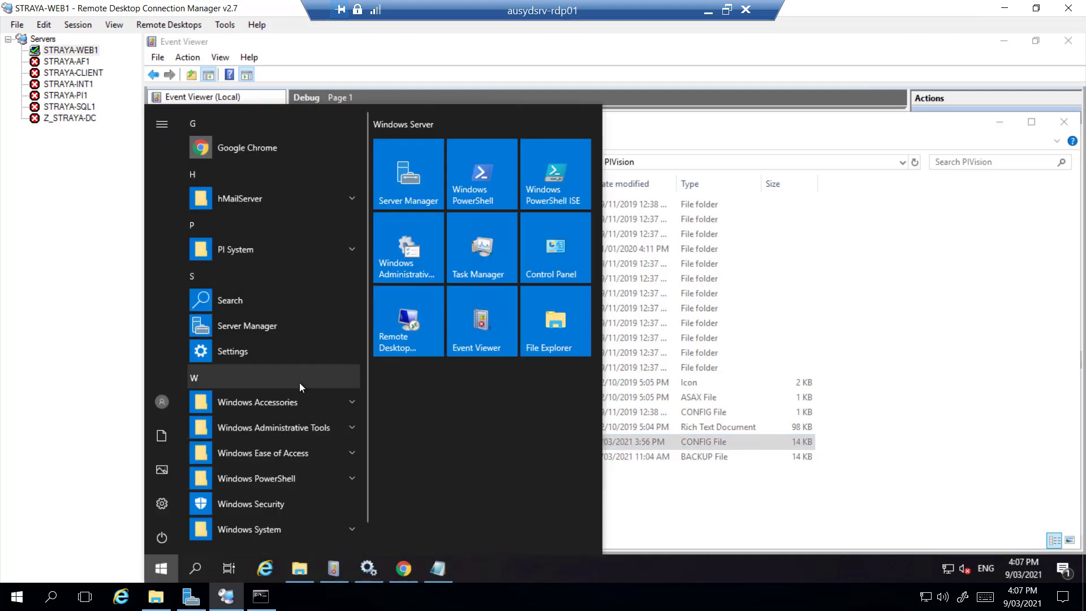
text(cmd)
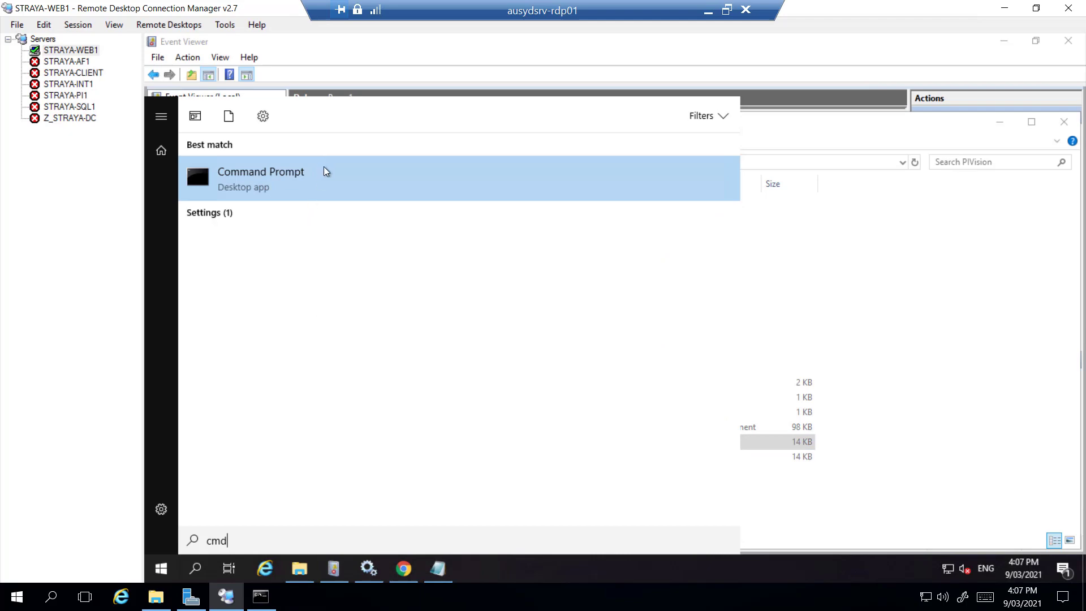
click(262, 177)
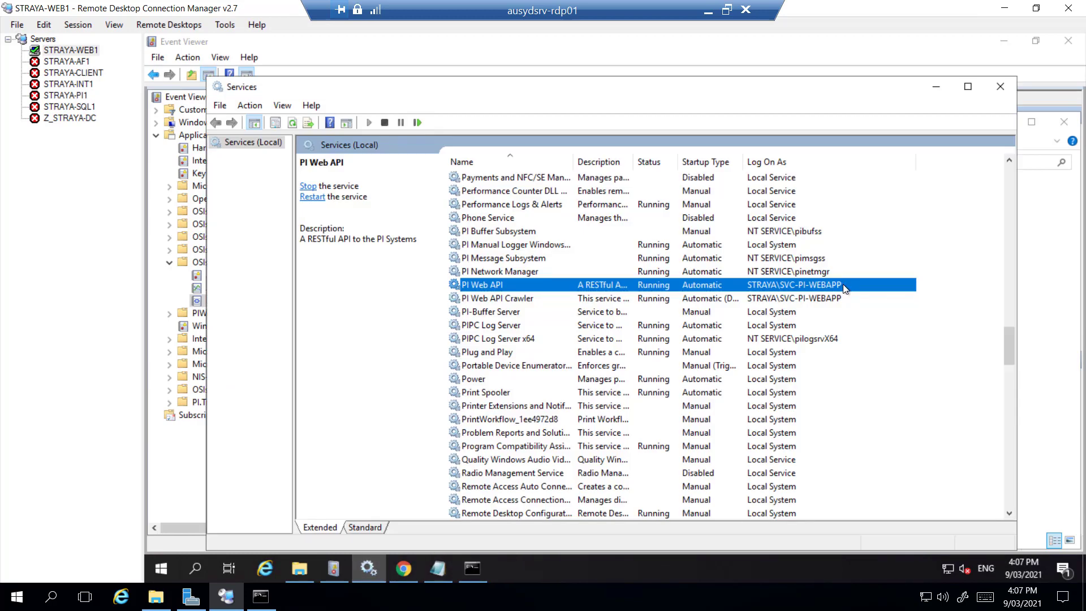
mouse_move(797, 291)
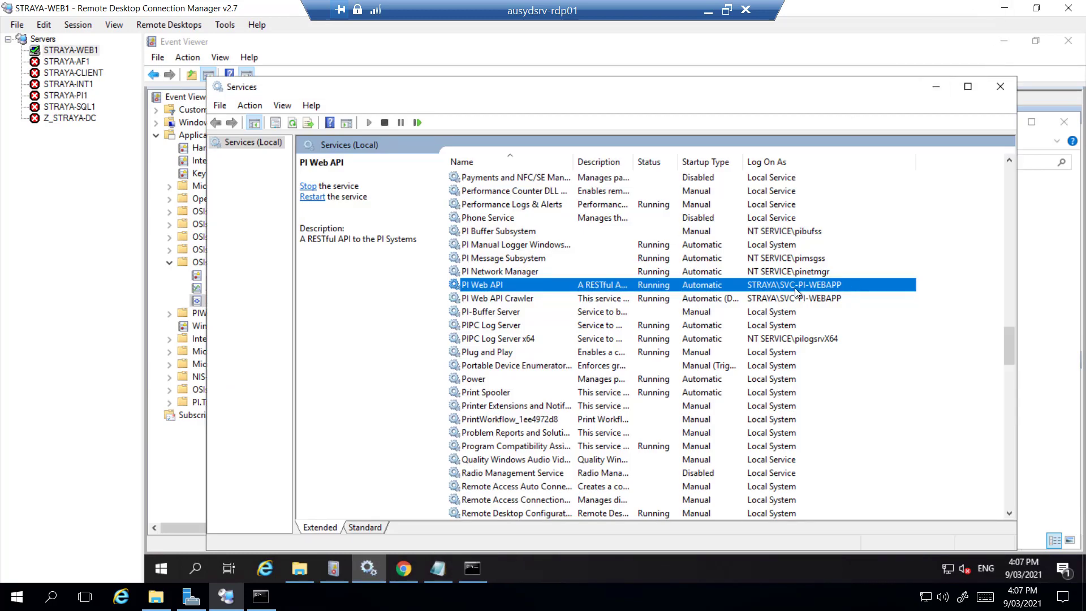
click(471, 568)
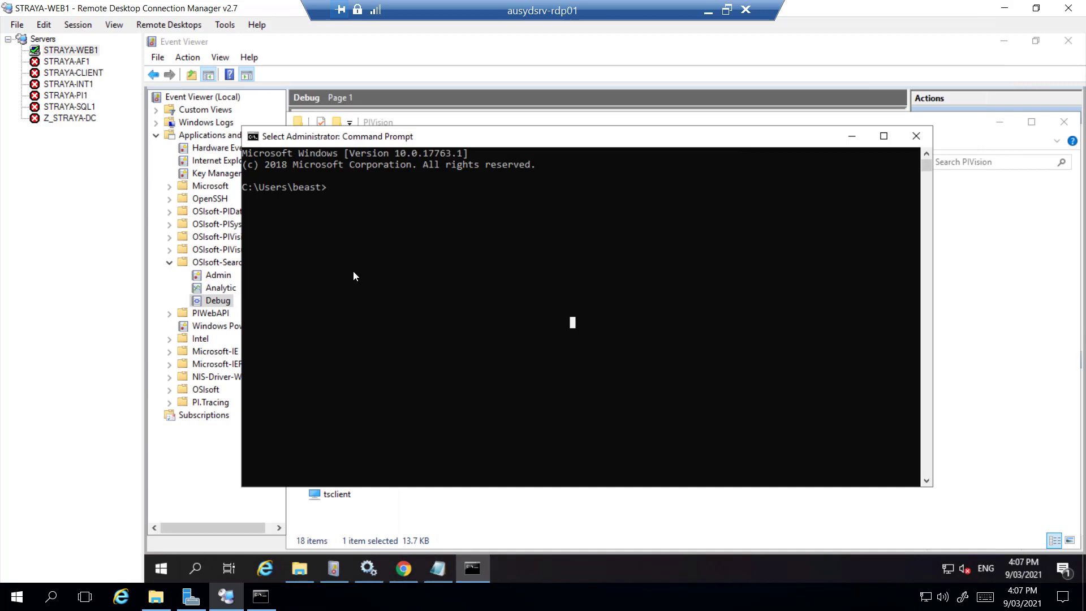
Step: List the SPNs registered to straya\svc-pi-webapp with setspn -l, rerunning the corrected command
text(set)
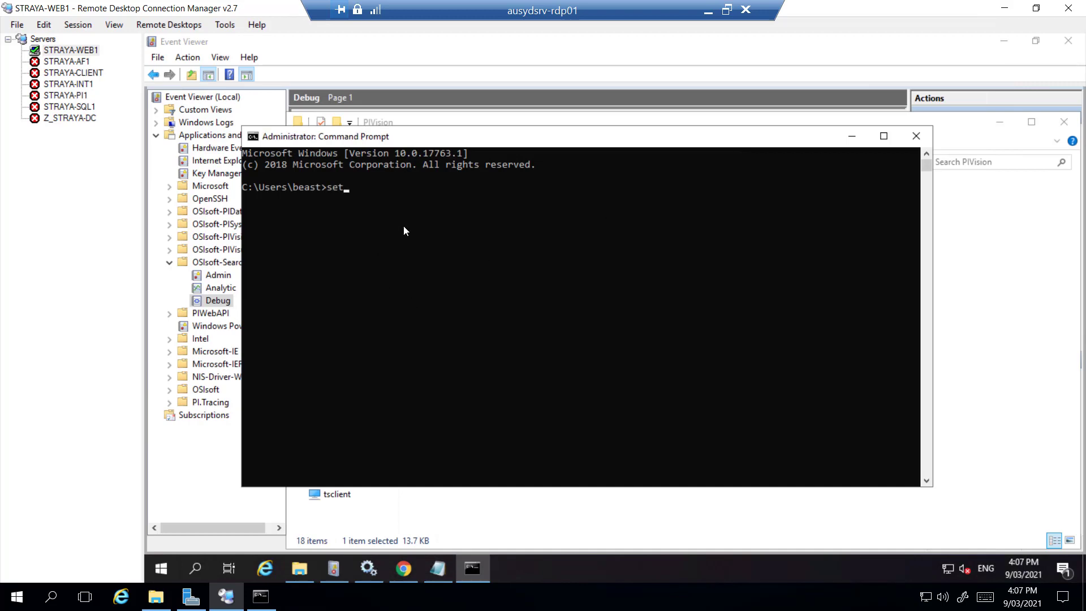
text(pn-)
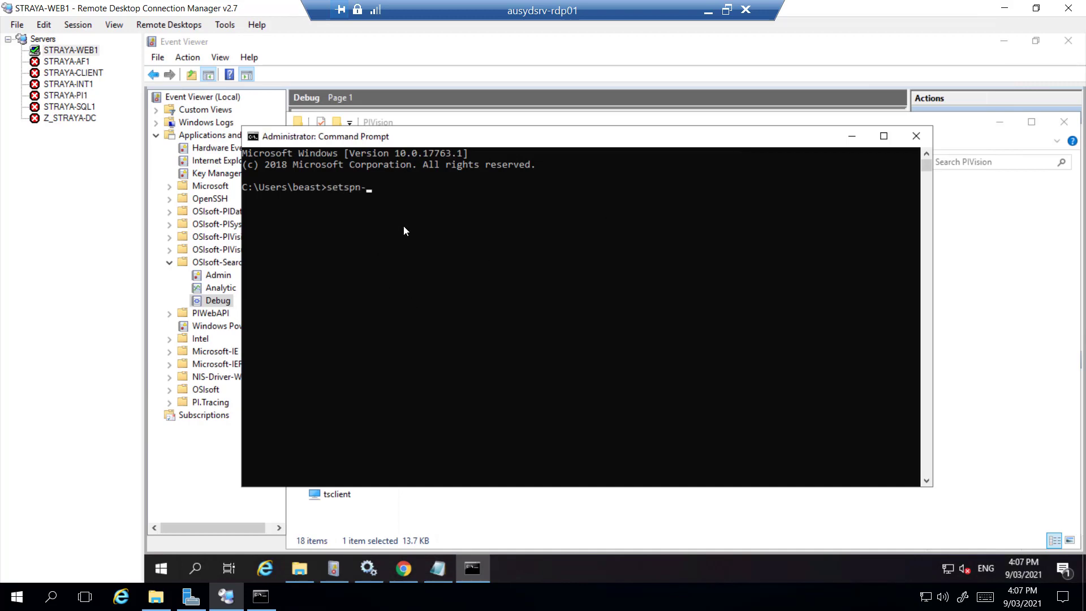
text(l m)
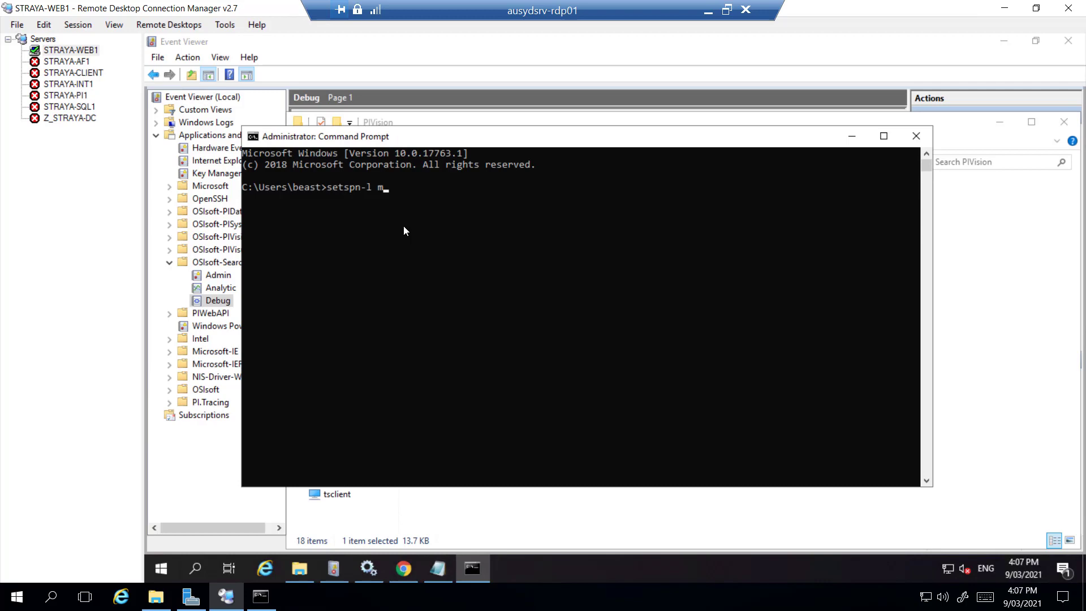
text(straya)
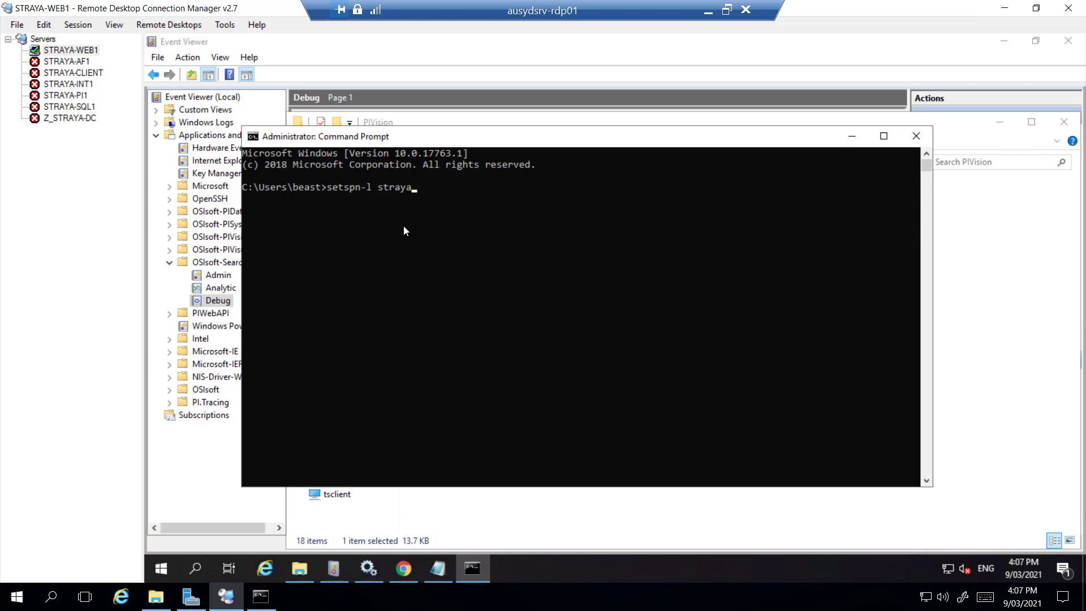
text(\)
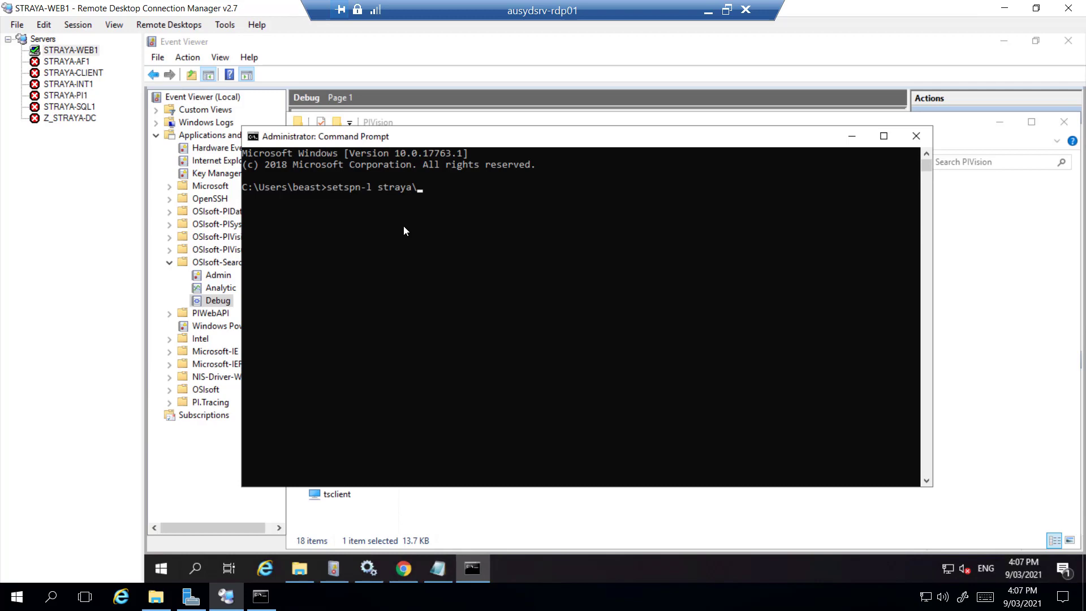
text(svc-pi)
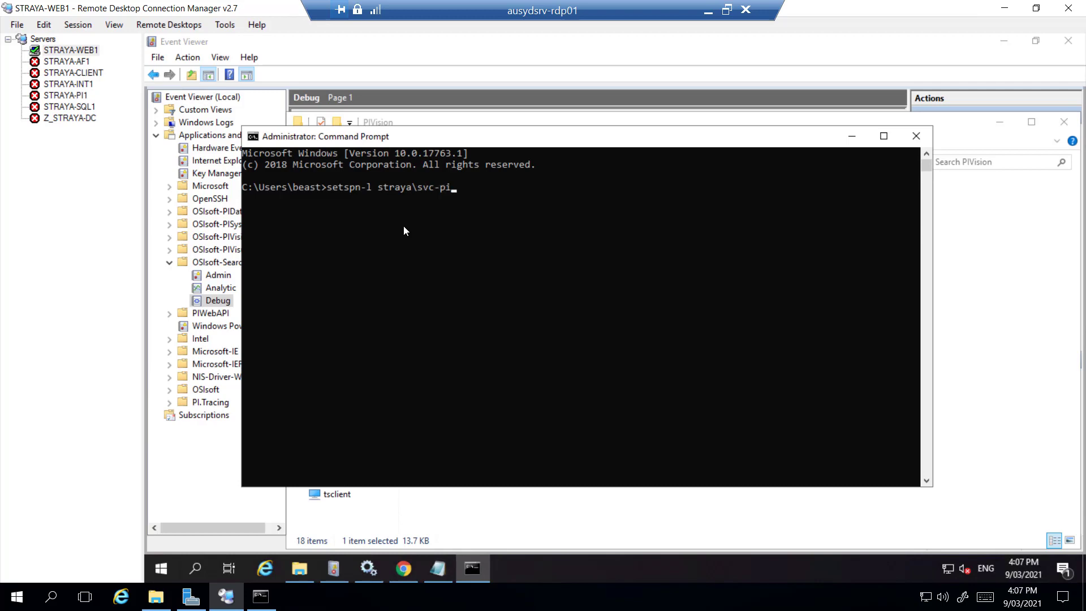
text(webapp)
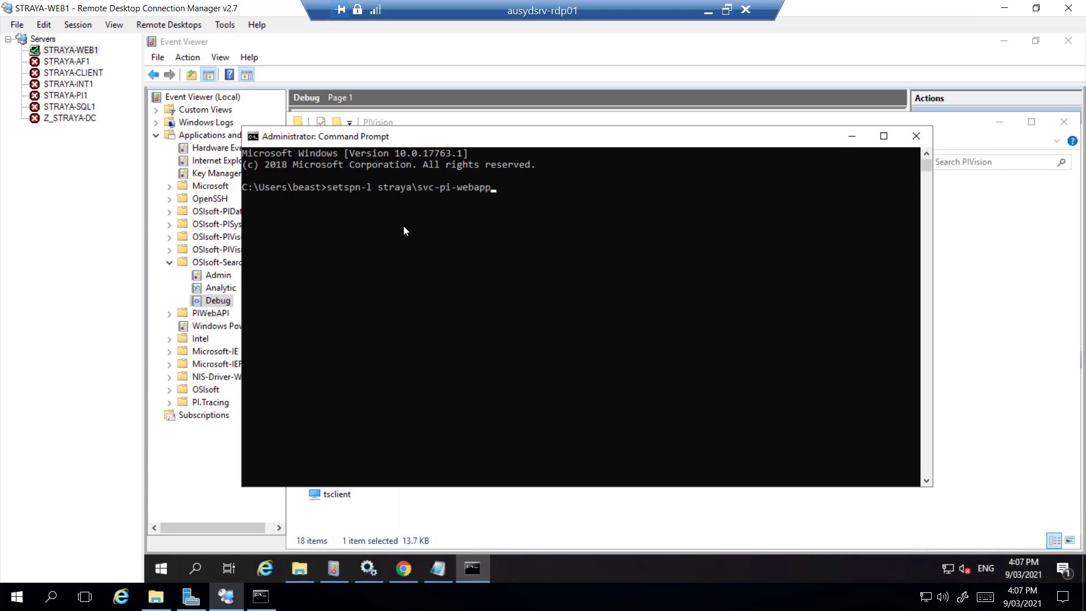
key(Return)
text(setspn -l straya\svc-pi-webapp)
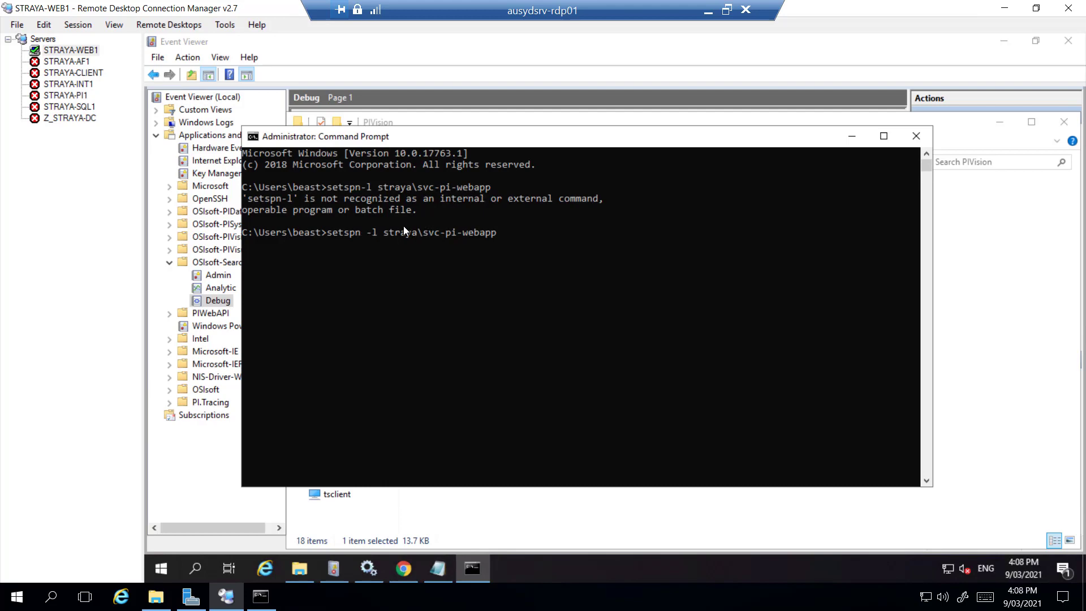
key(Return)
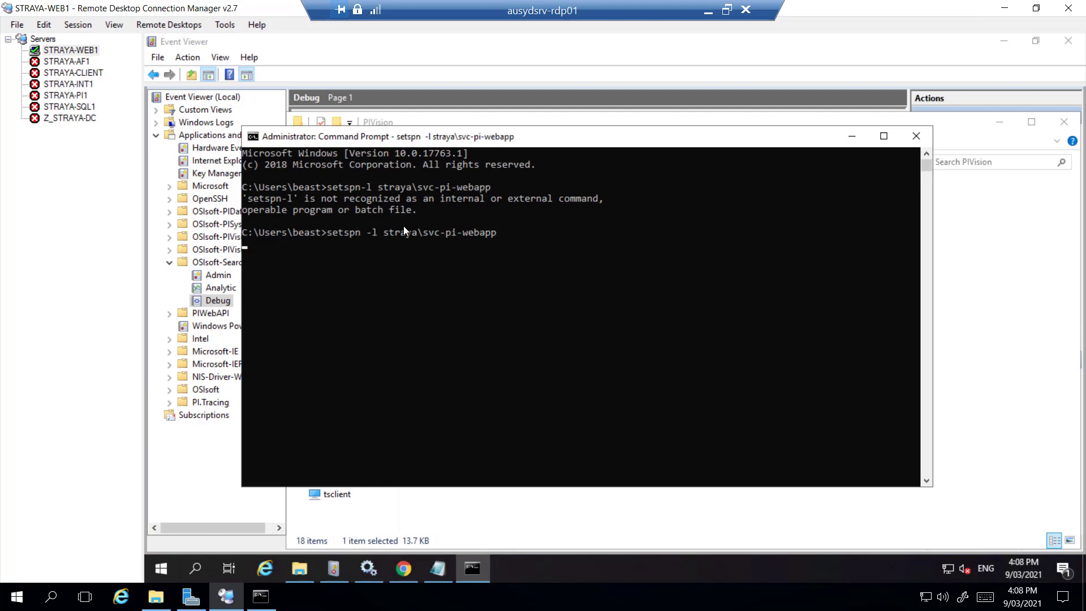
mouse_move(546, 248)
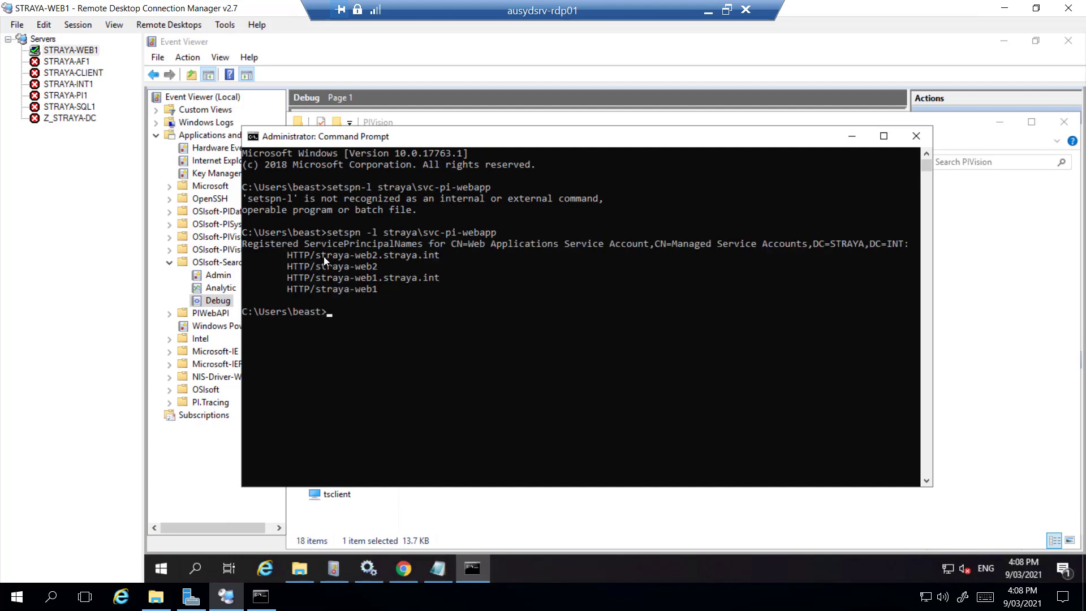
mouse_move(392, 271)
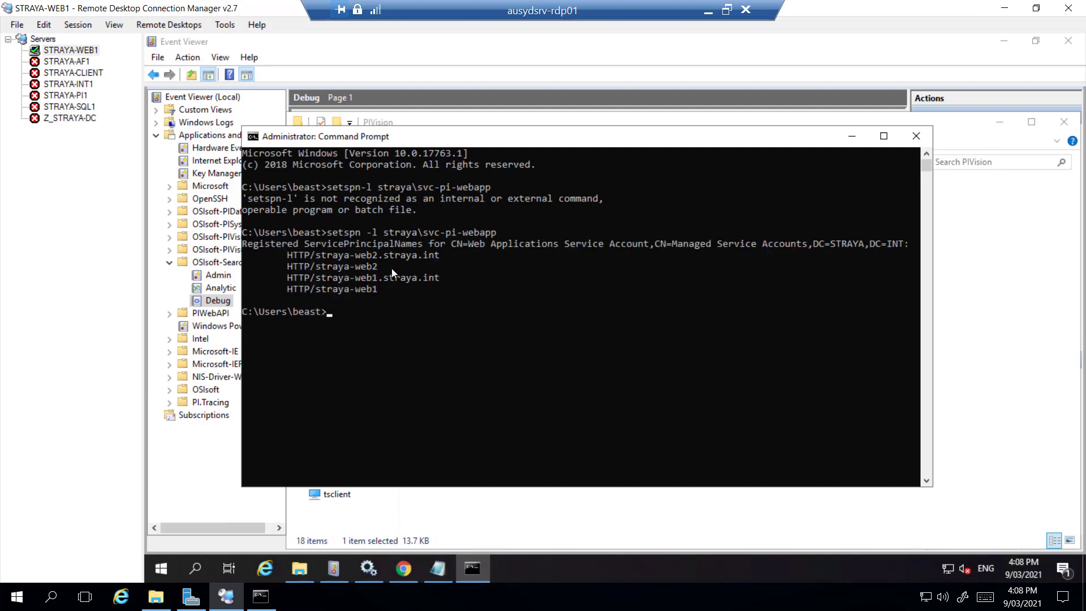
mouse_move(417, 301)
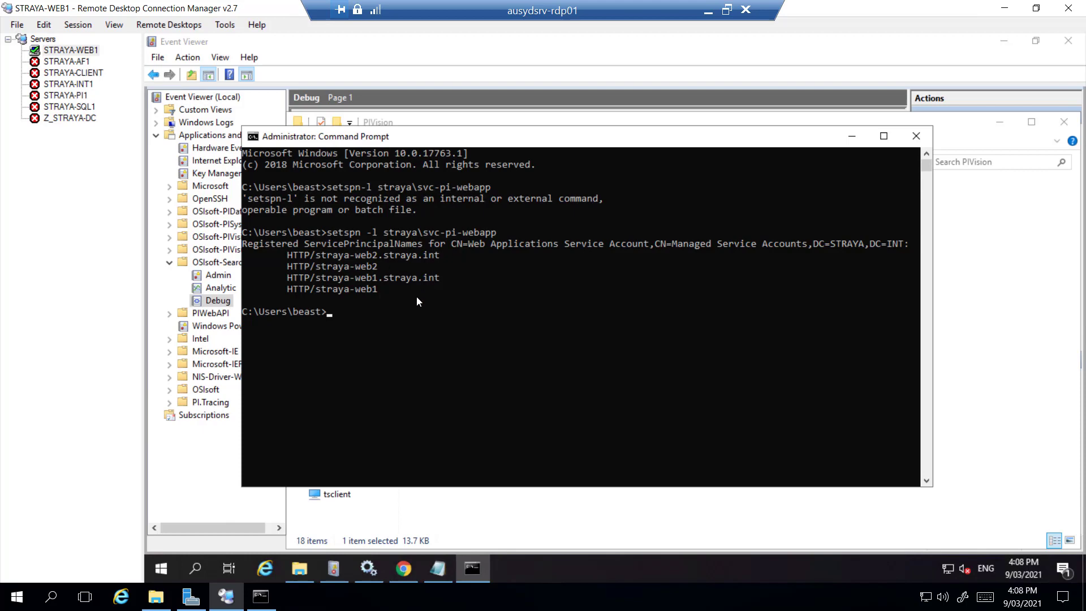
mouse_move(598, 348)
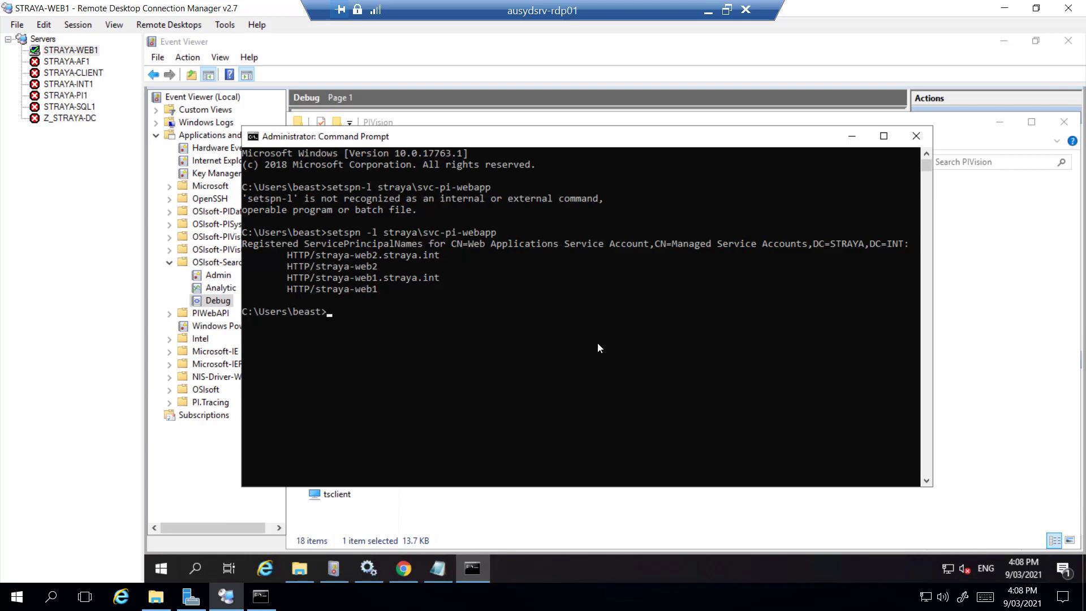
Step: Register the http/pivision SPN to straya\svc-pi-webapp with setspn -a
text(setsp)
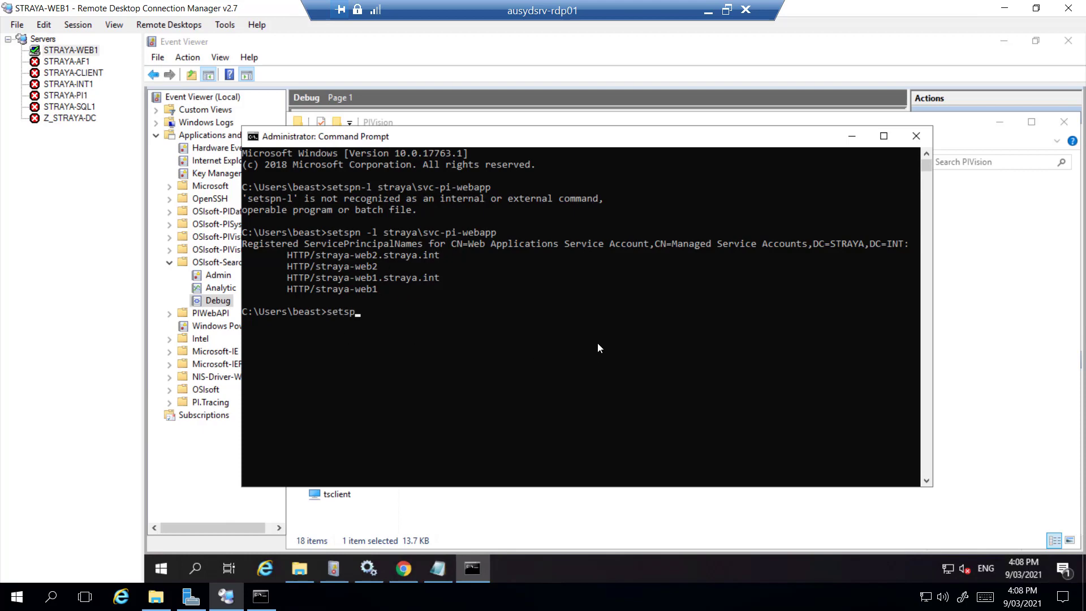
text(n -a)
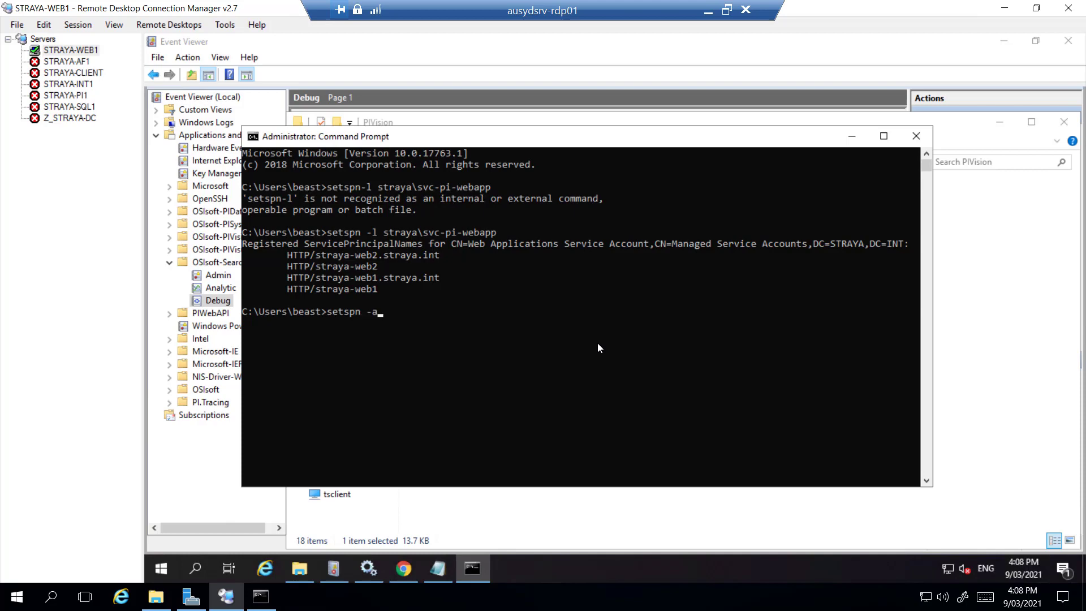
text(h)
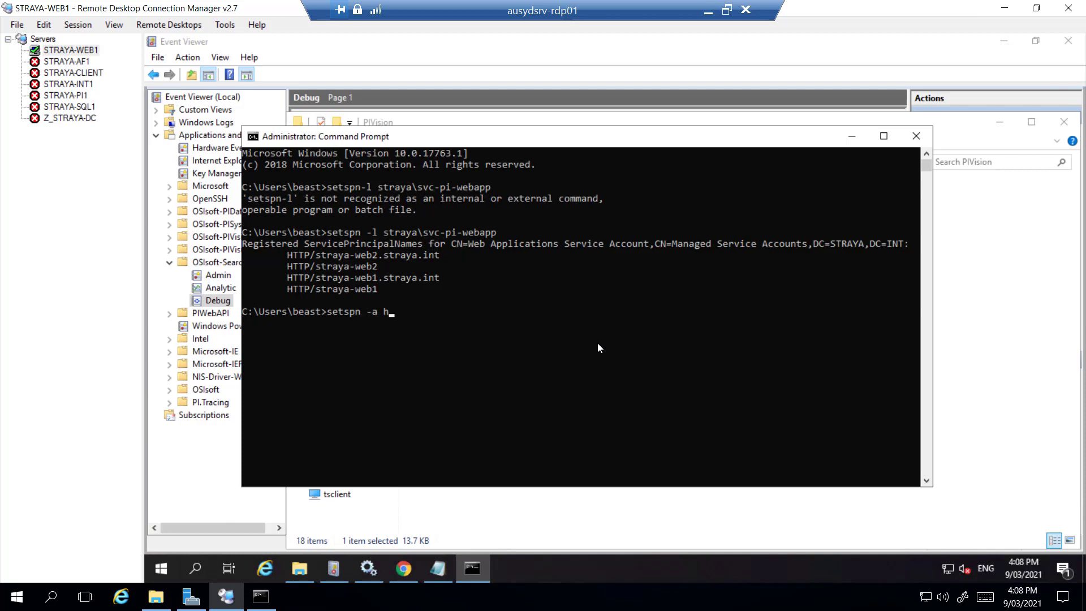
text(ttp)
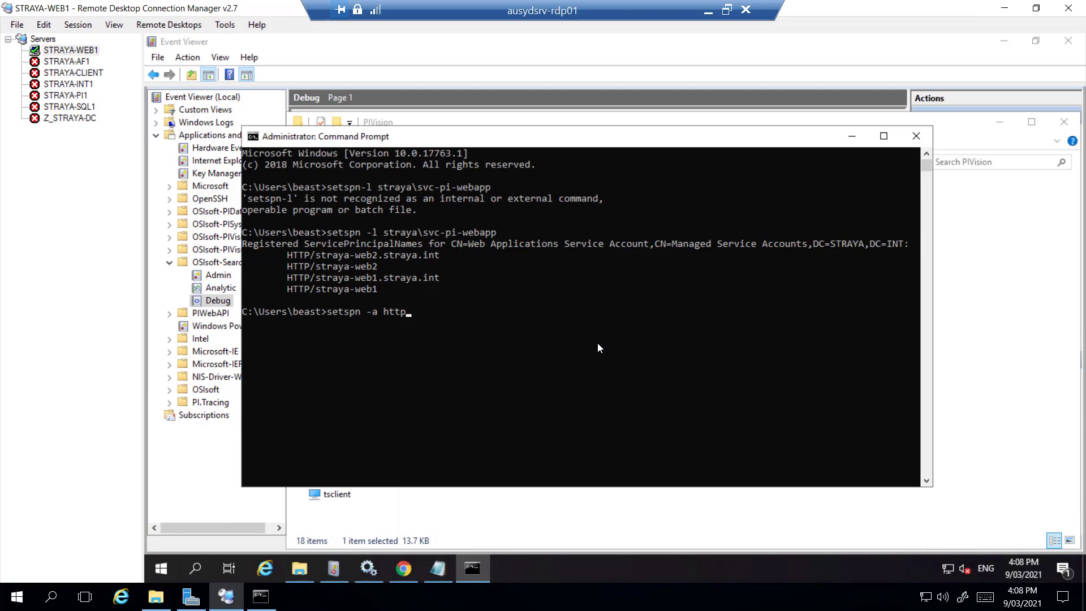
text(/)
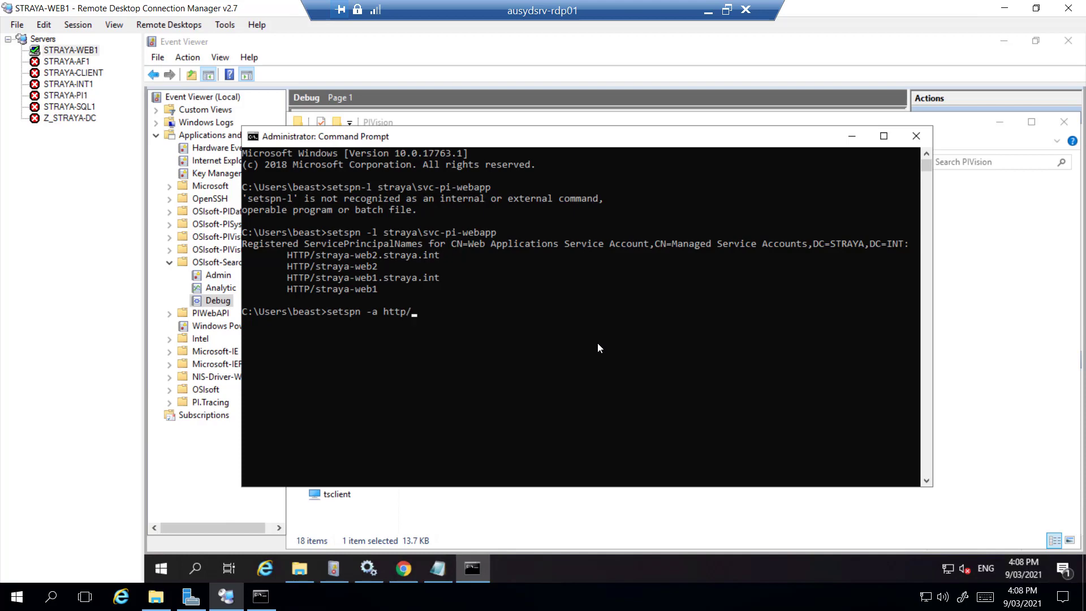
text(p)
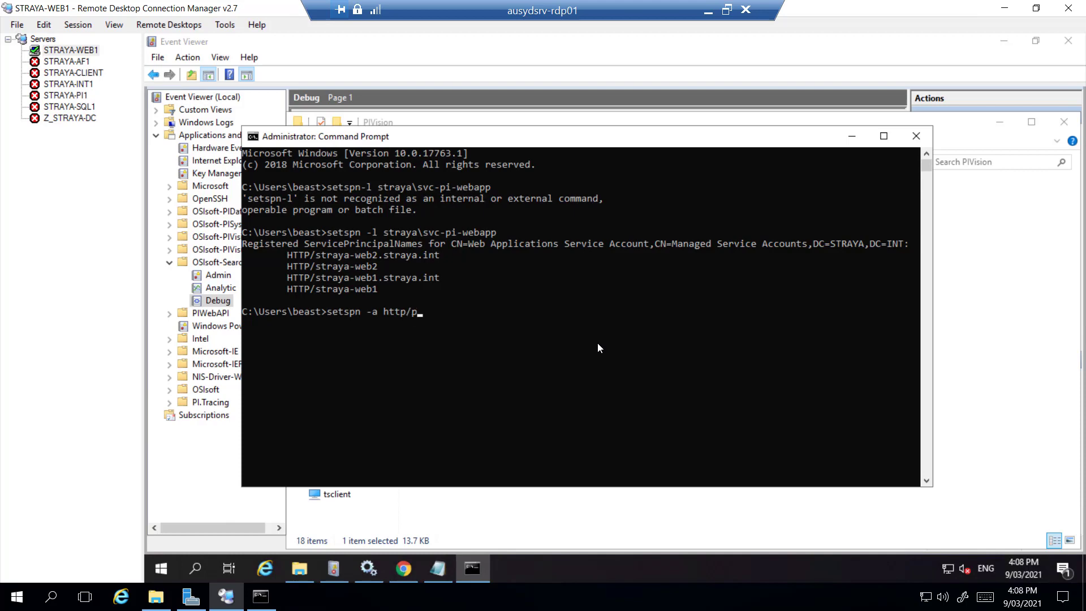
text(ivision)
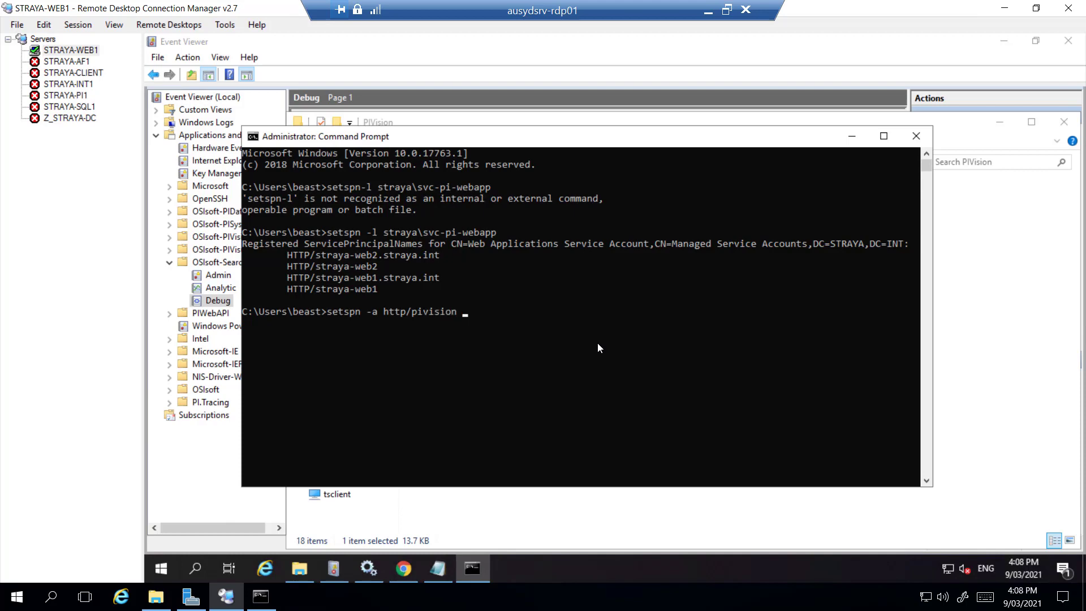
text(s)
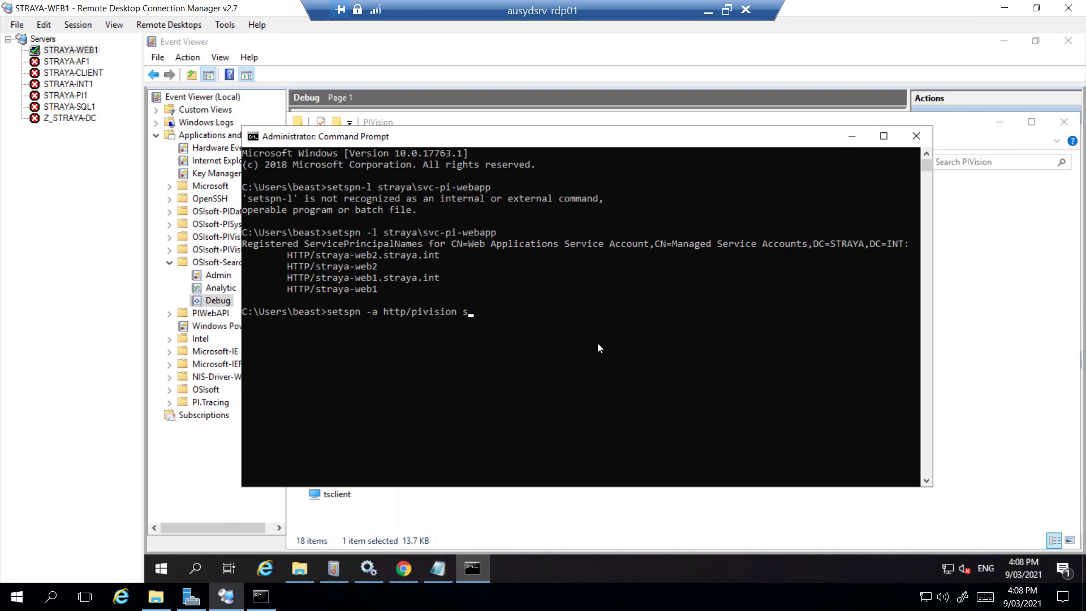
text(traya\)
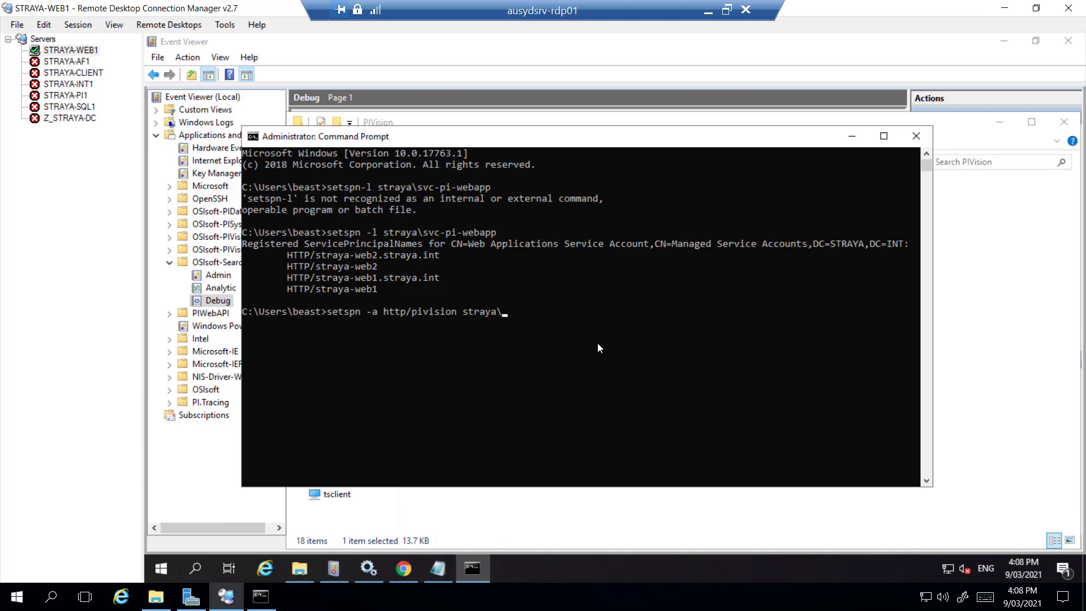
text(svc-)
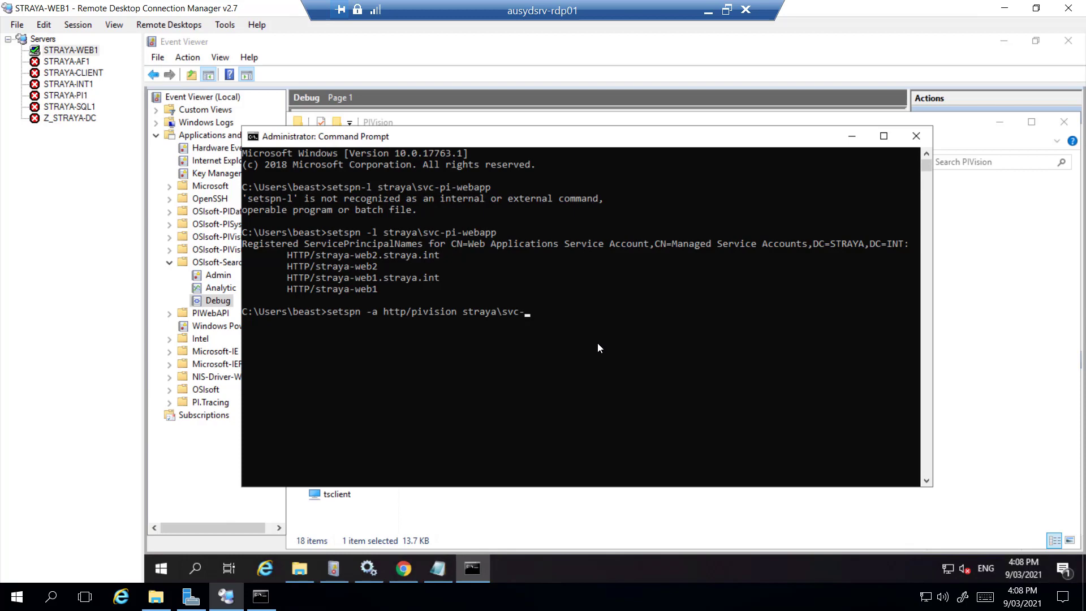
text(pi)
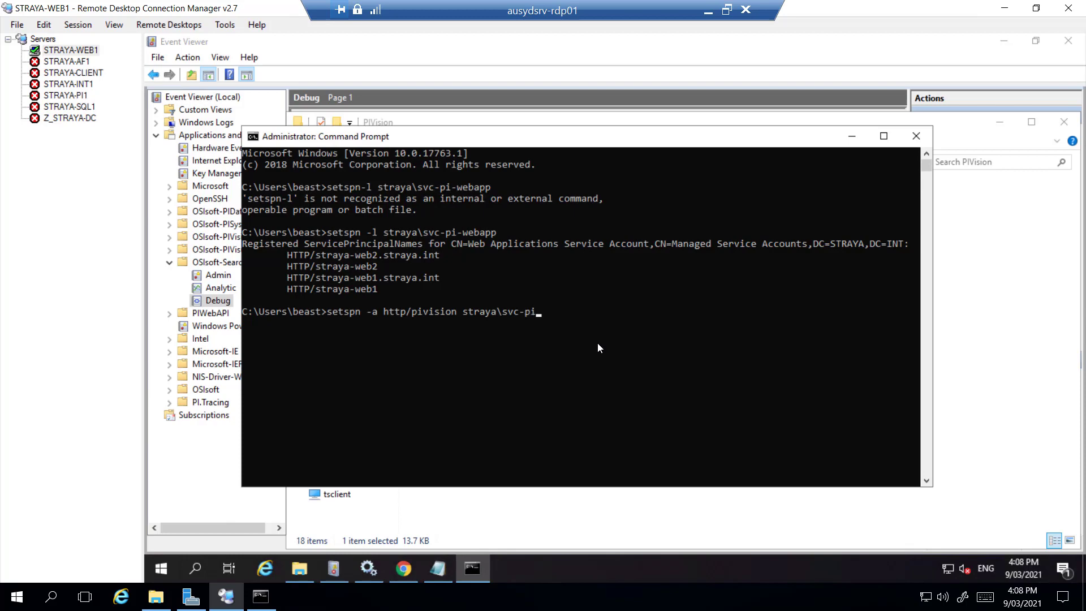
text(webapp)
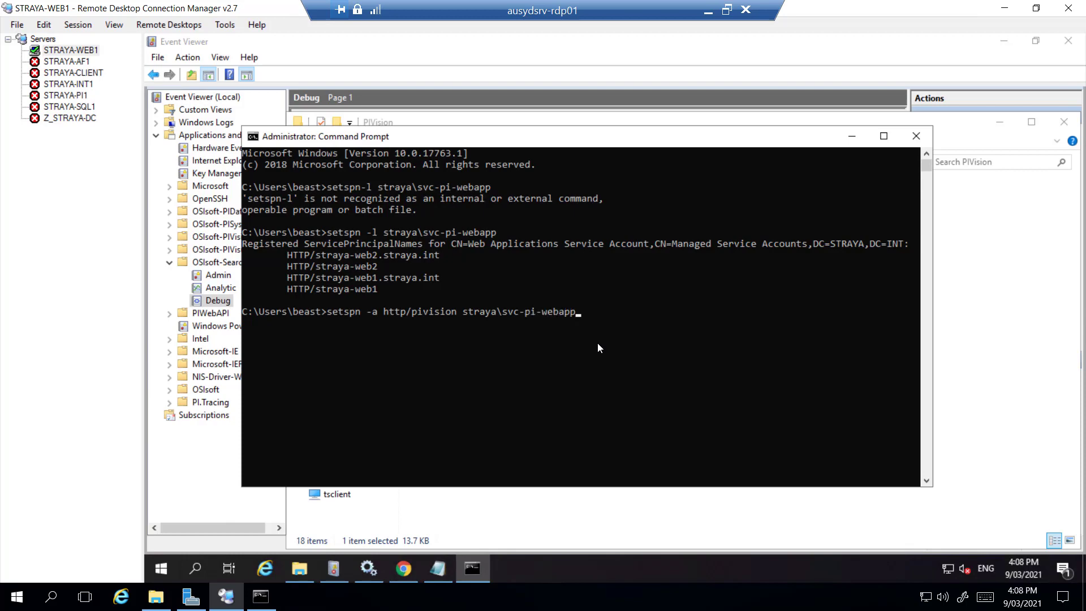
key(Return)
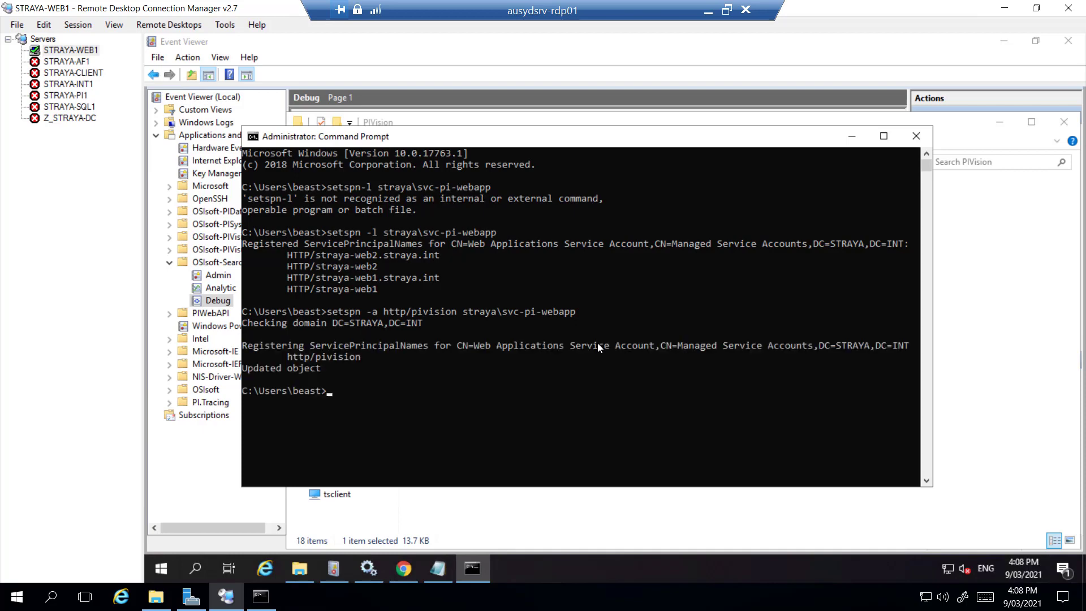
Step: Register the http/pivision.straya.int SPN to the account and enter the setspn -l listing command
text(setspn -a http/pivision straya\svc-pi-webapp)
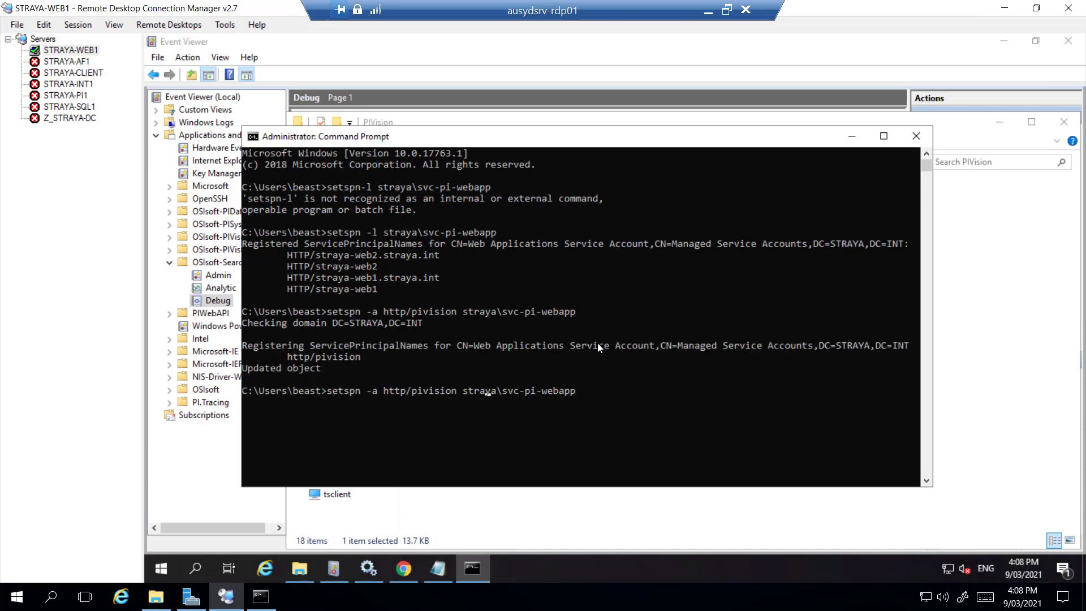
text(.)
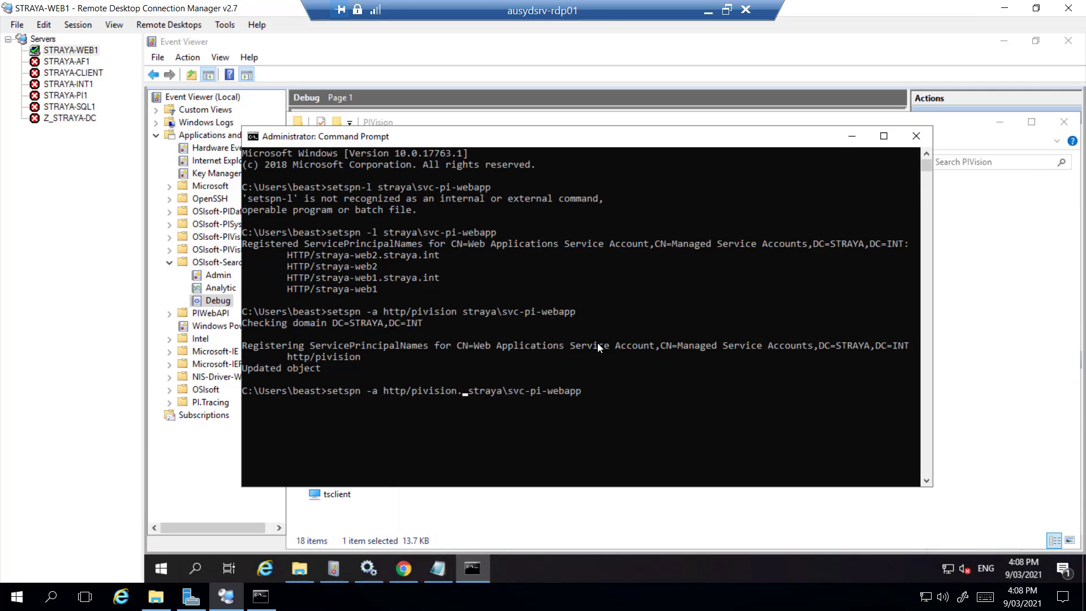
text(straya.int)
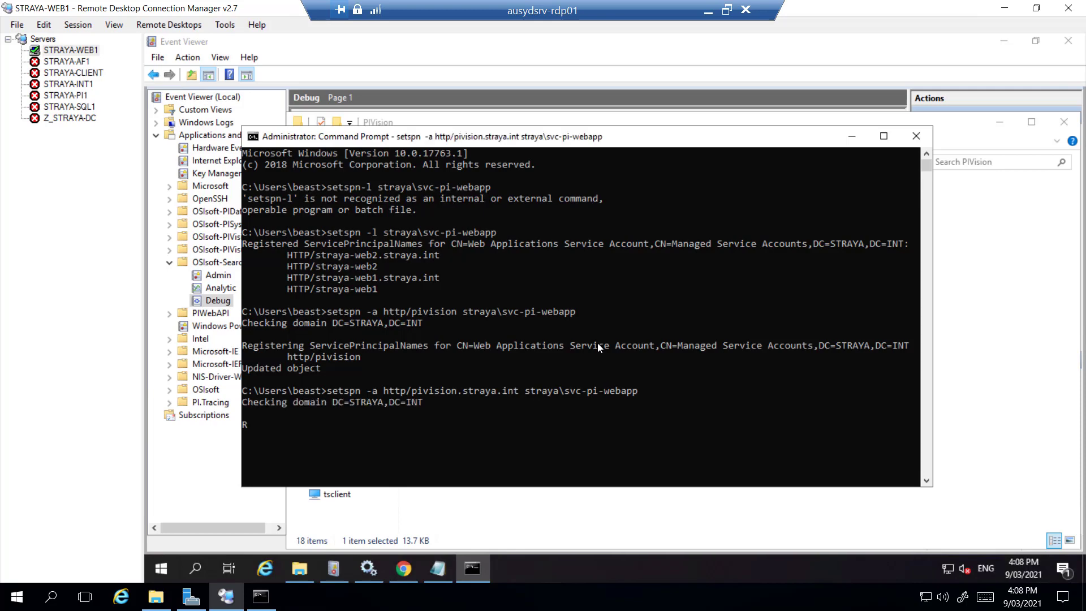
key(Return)
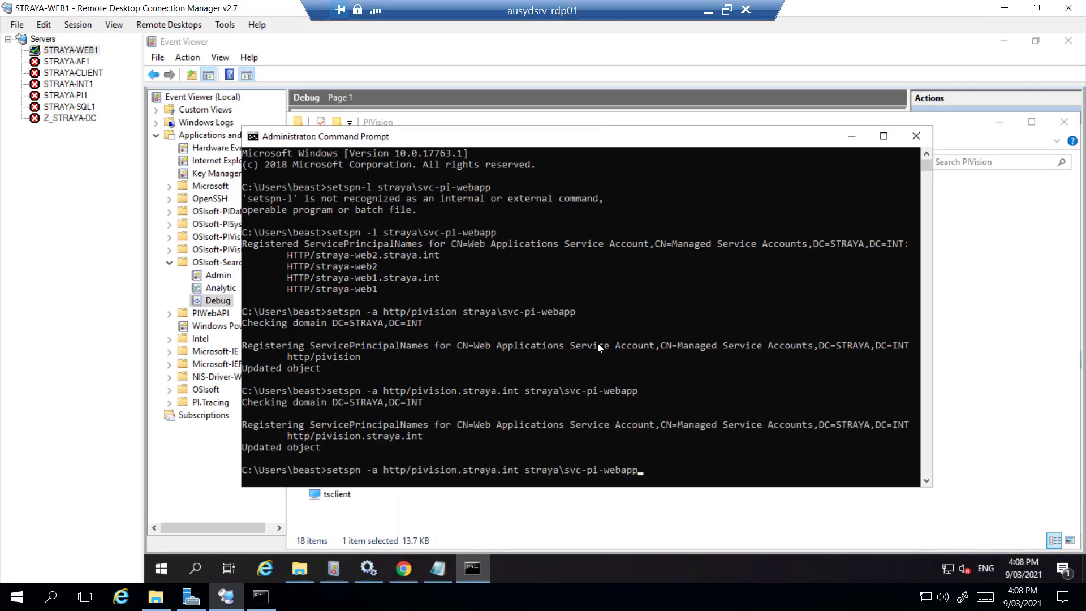
text(setspn -l straya\svc-pi-webapp)
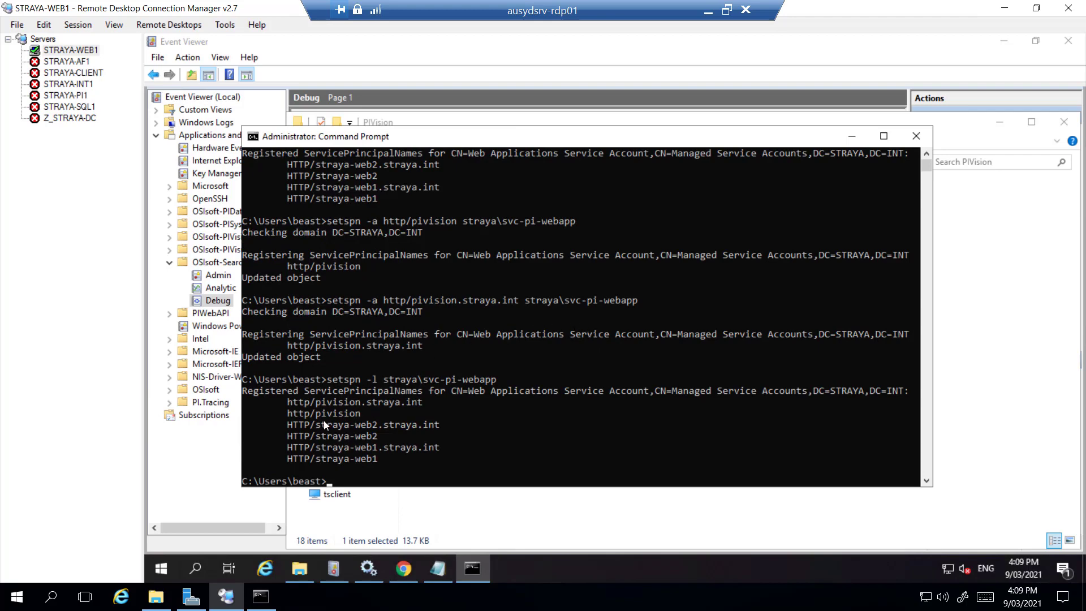
mouse_move(374, 407)
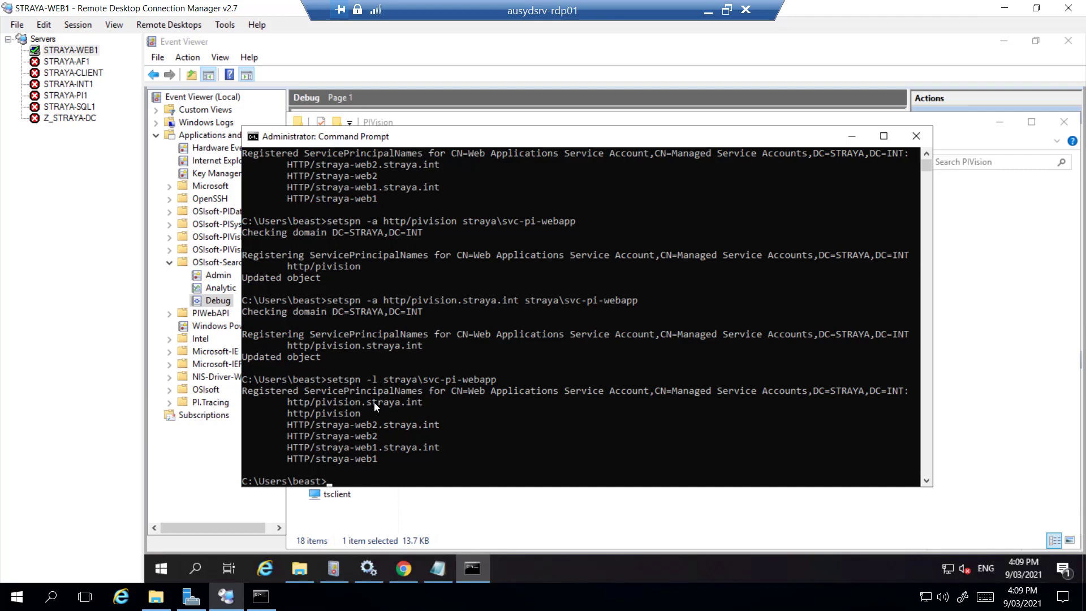
mouse_move(397, 392)
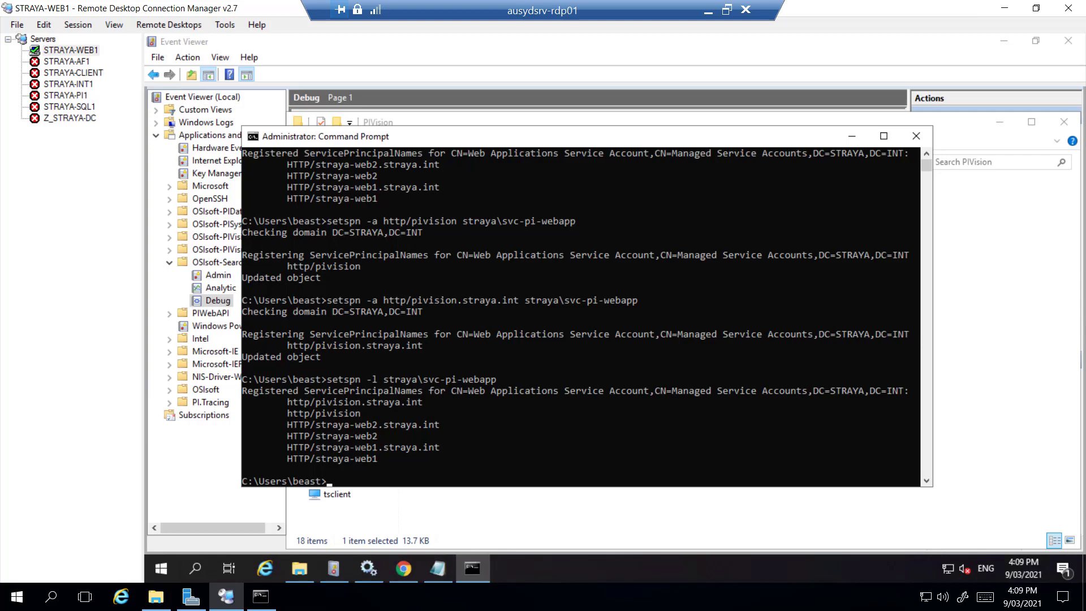
Step: Bring Chrome forward and select the PI Vision address at pivision.straya.int
click(403, 568)
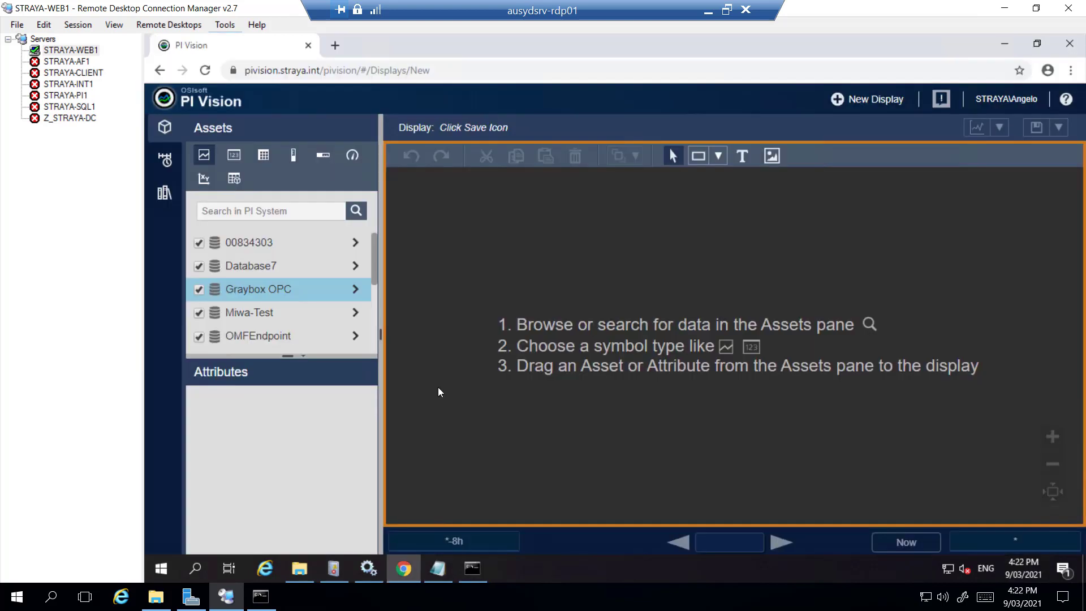
click(336, 70)
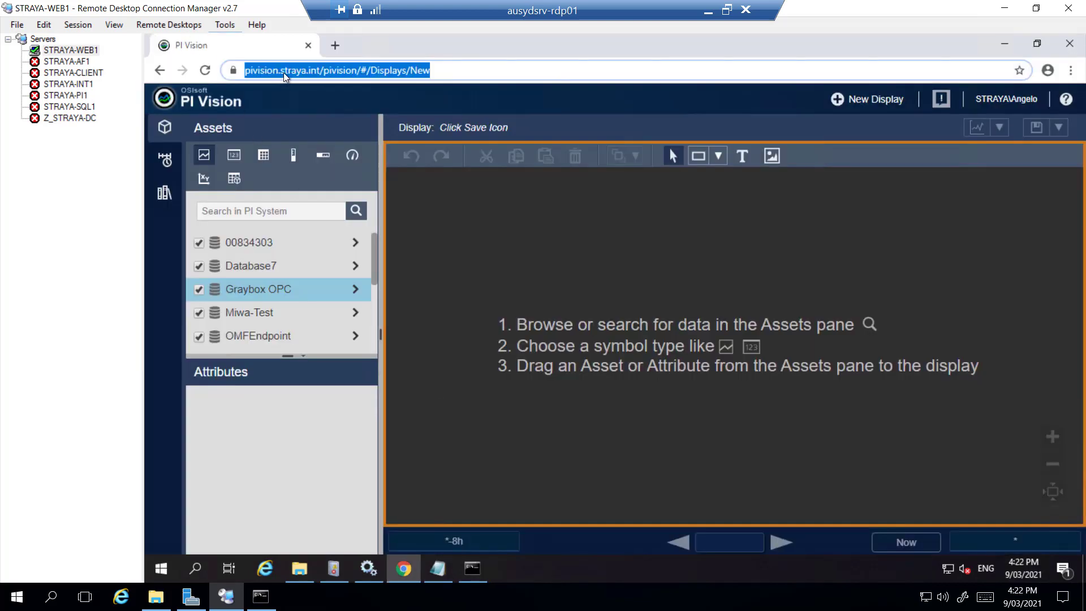